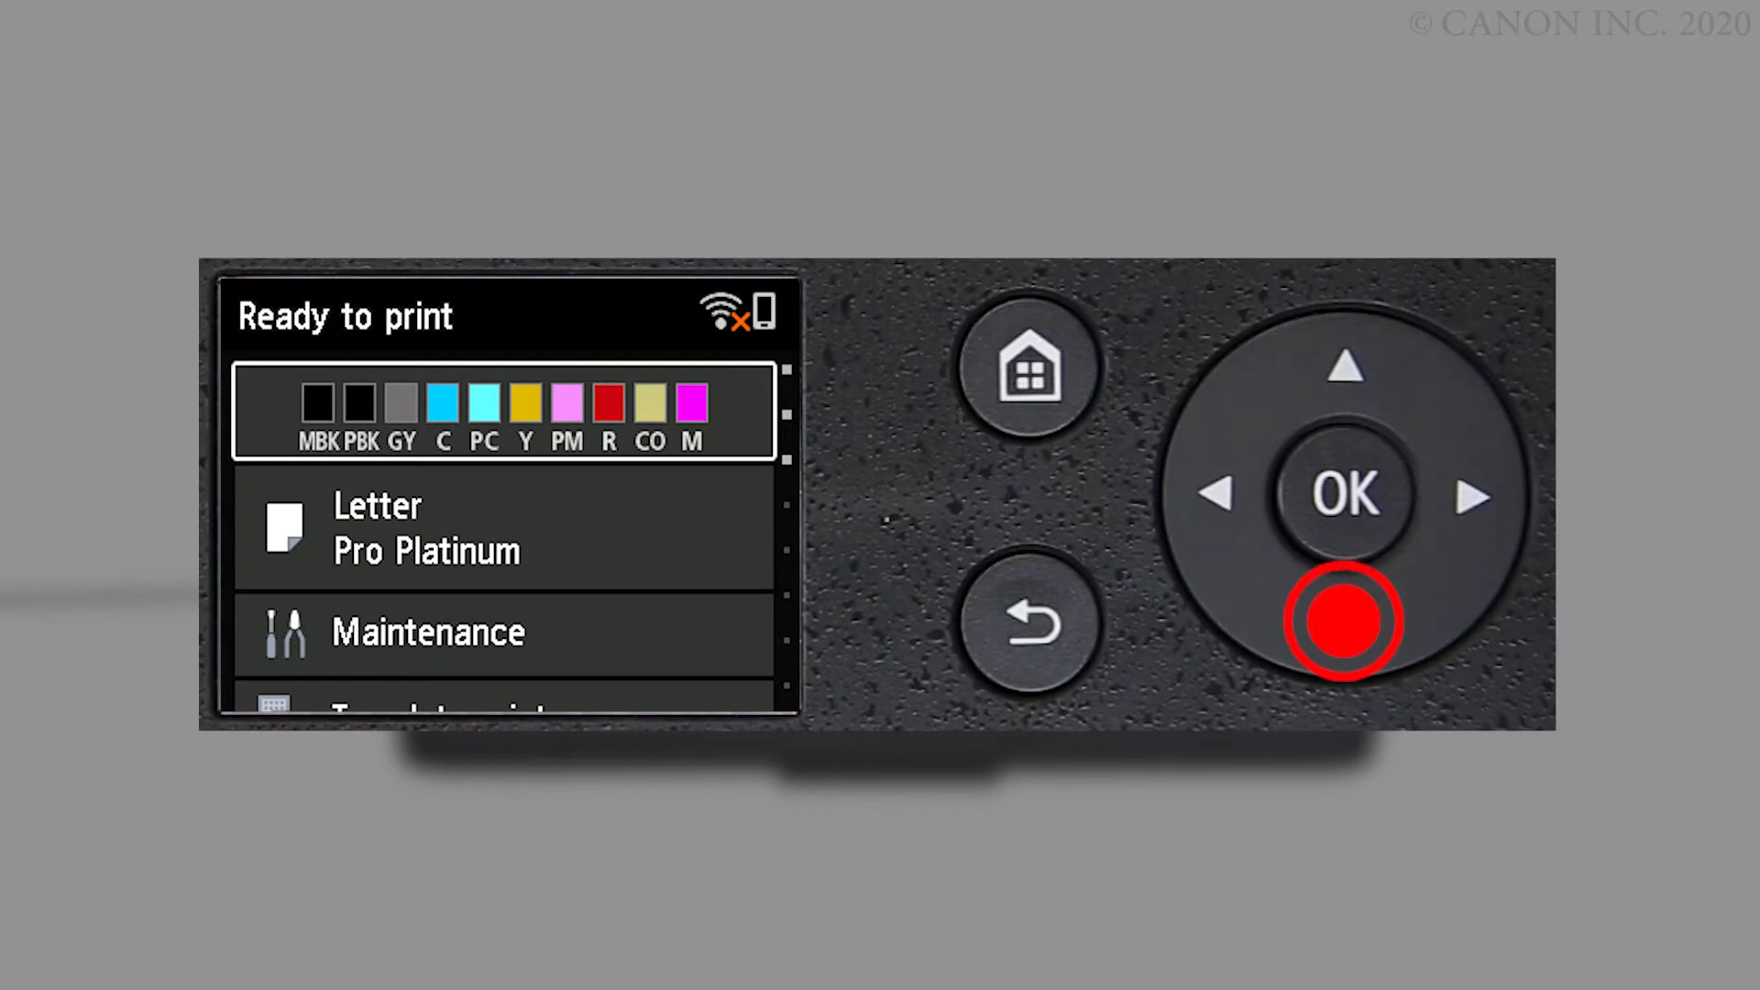
- Scroll the home screen to LAN settings and enter the Wi-Fi setting list
click(1346, 618)
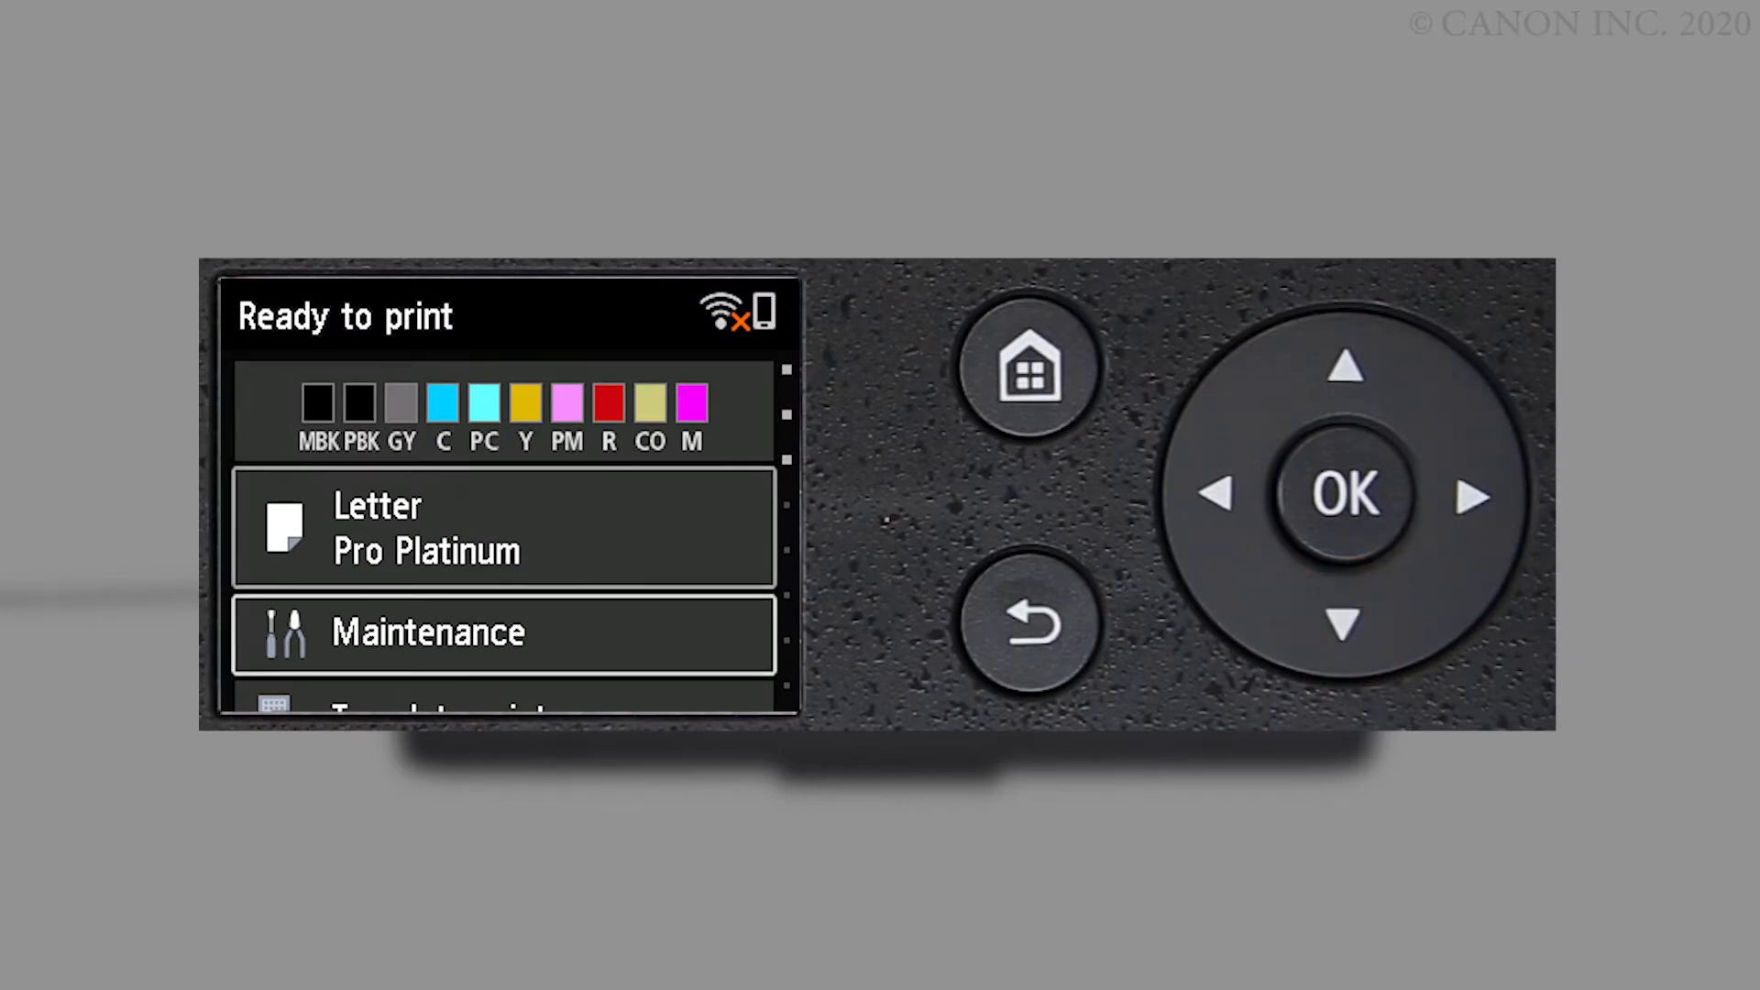
click(1346, 621)
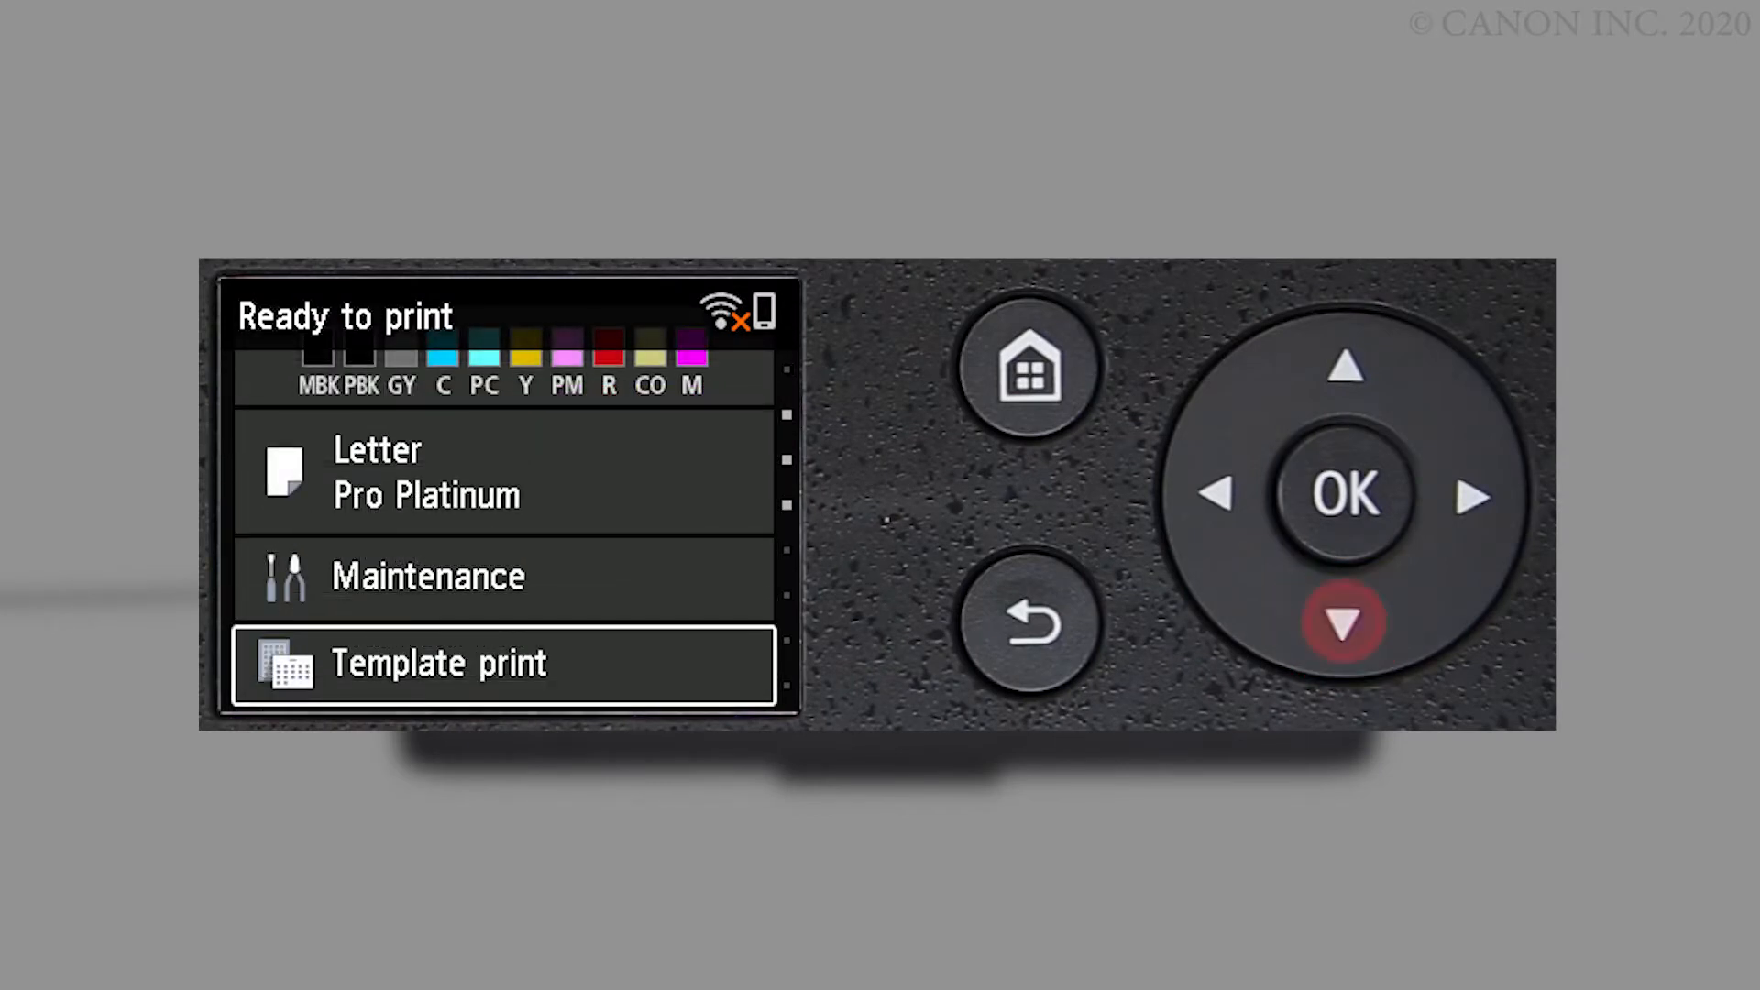
click(1344, 624)
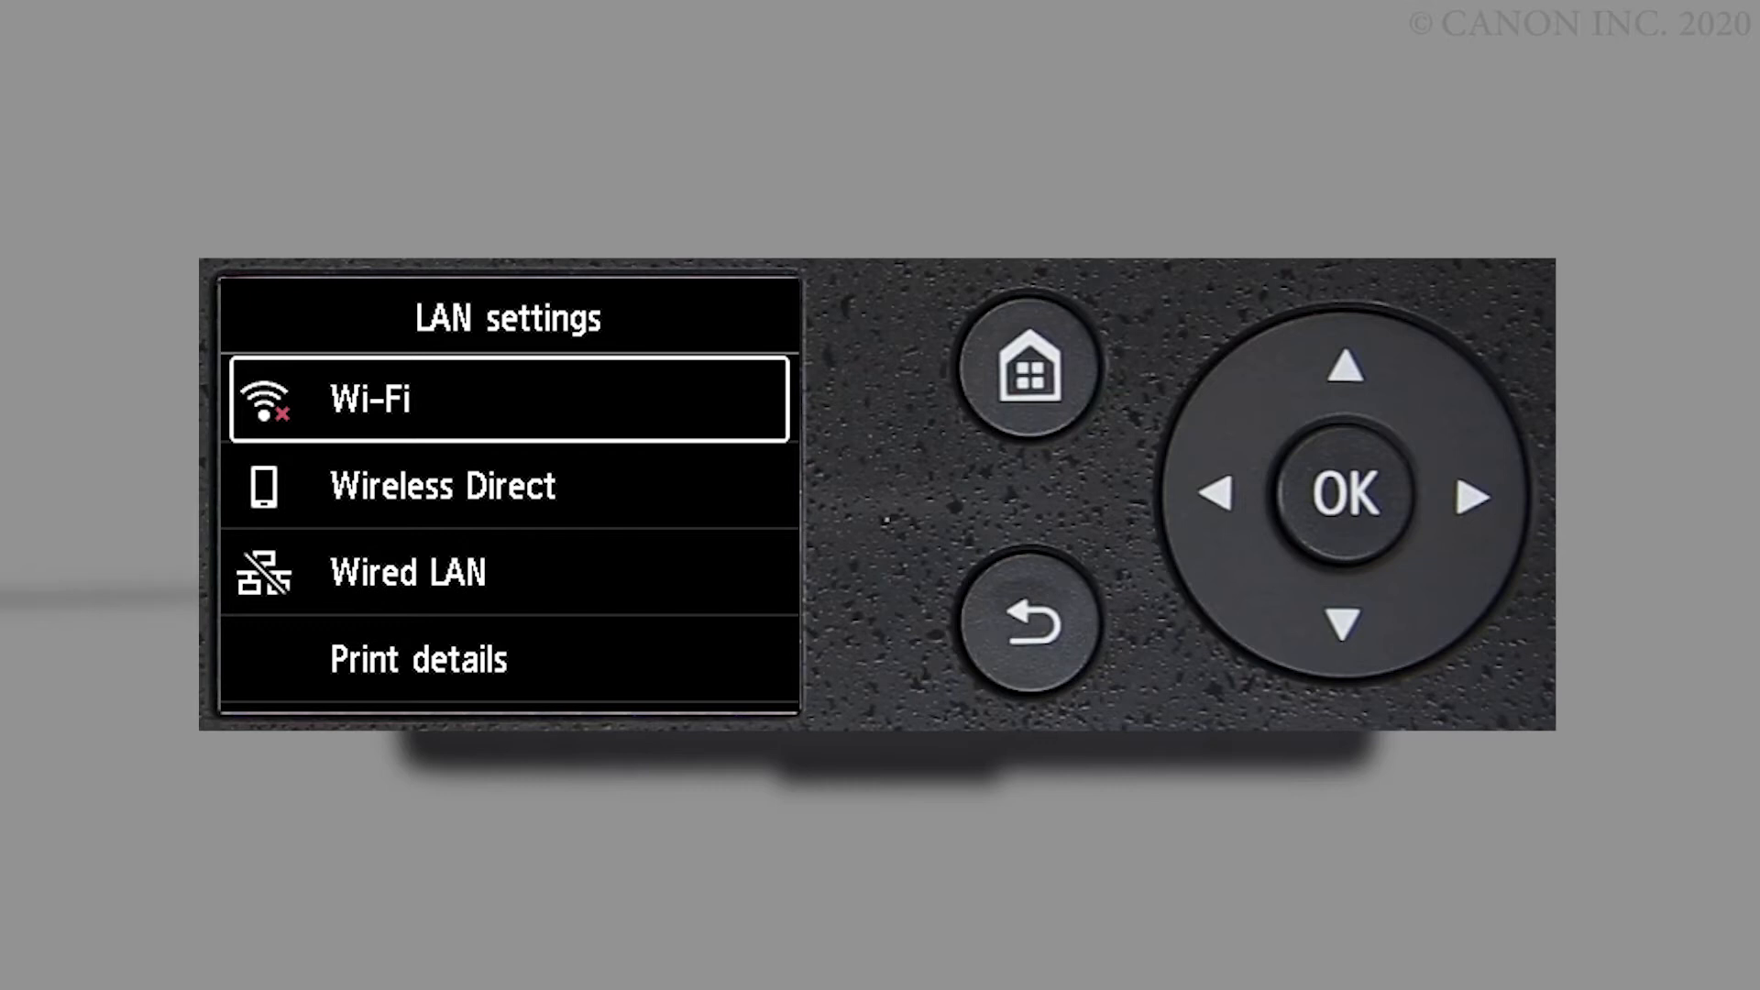
click(1344, 491)
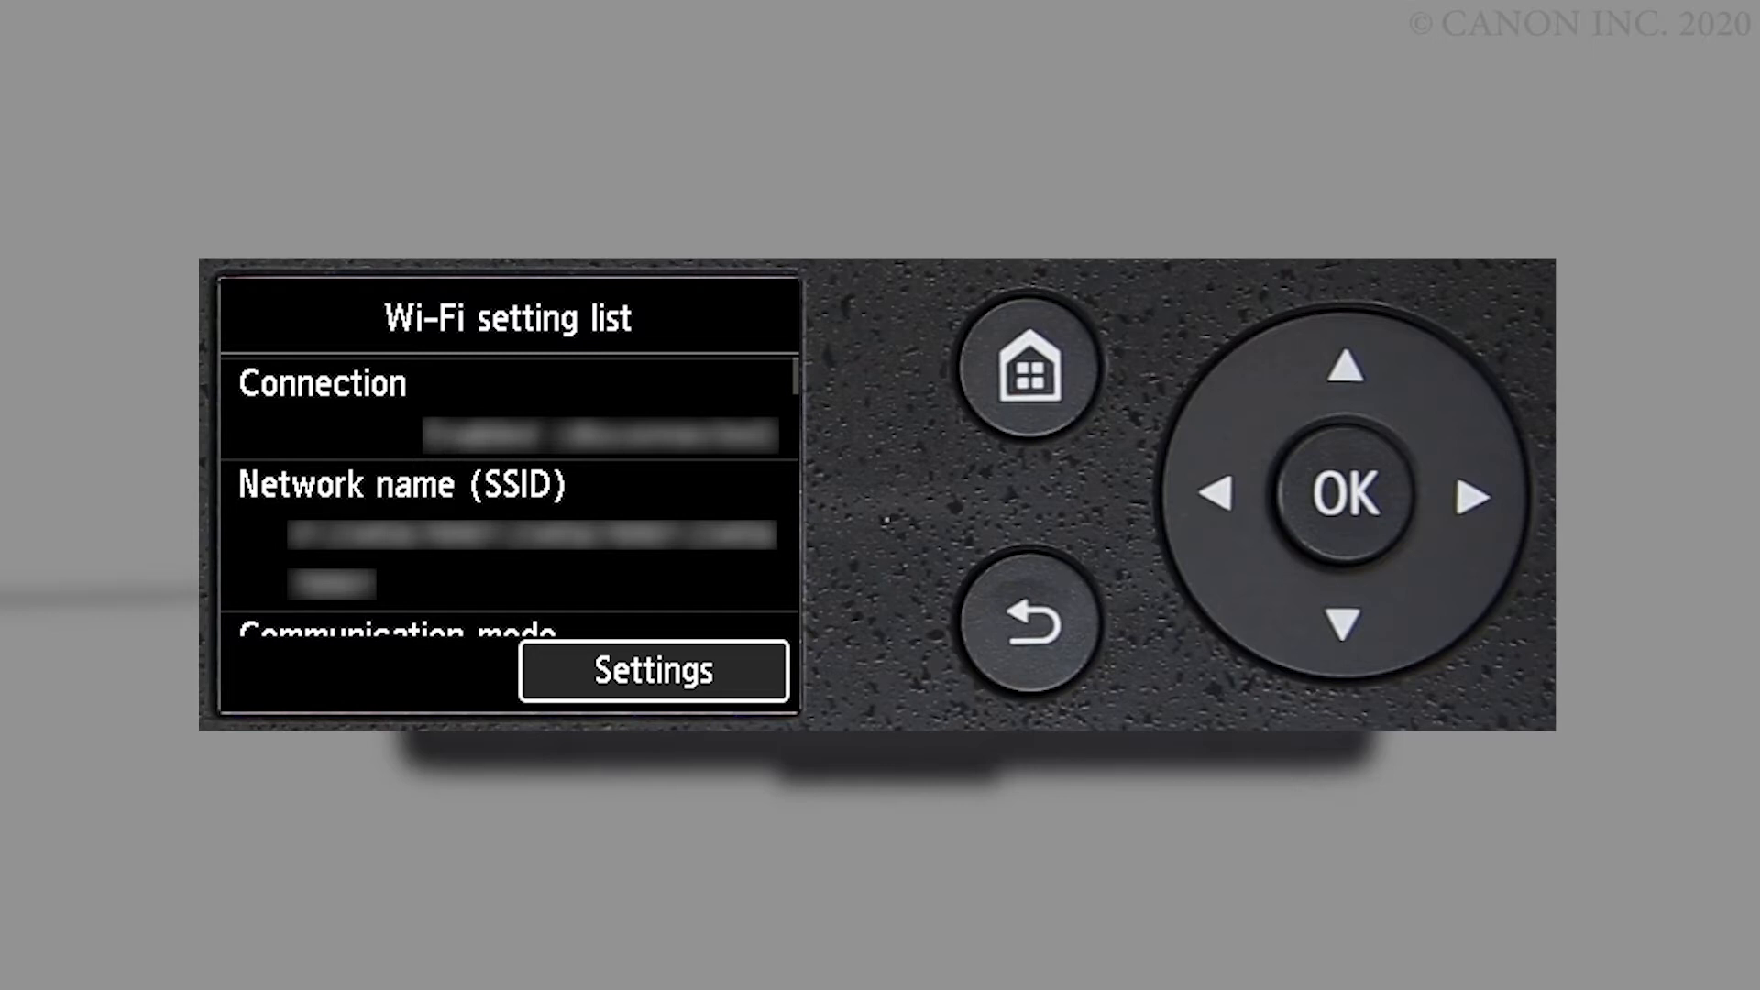
- From Wi-Fi setup, start Easy wireless connect and confirm connecting to a computer or smartphone
click(653, 672)
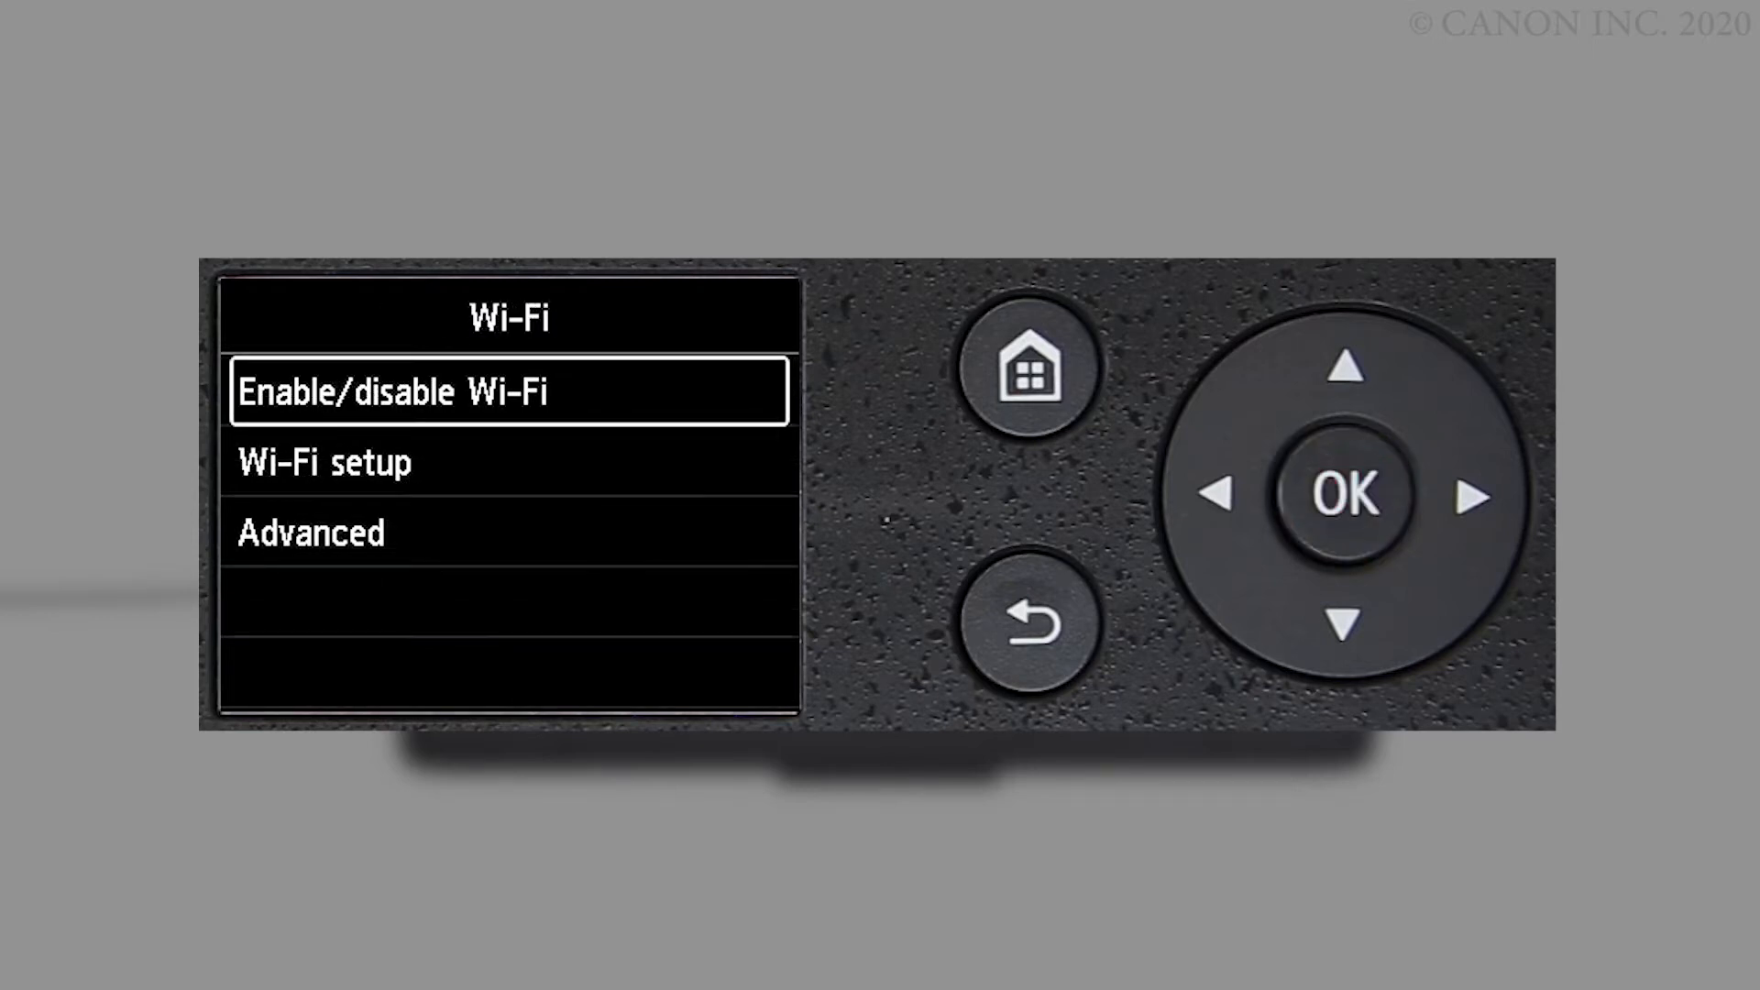
click(1346, 623)
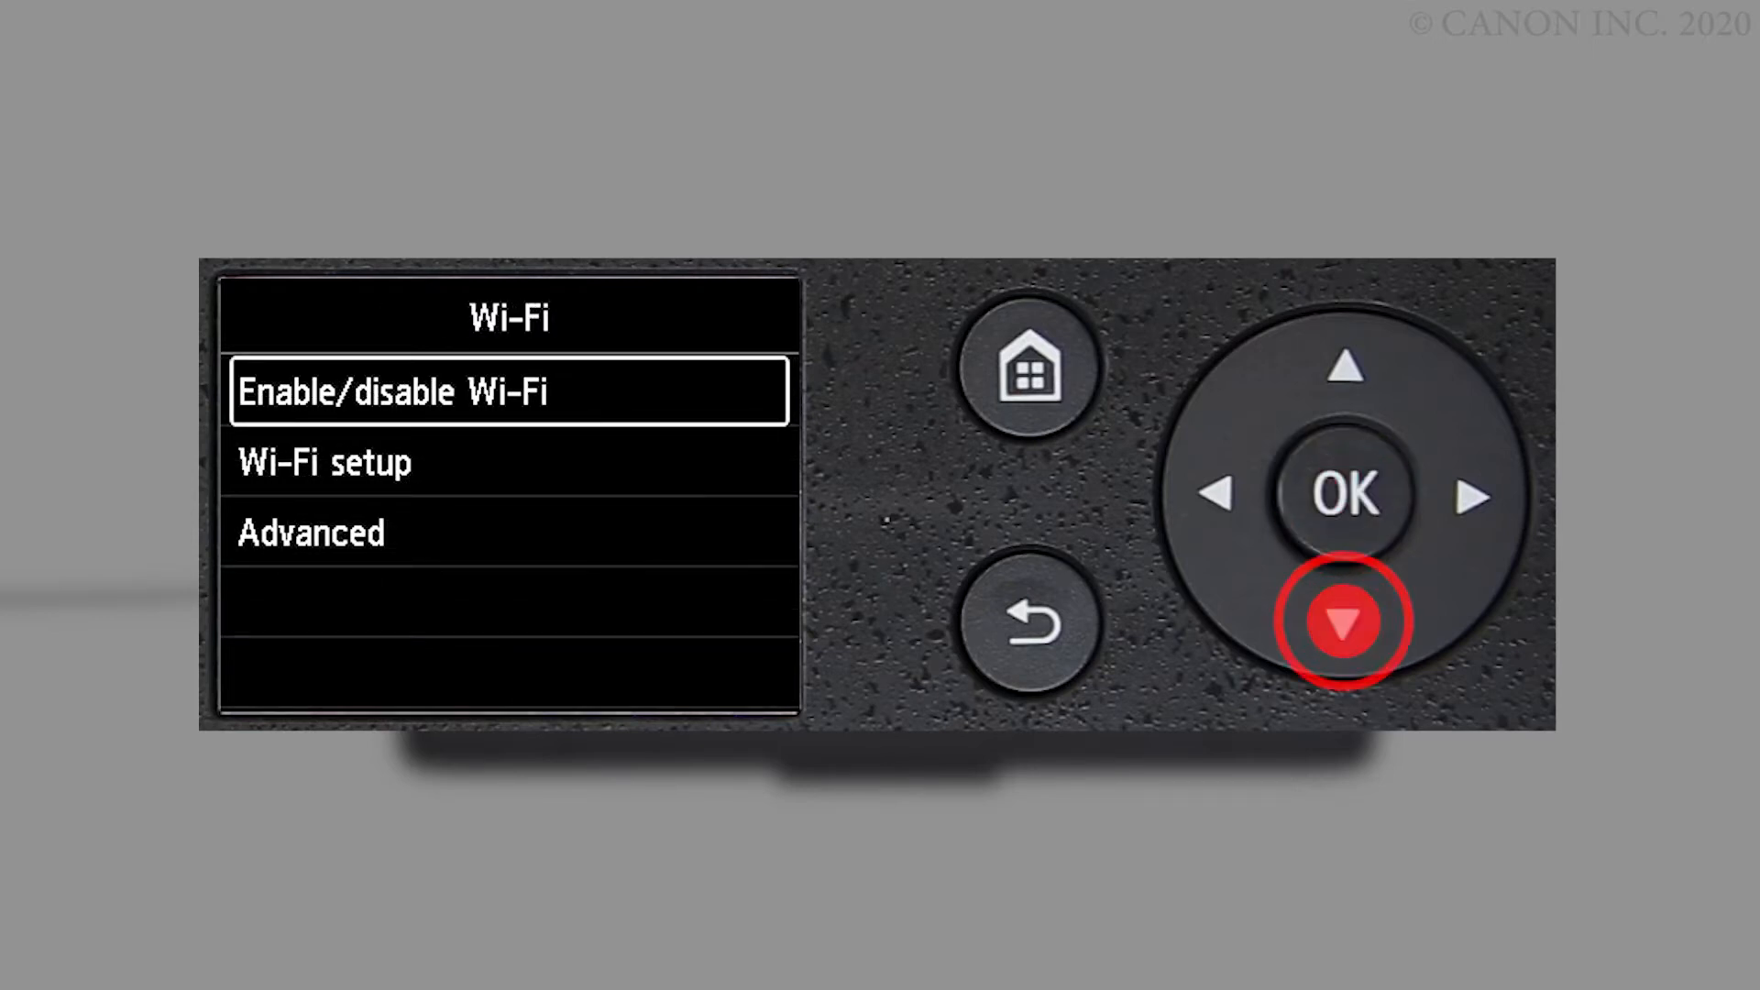
click(1343, 622)
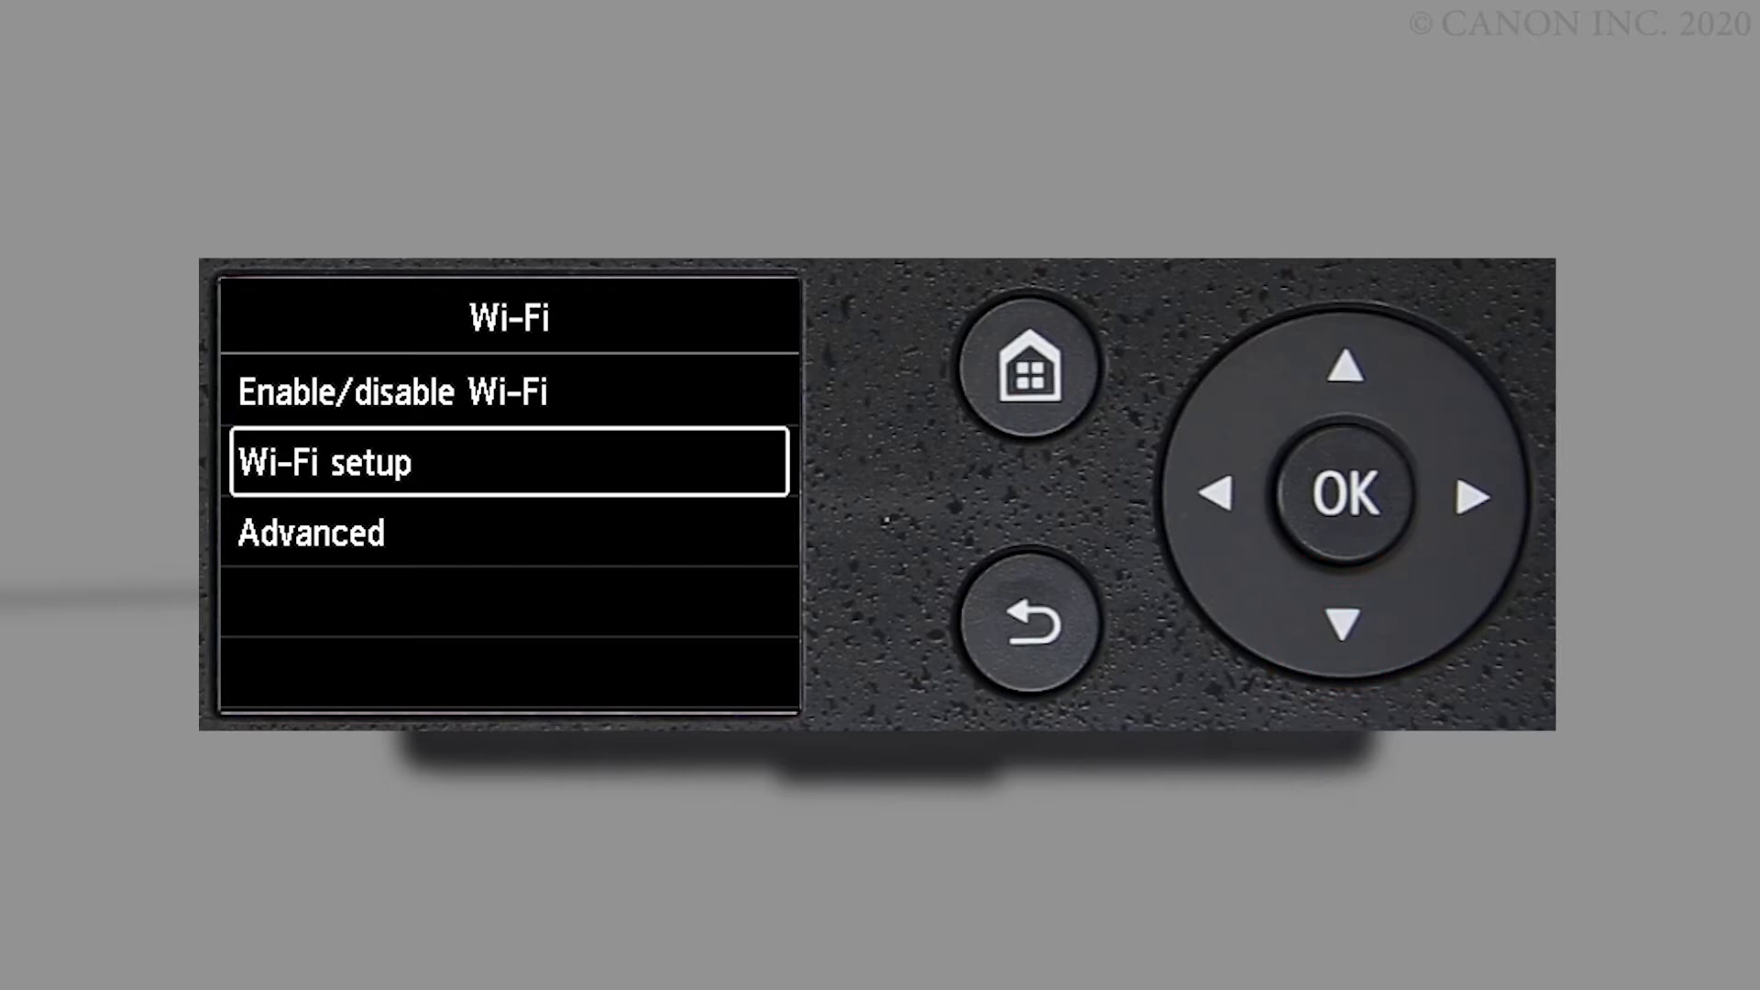
click(1353, 493)
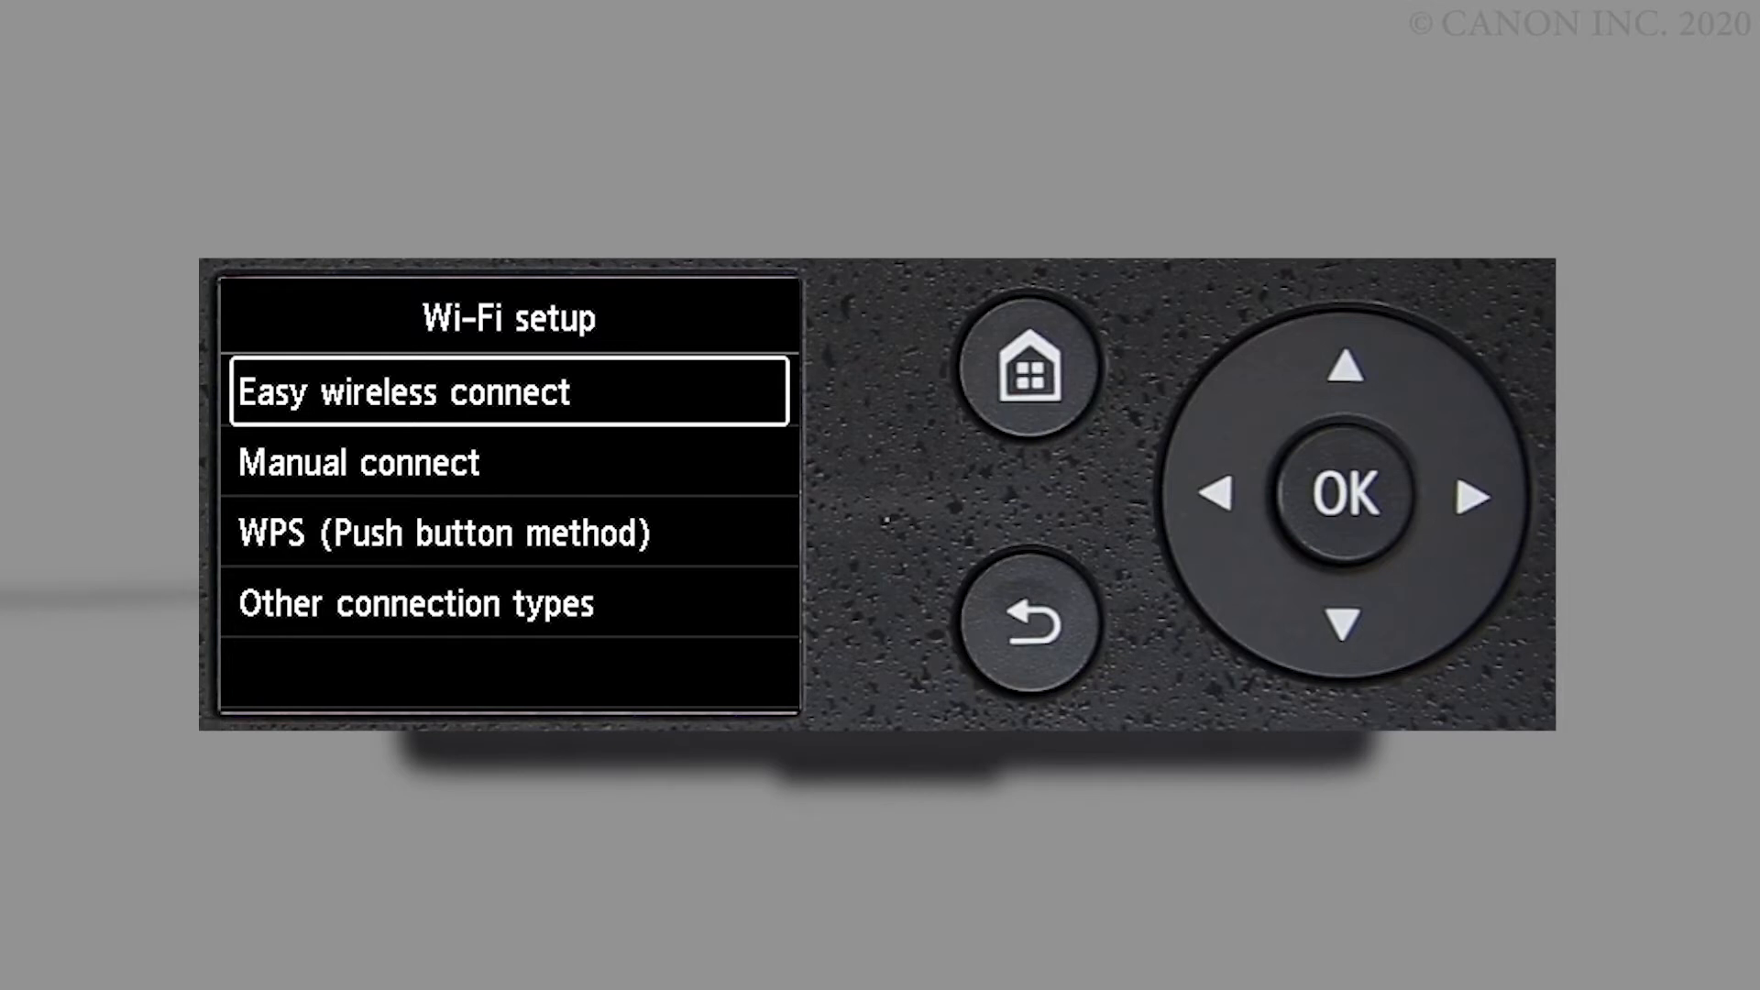
click(1348, 495)
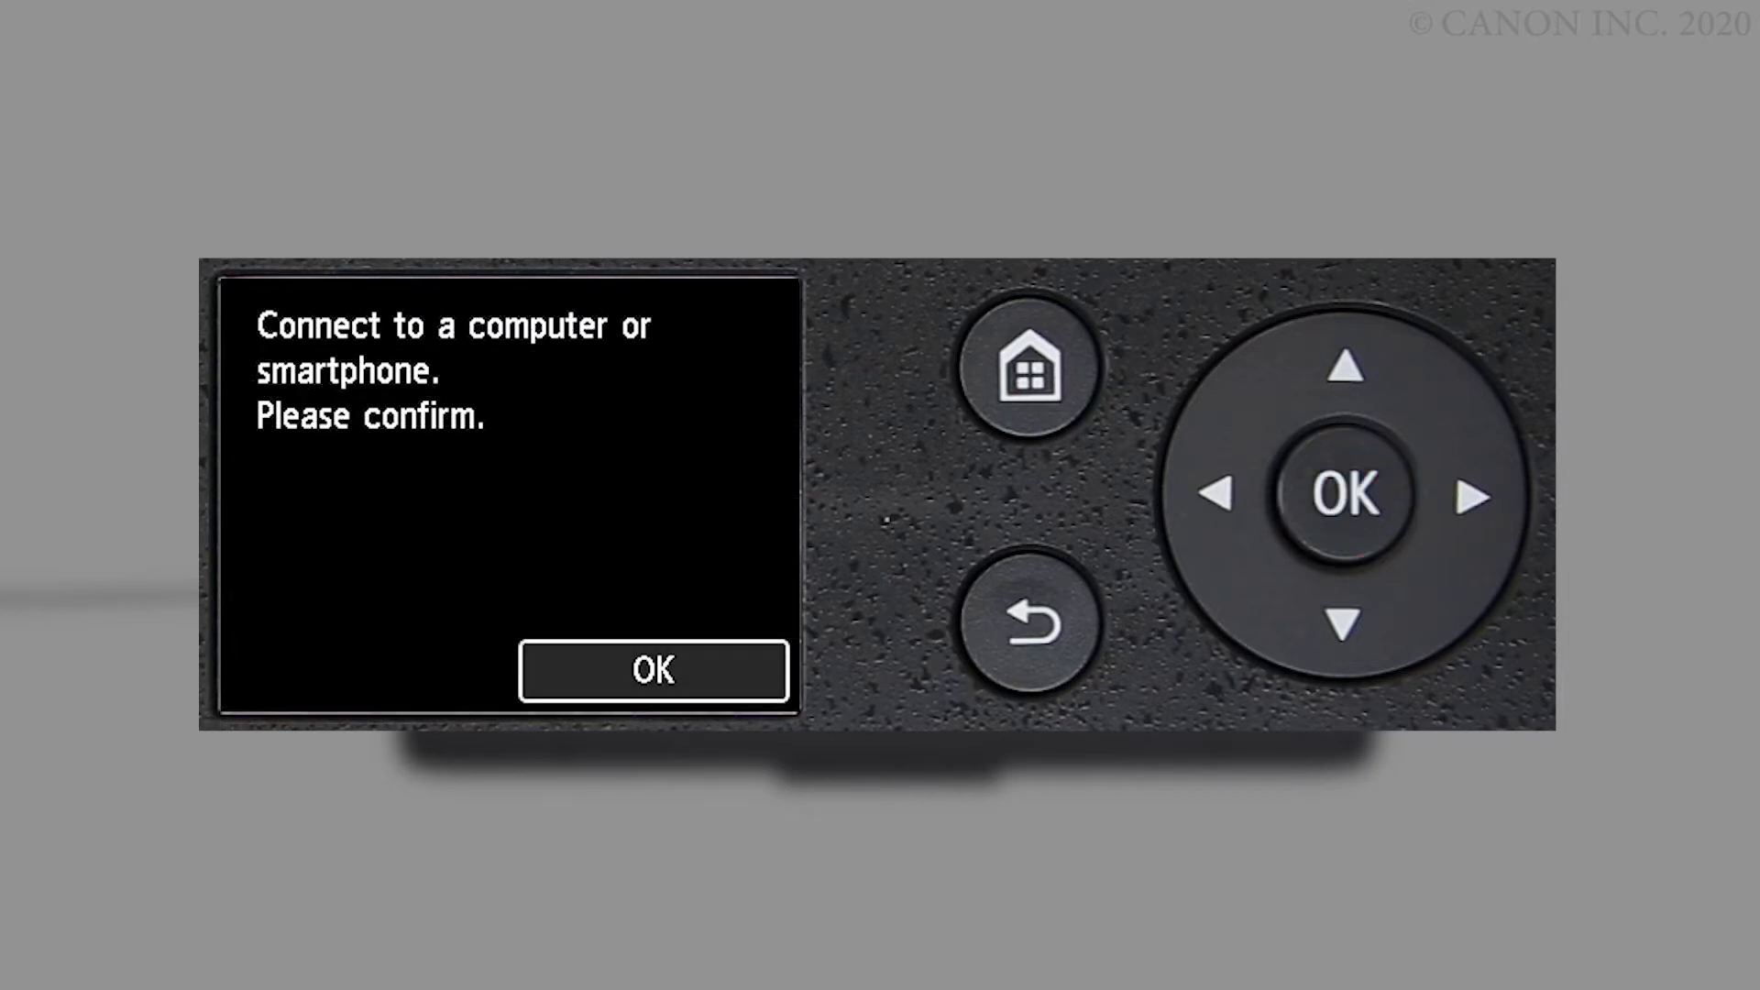
click(1346, 494)
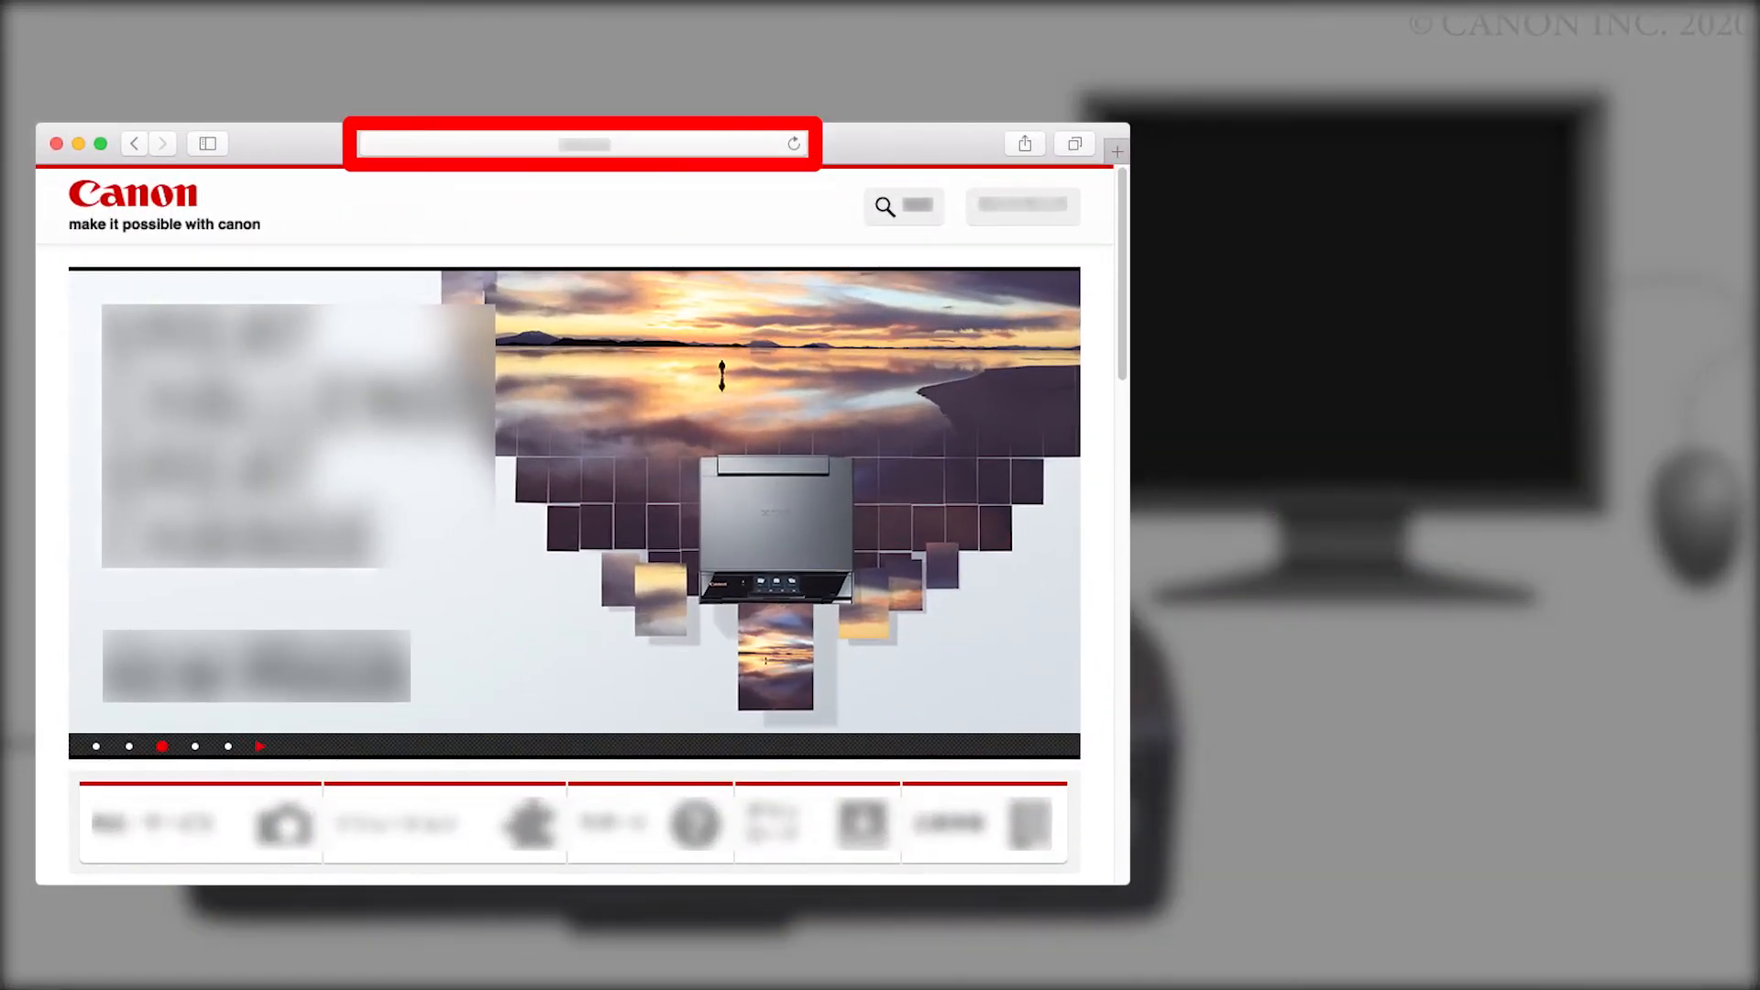
- Go to ij.start.canon, choose Set Up and search for the product name
text(https://i)
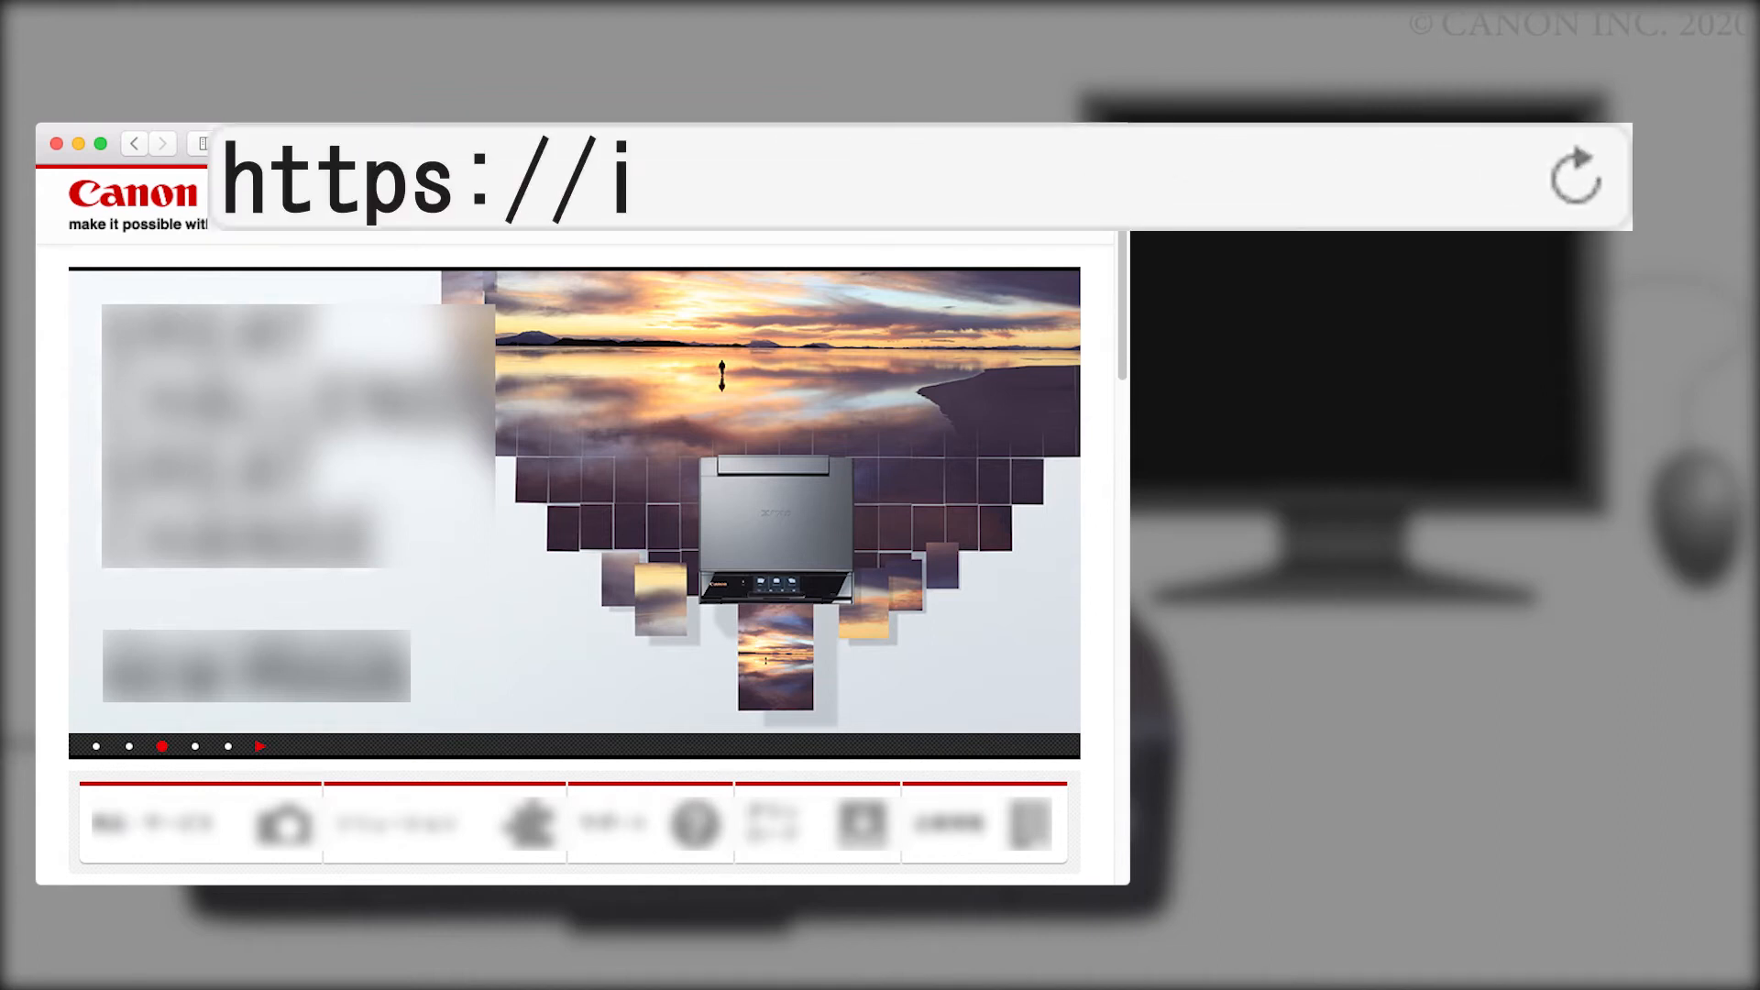
text(j.start.canon)
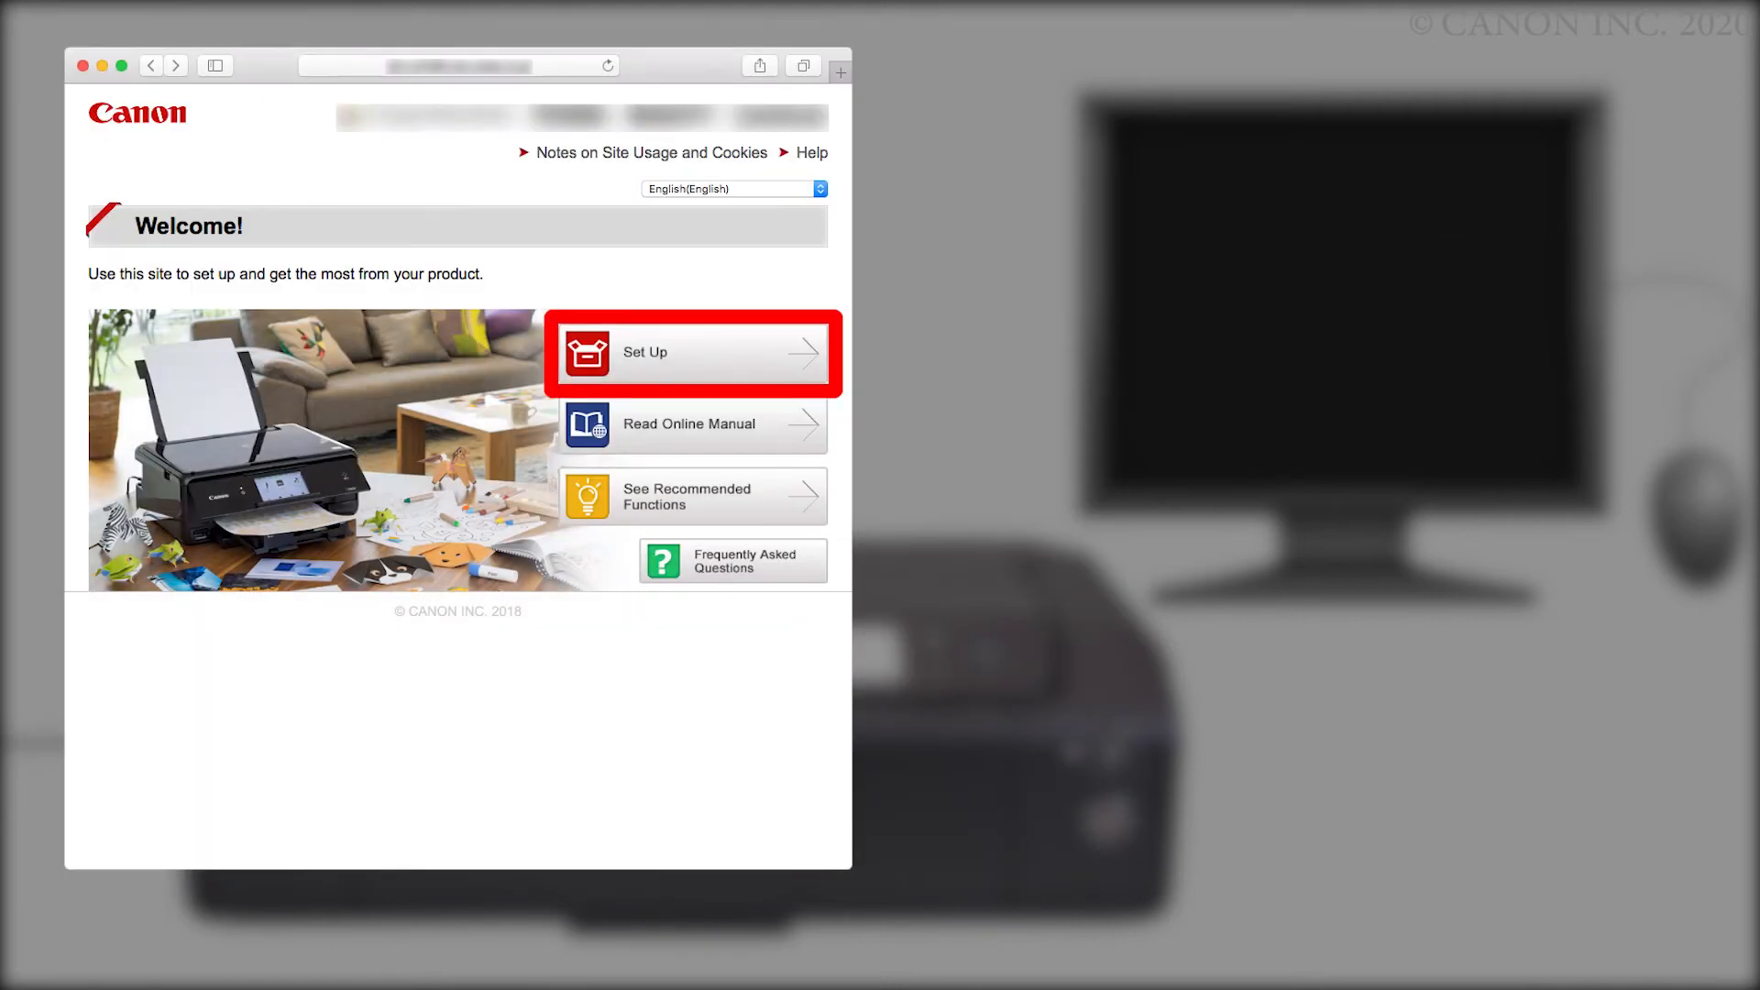
click(691, 352)
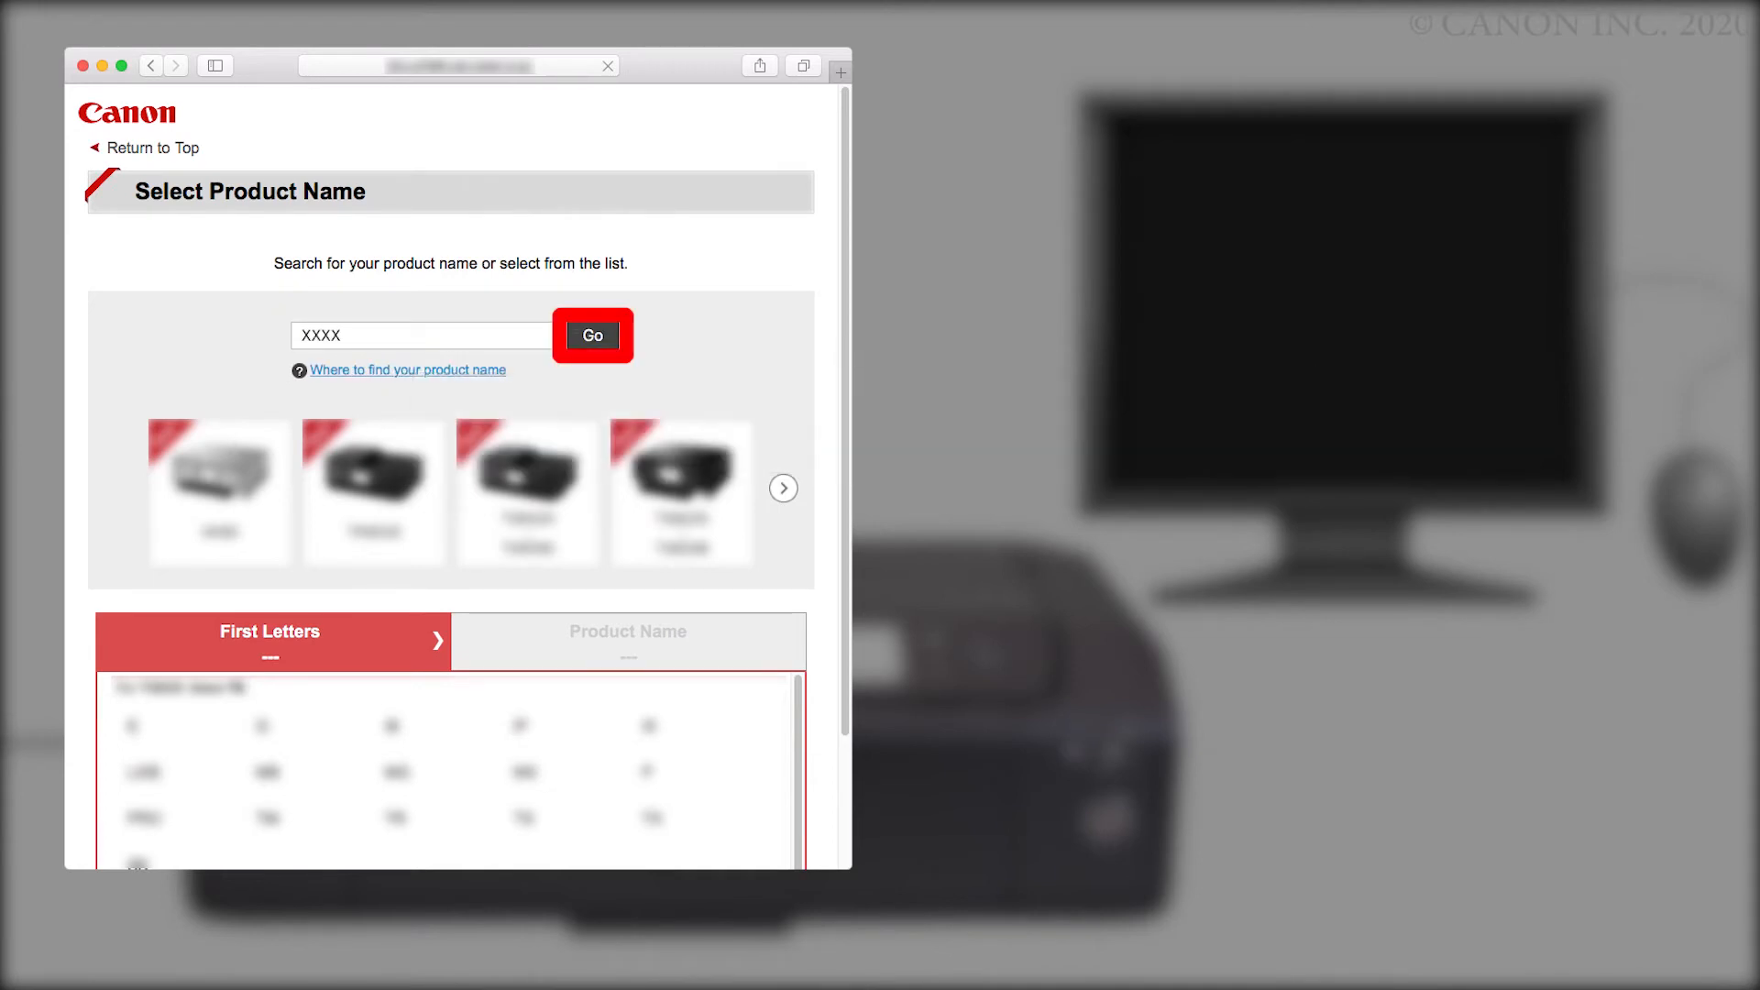
click(593, 333)
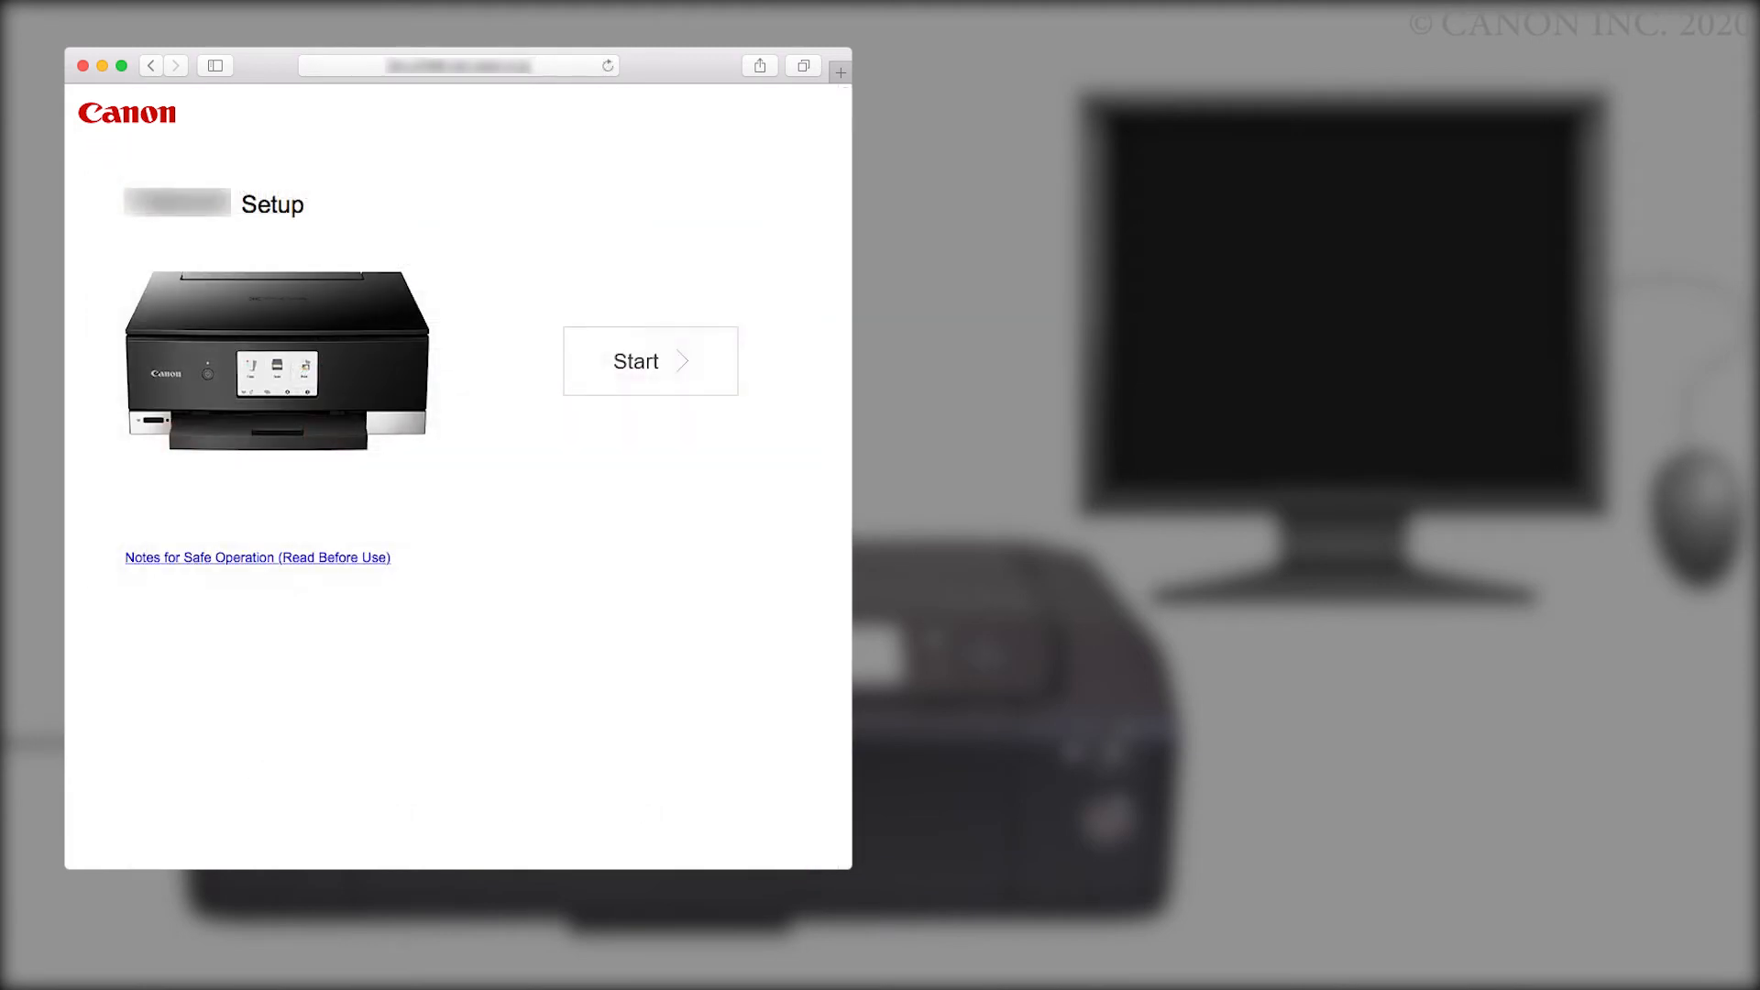
- Start the setup guide and move on to the Connecting to a Computer step
click(649, 361)
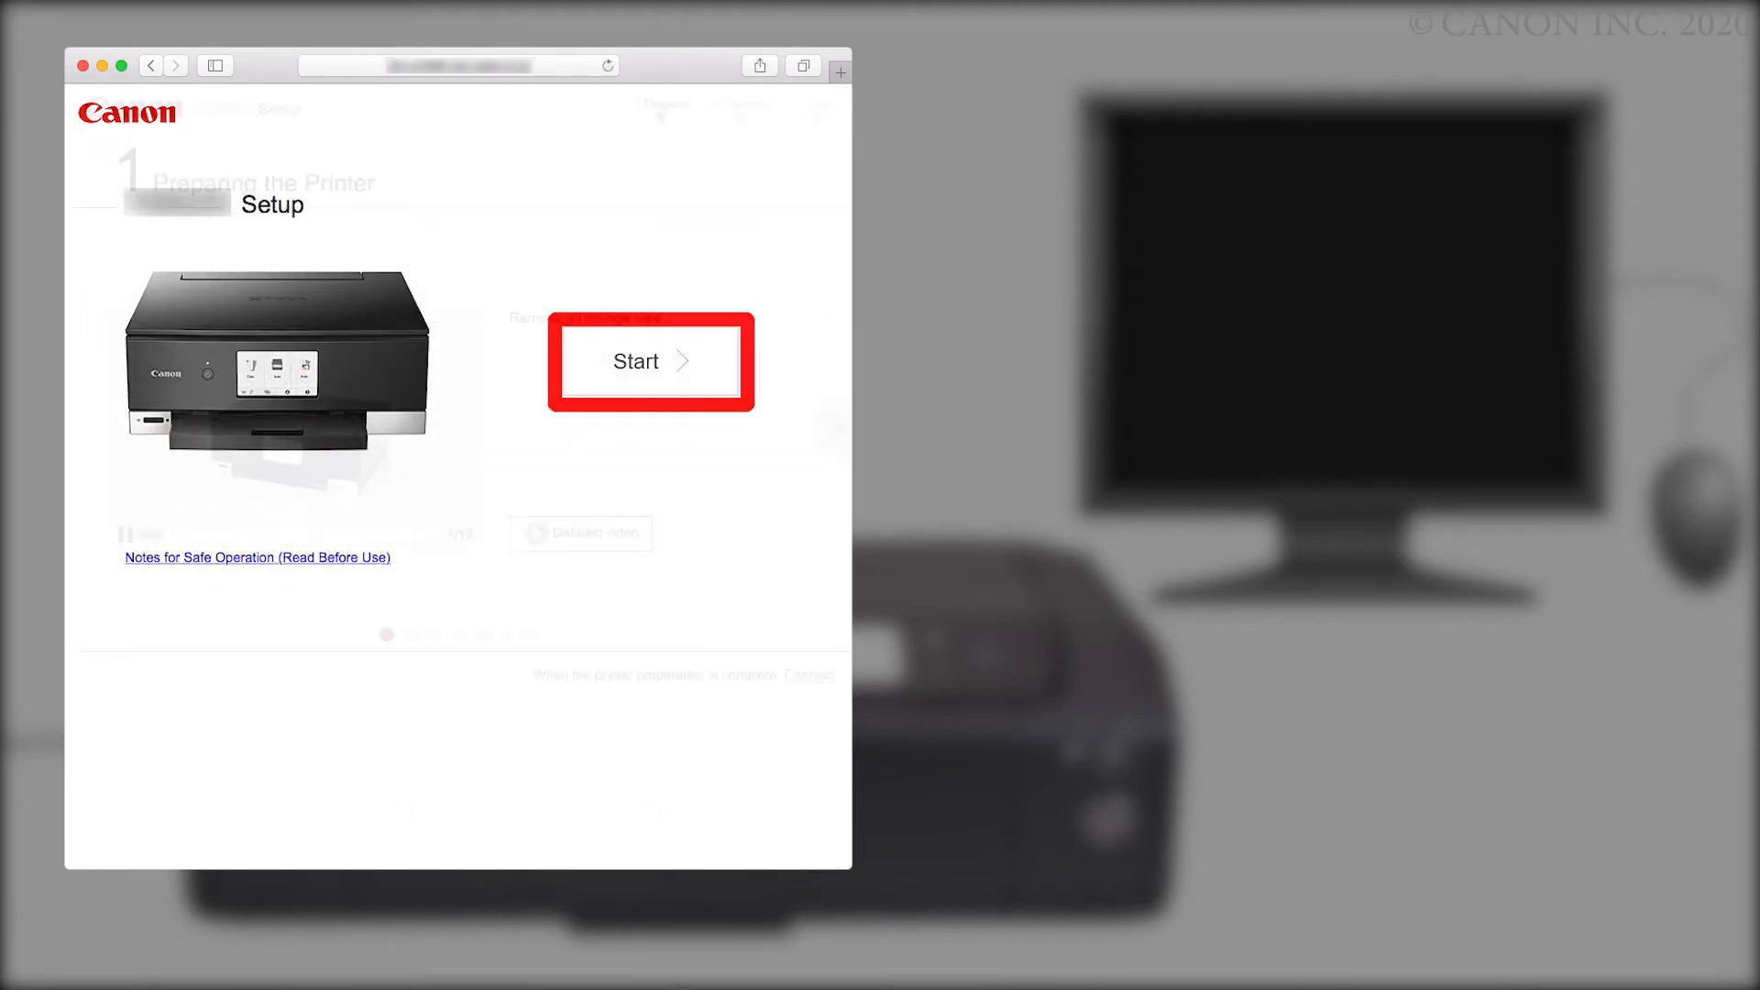
click(649, 361)
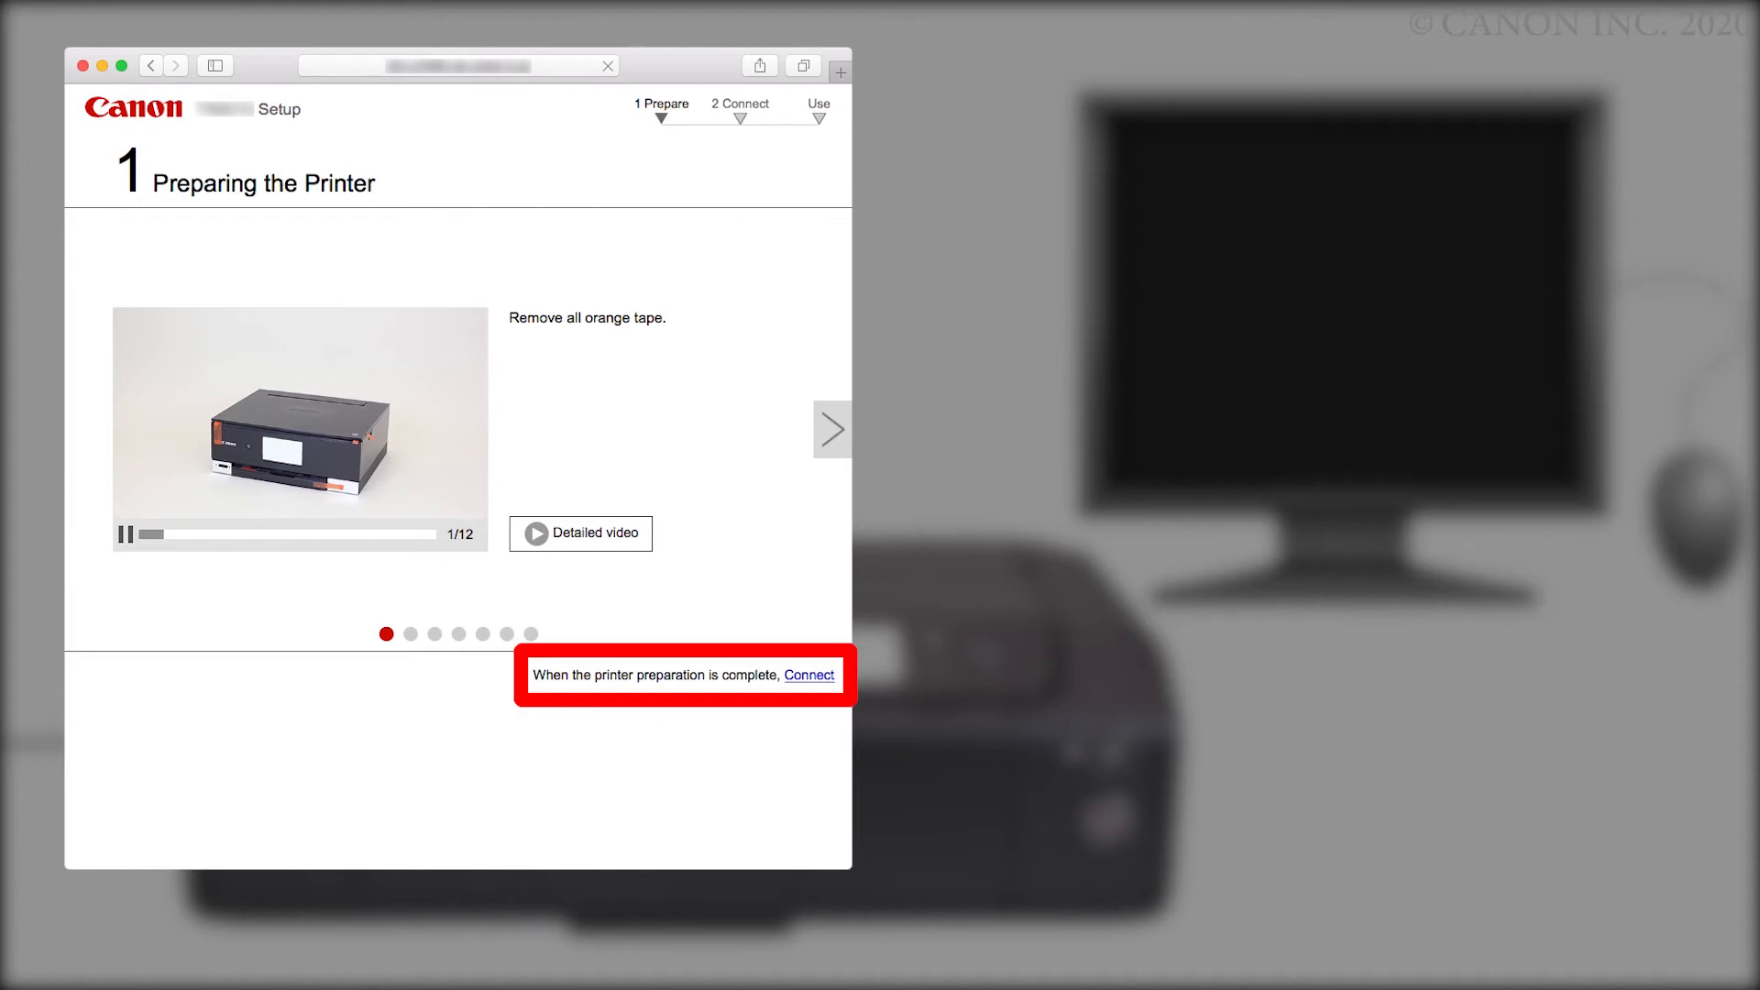
click(807, 675)
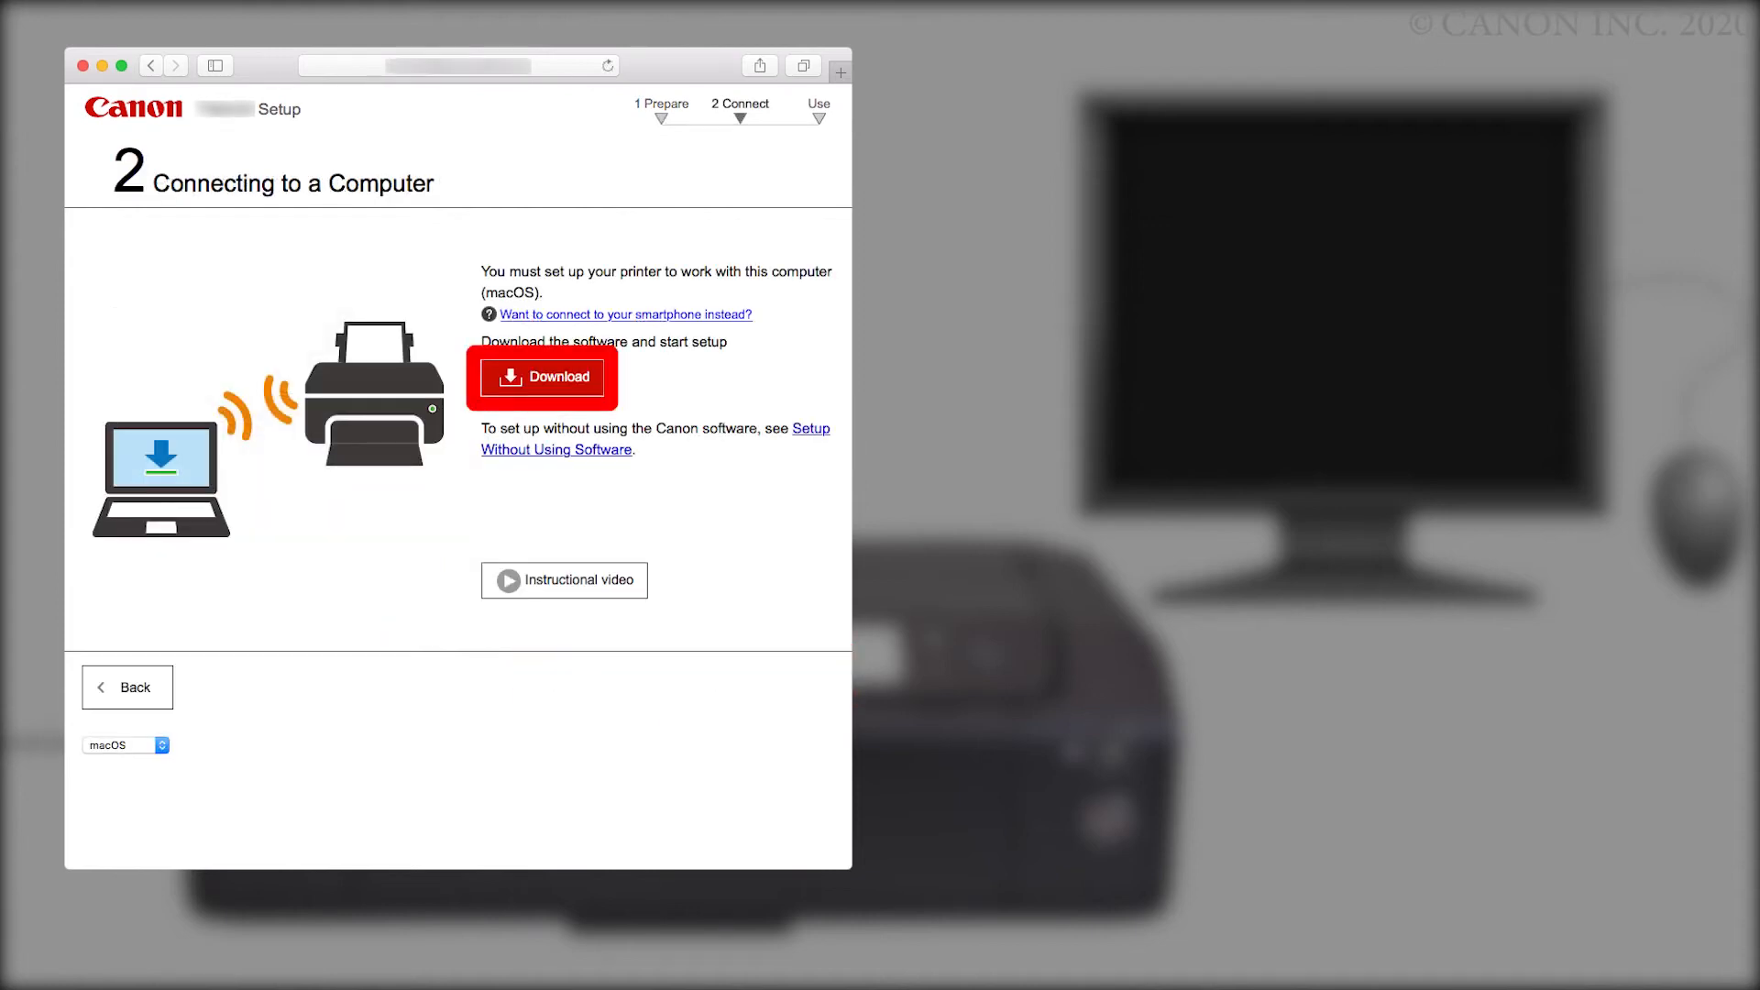
- Download the Canon setup software for macOS
click(543, 376)
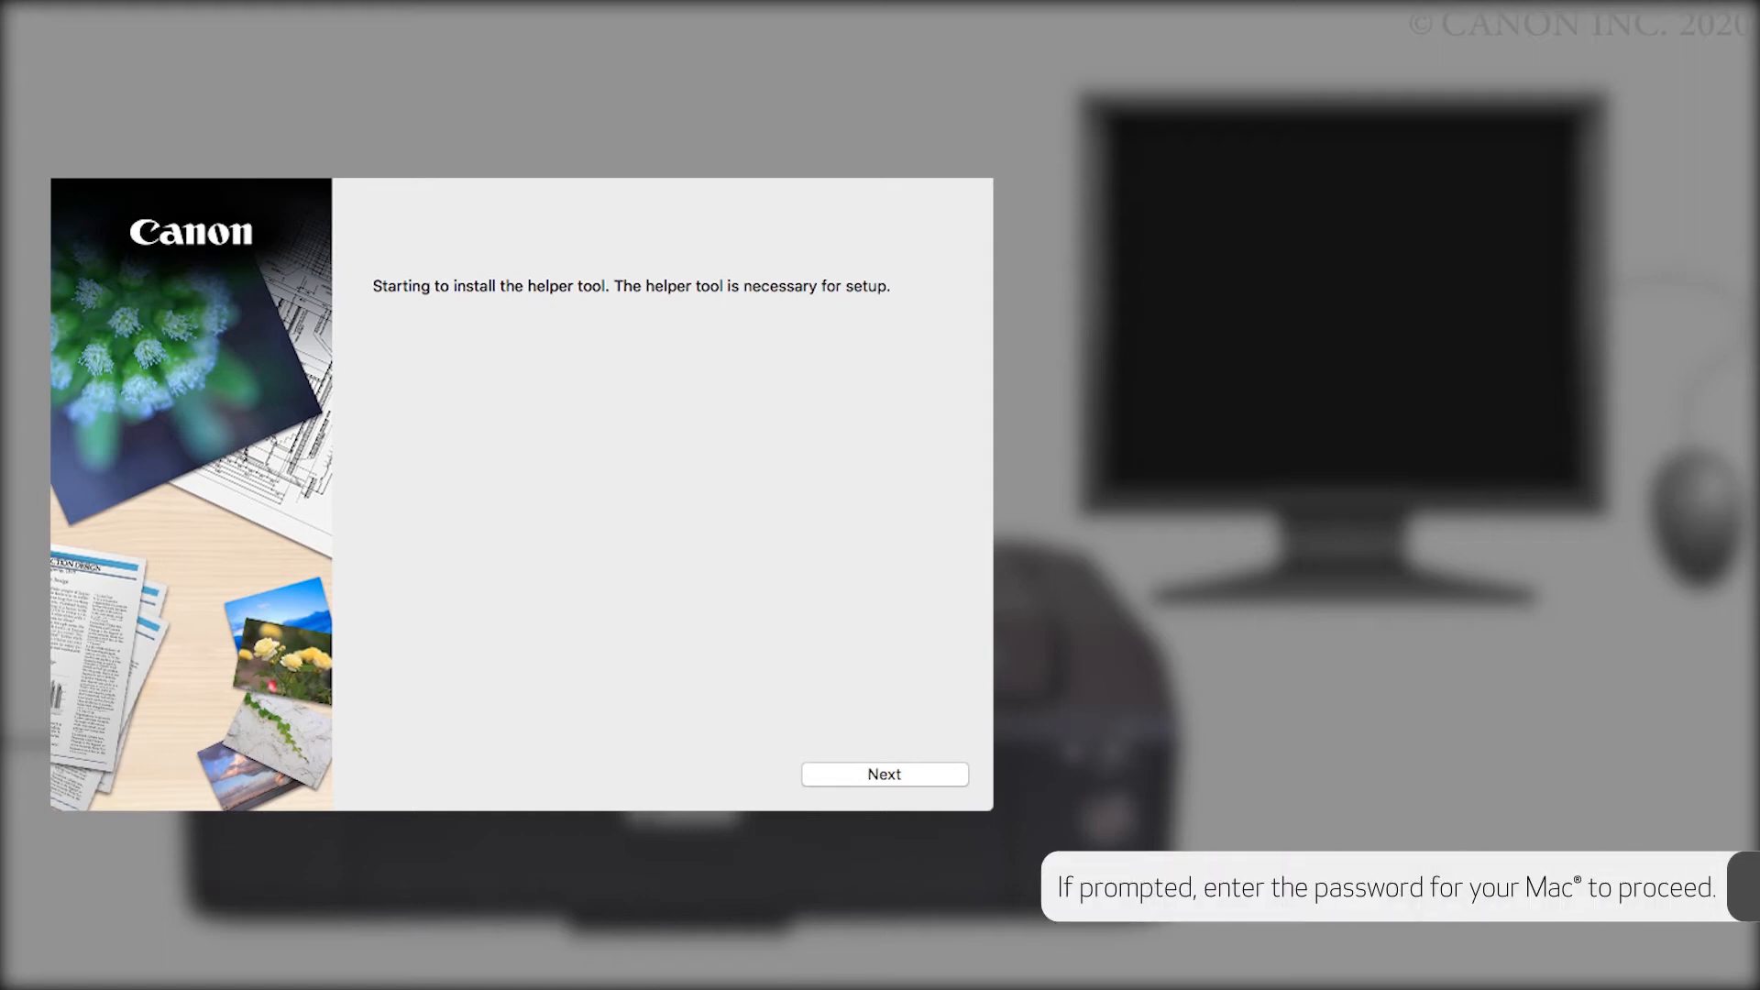
- Install the helper tool and start the printer setup in the launched installer
click(884, 774)
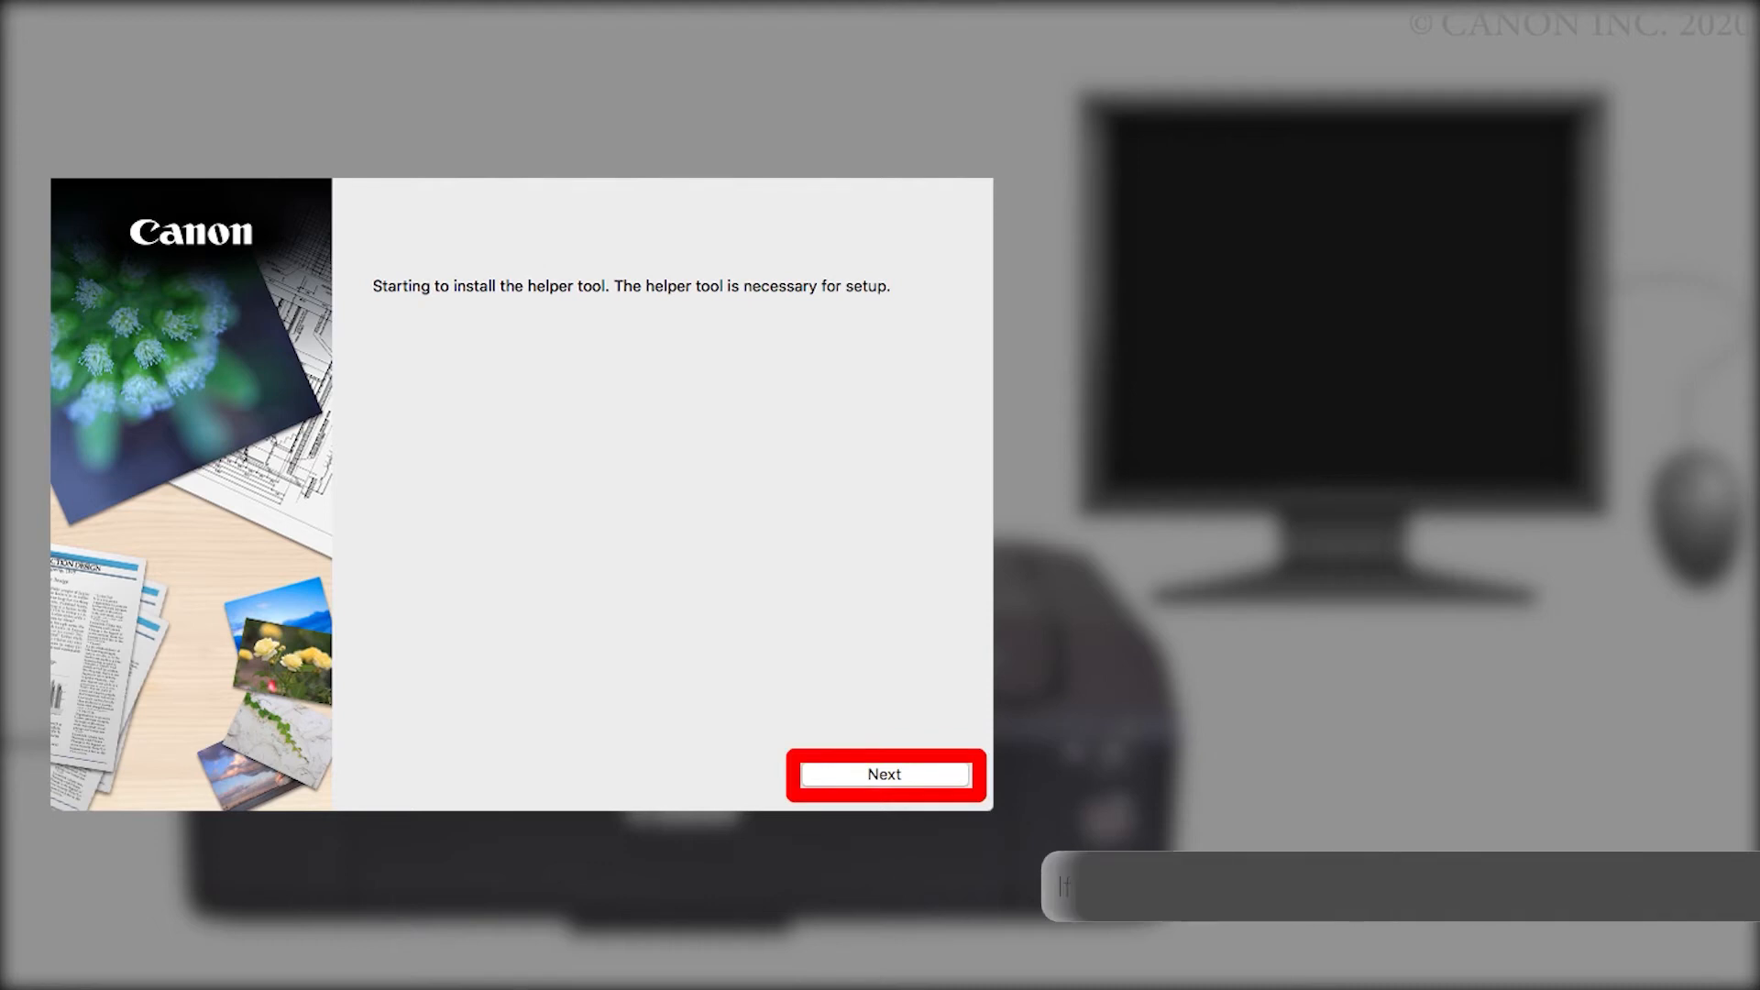
click(884, 773)
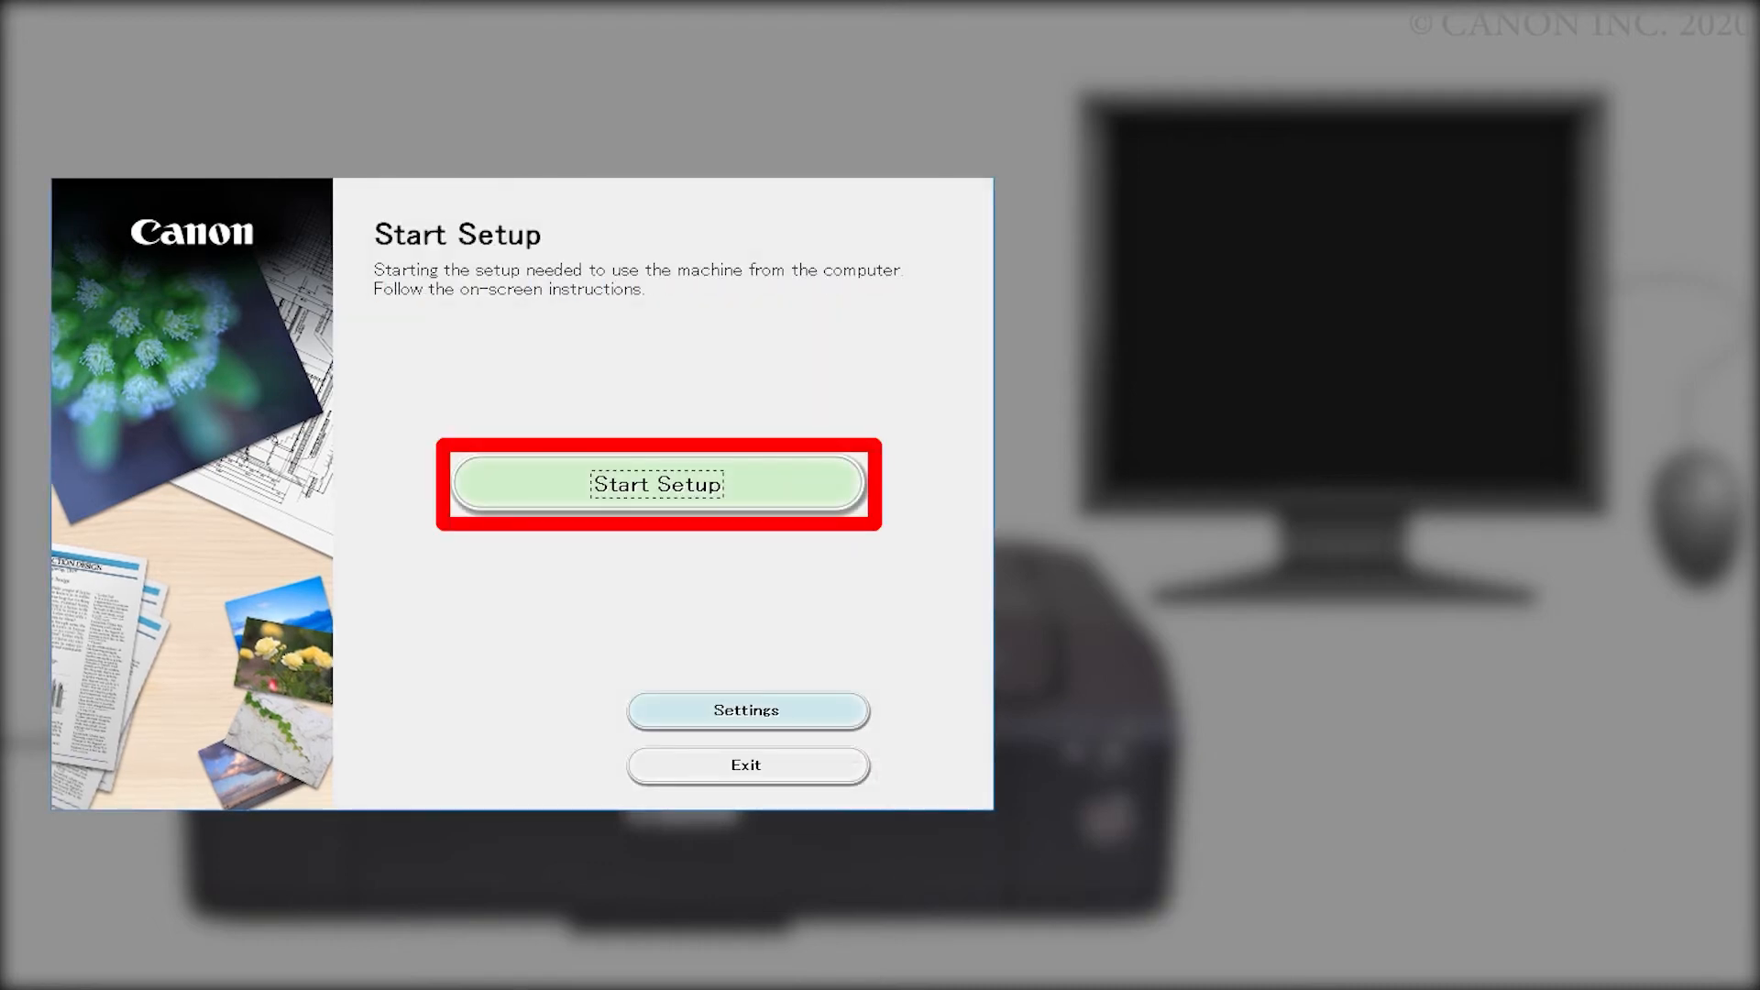
click(658, 484)
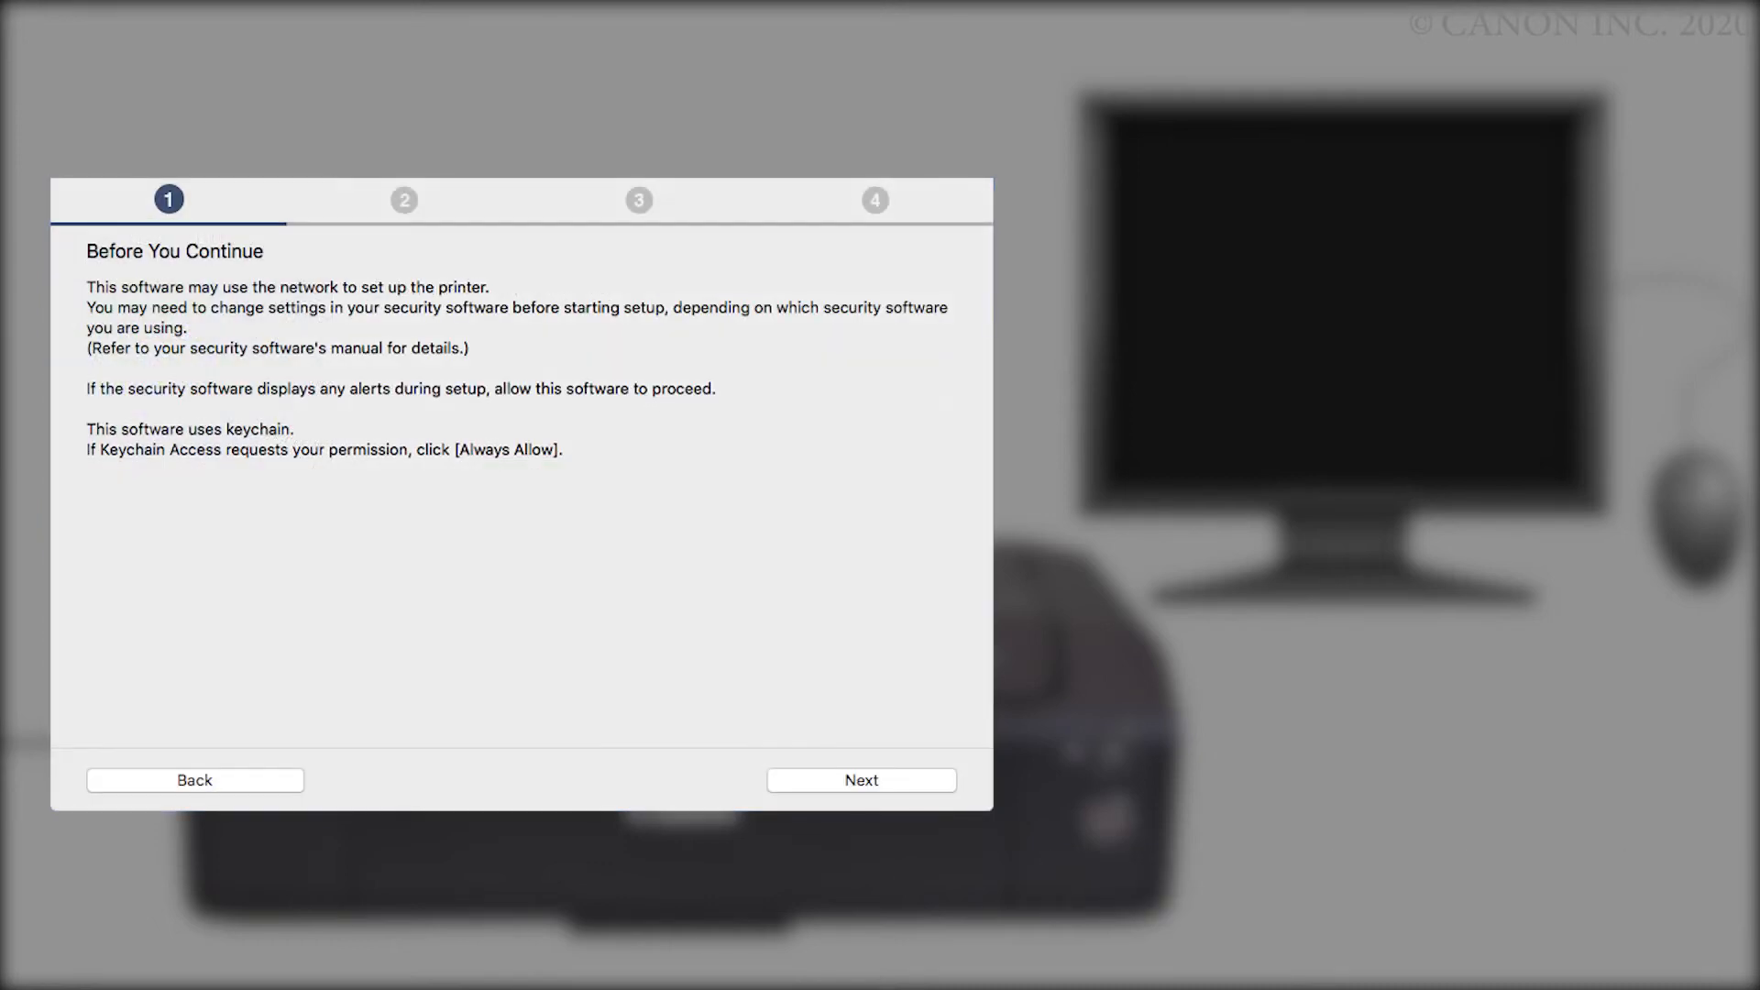
- Pass the security software notice to reach the License Agreement
click(862, 781)
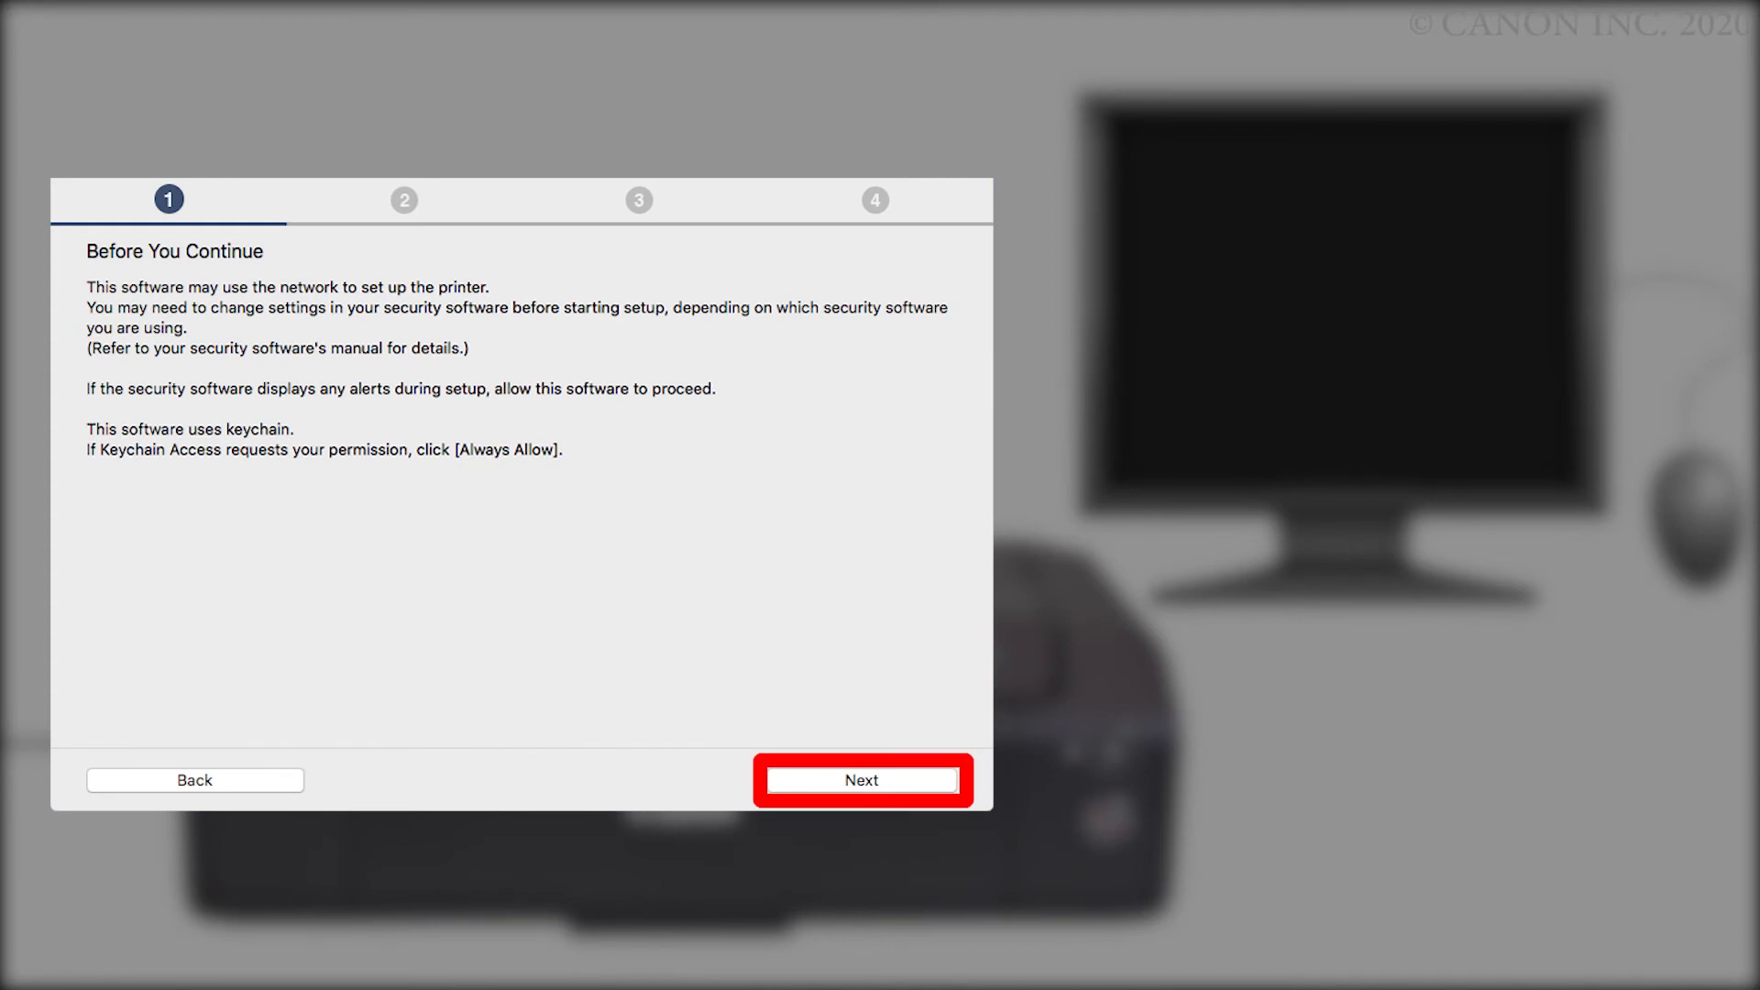
click(862, 781)
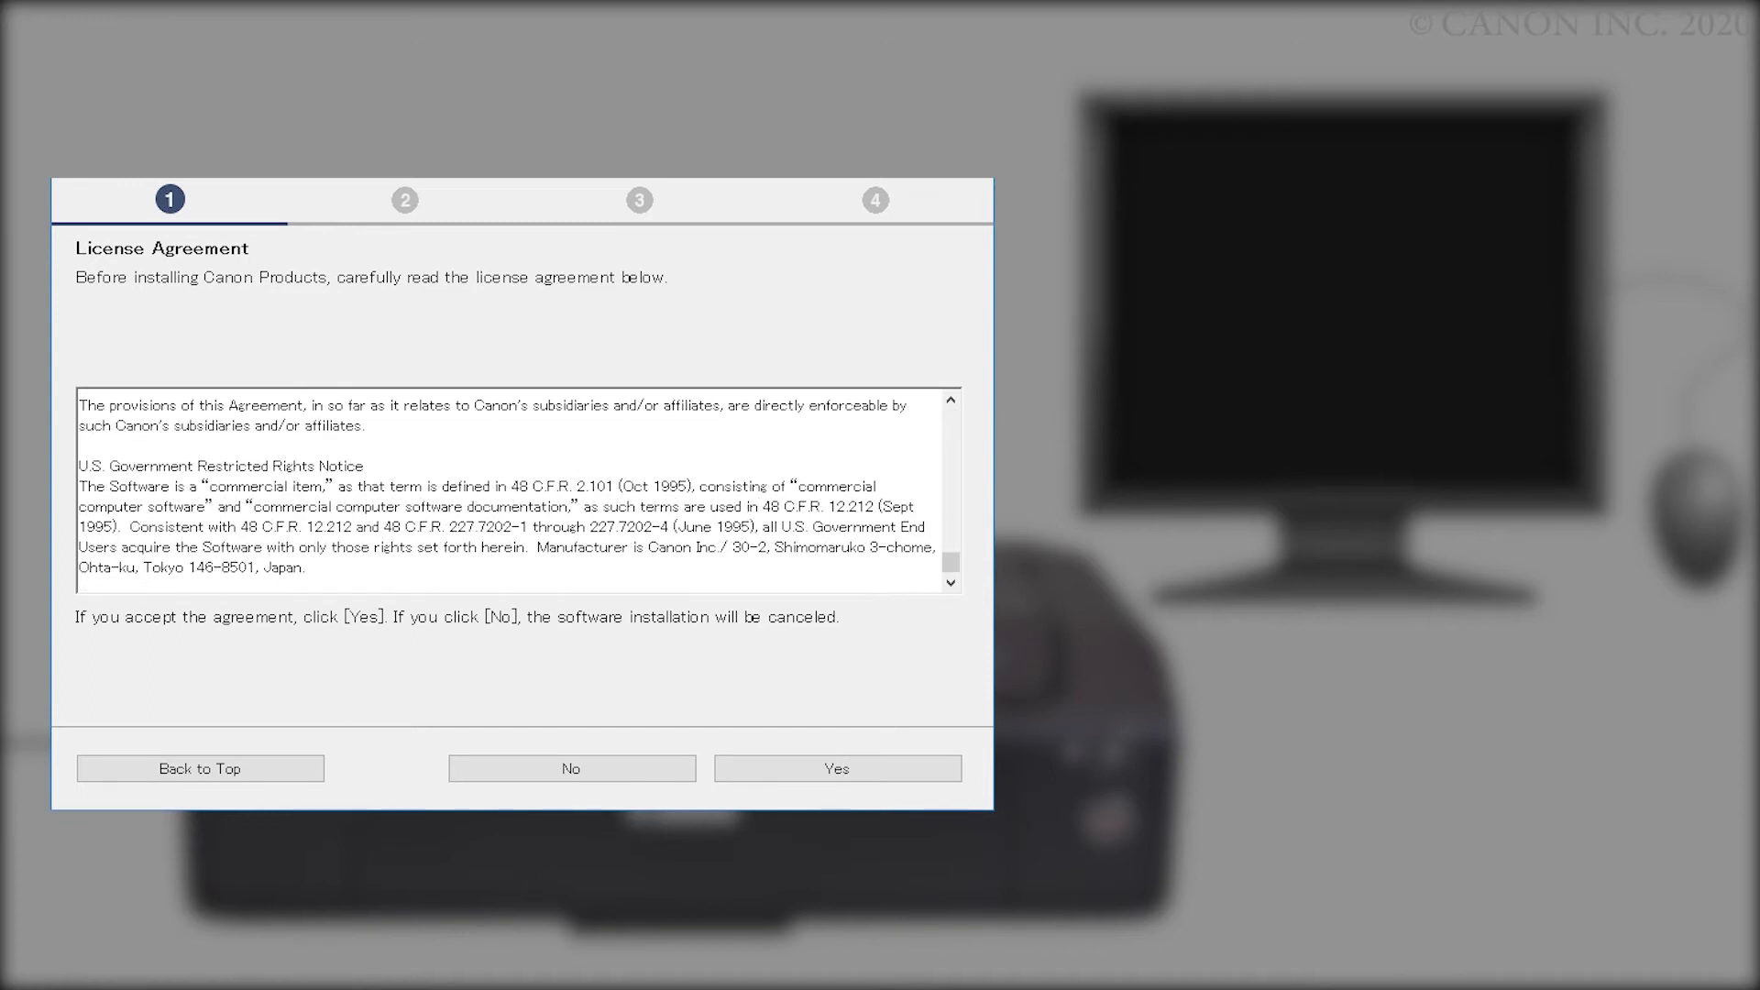
click(836, 768)
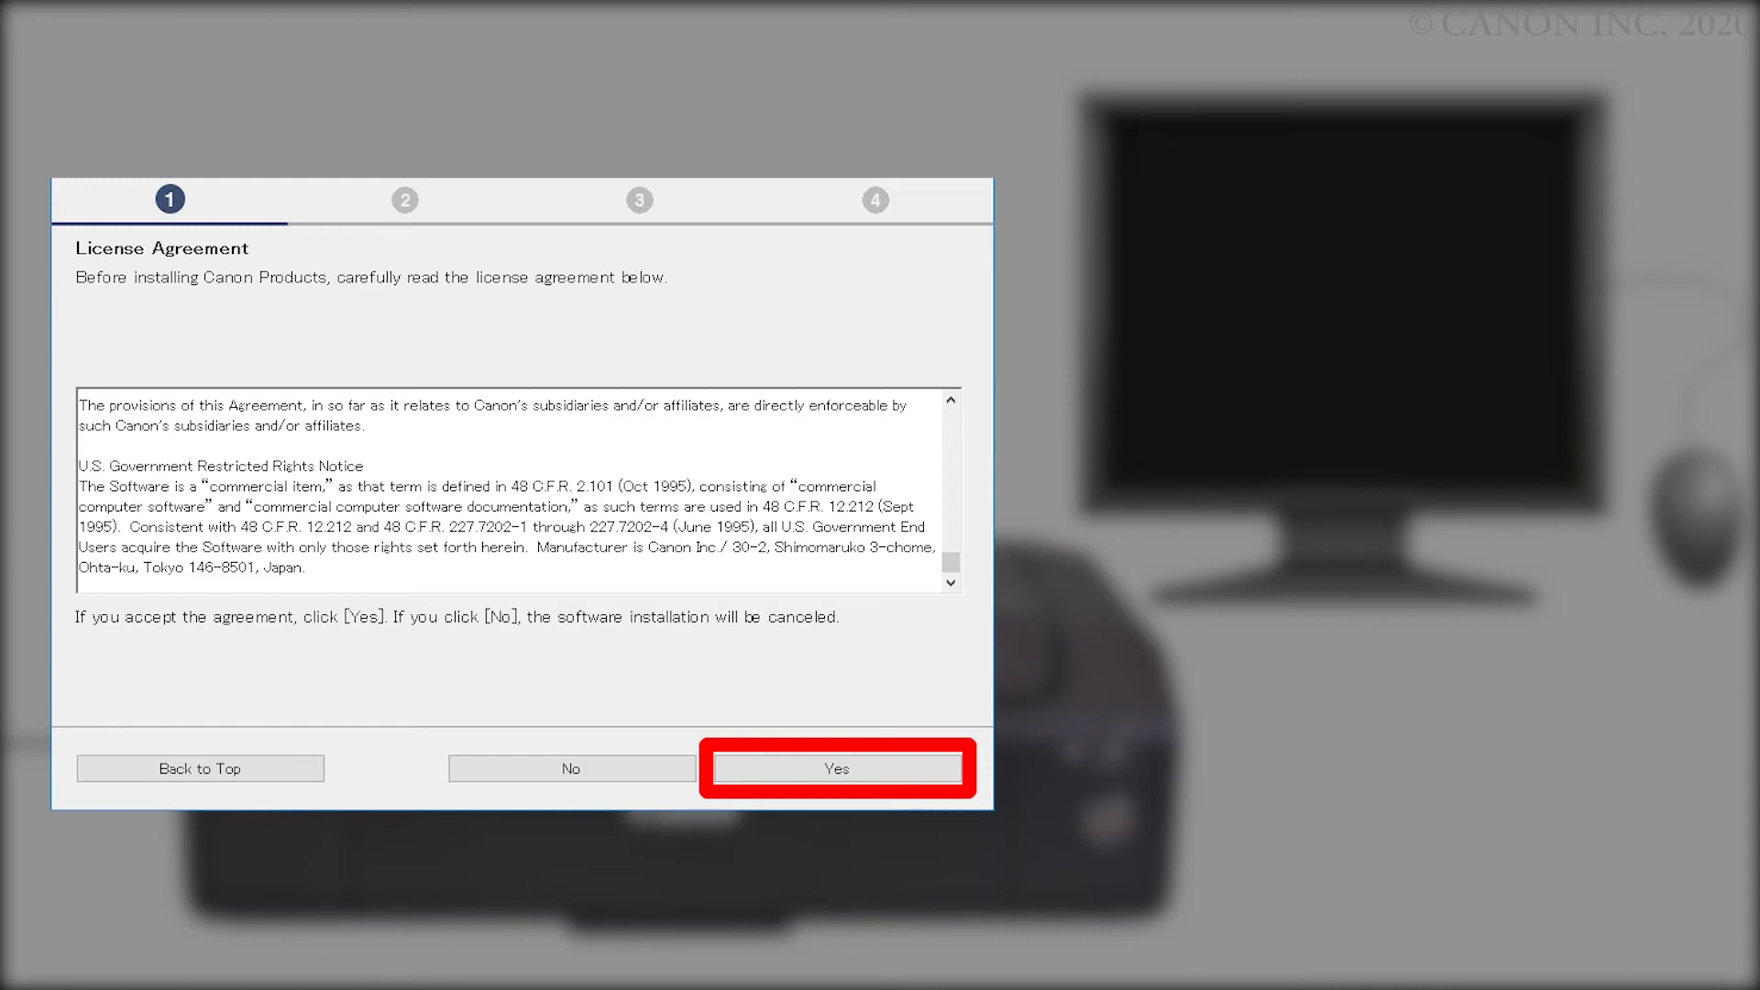
- Accept the license agreement and agree to the product information sharing terms
click(838, 768)
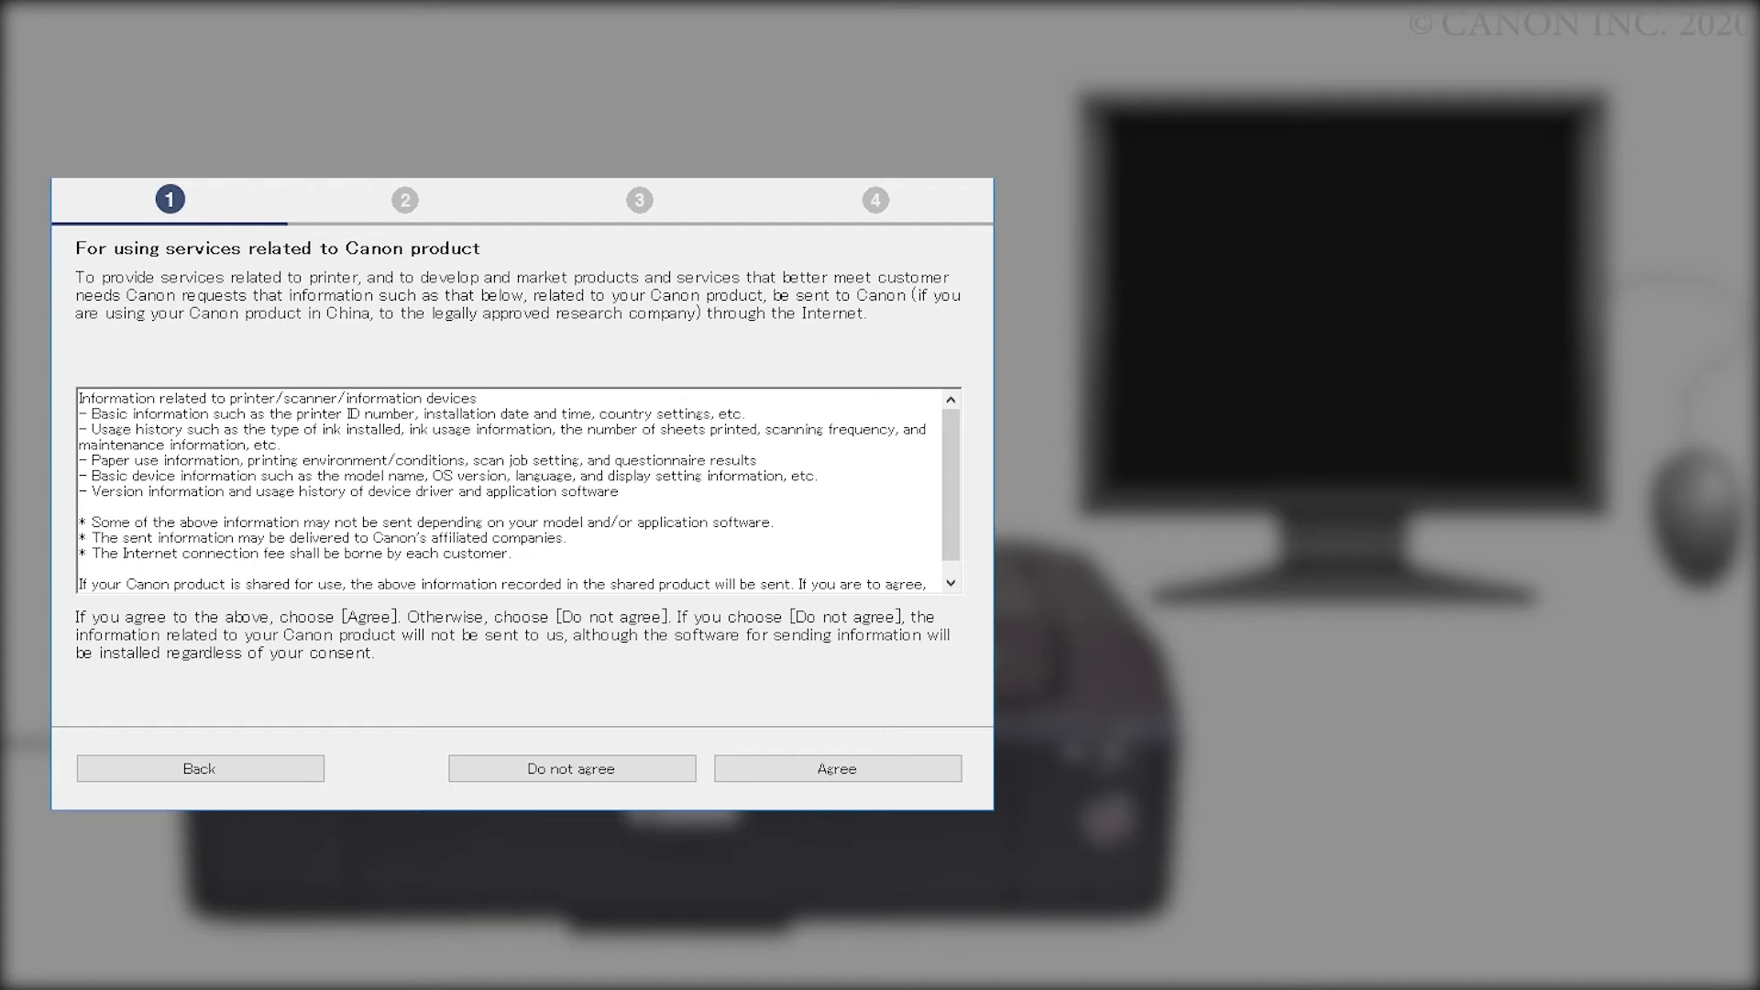
scroll(down, 3)
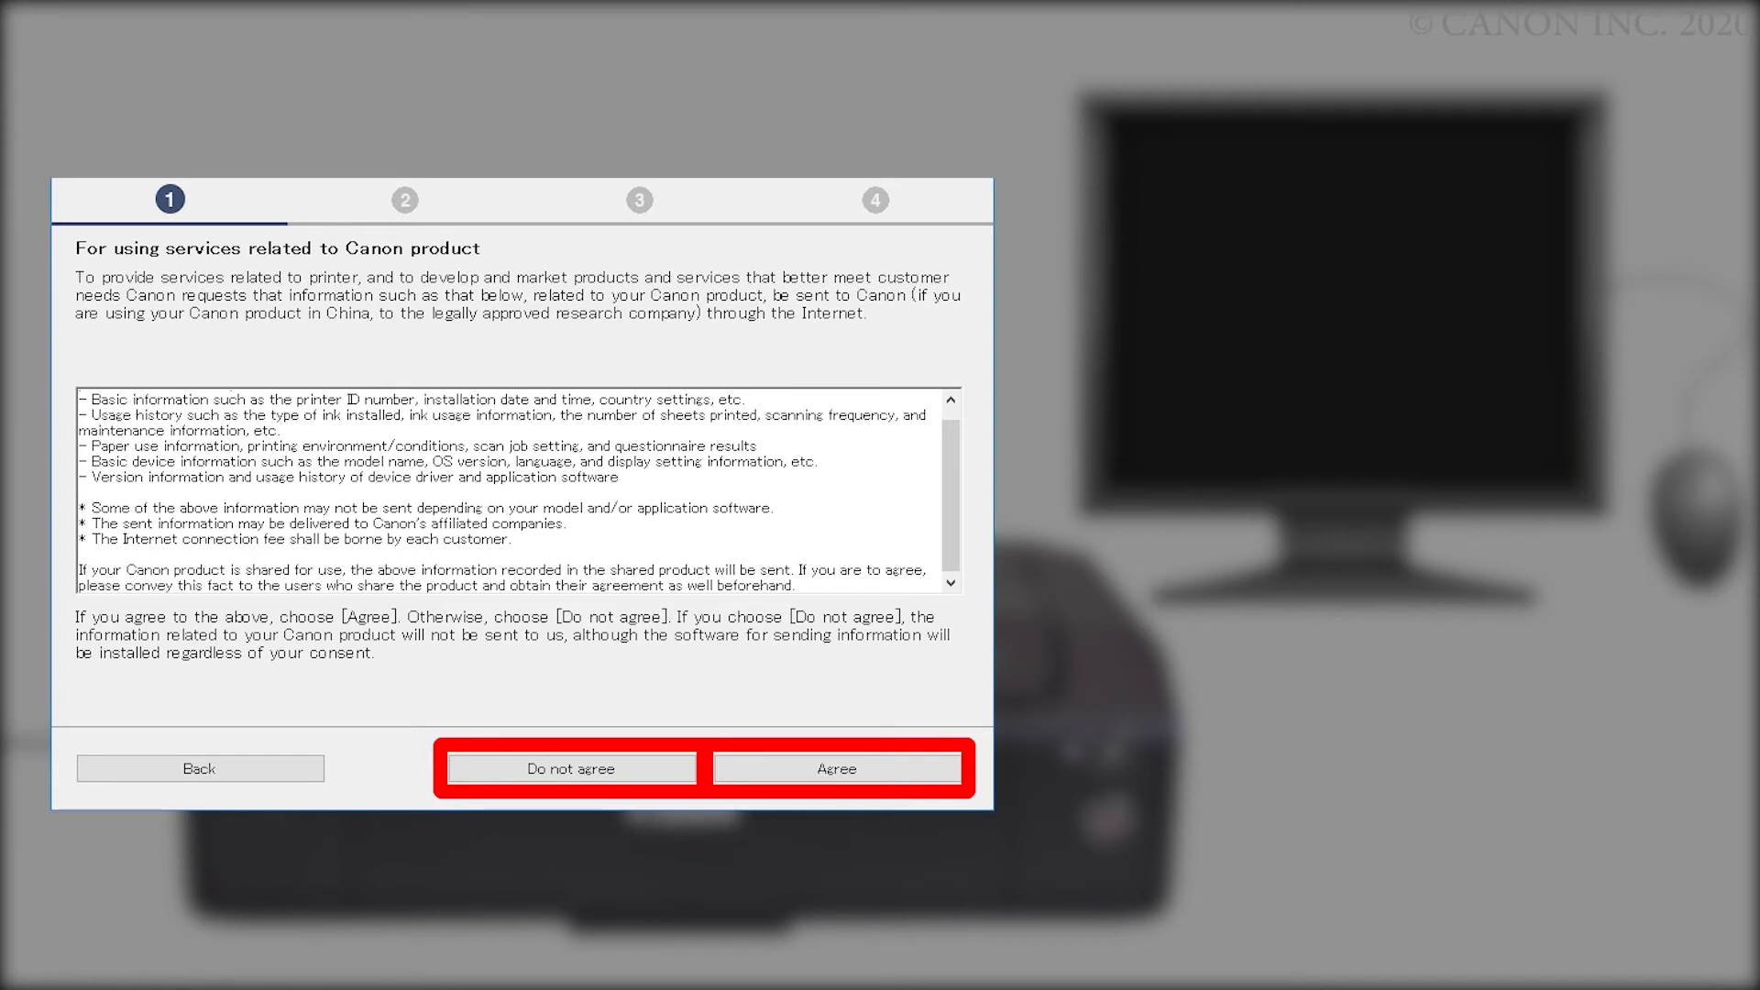
click(836, 768)
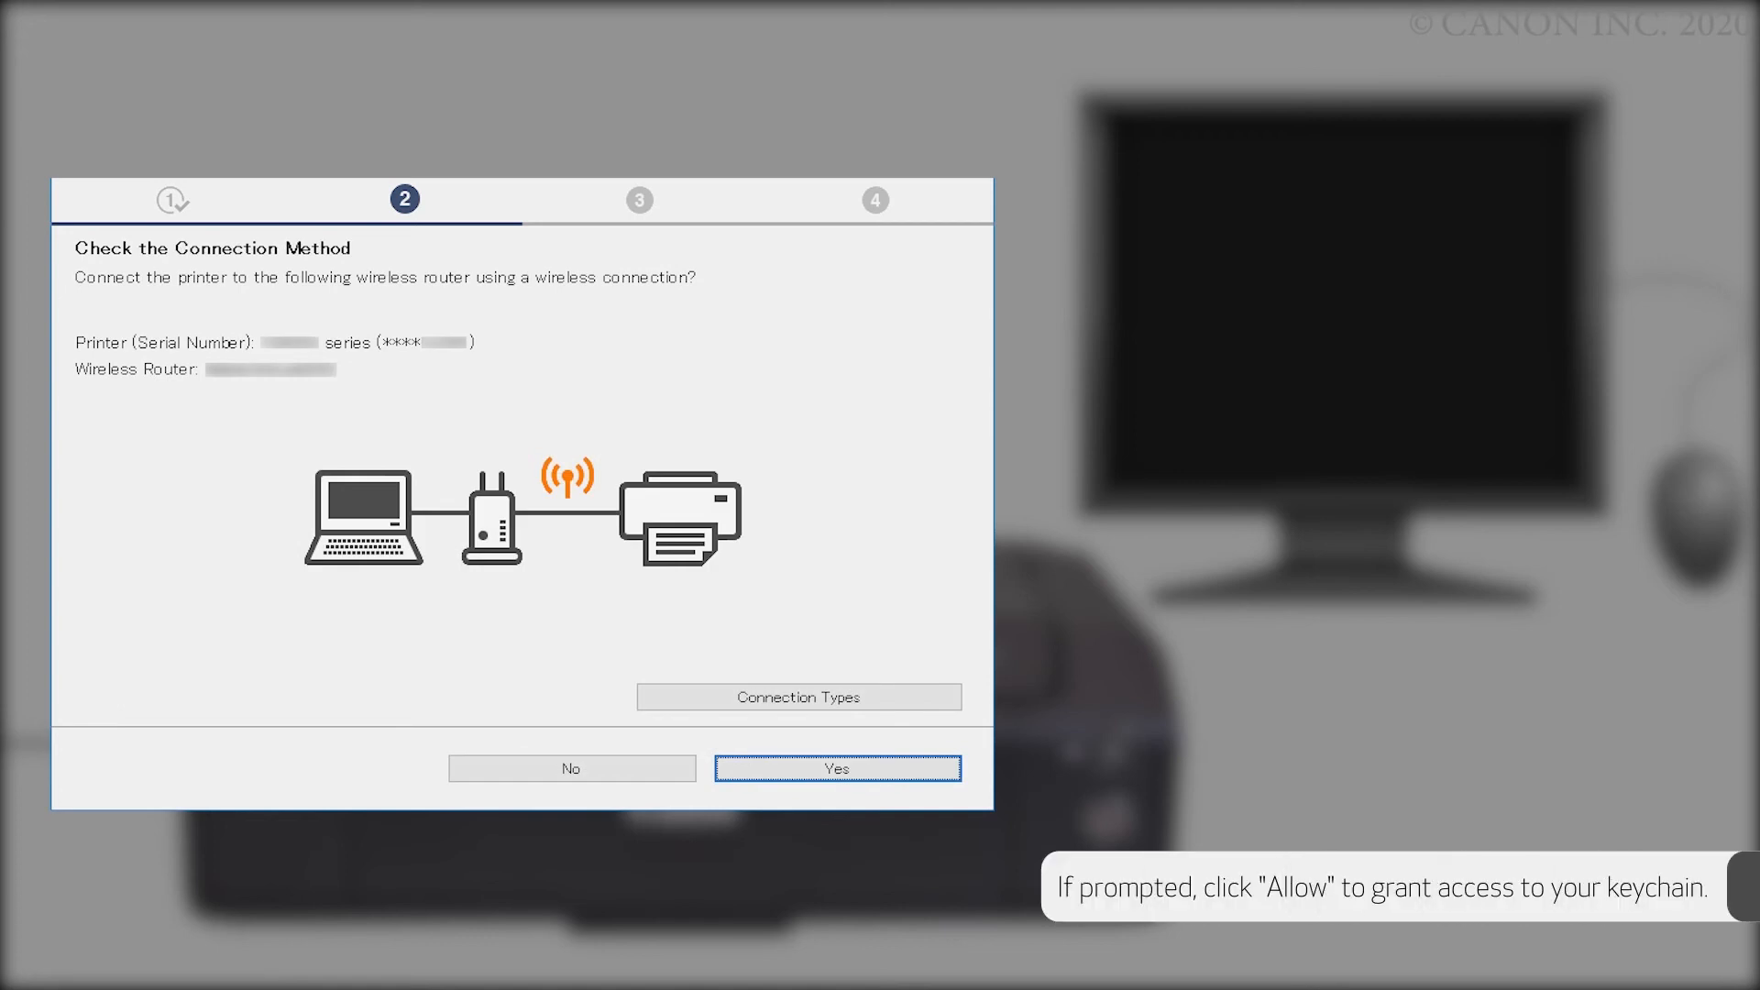
- From Connection Types, choose Wi-Fi Connection as the method
click(836, 769)
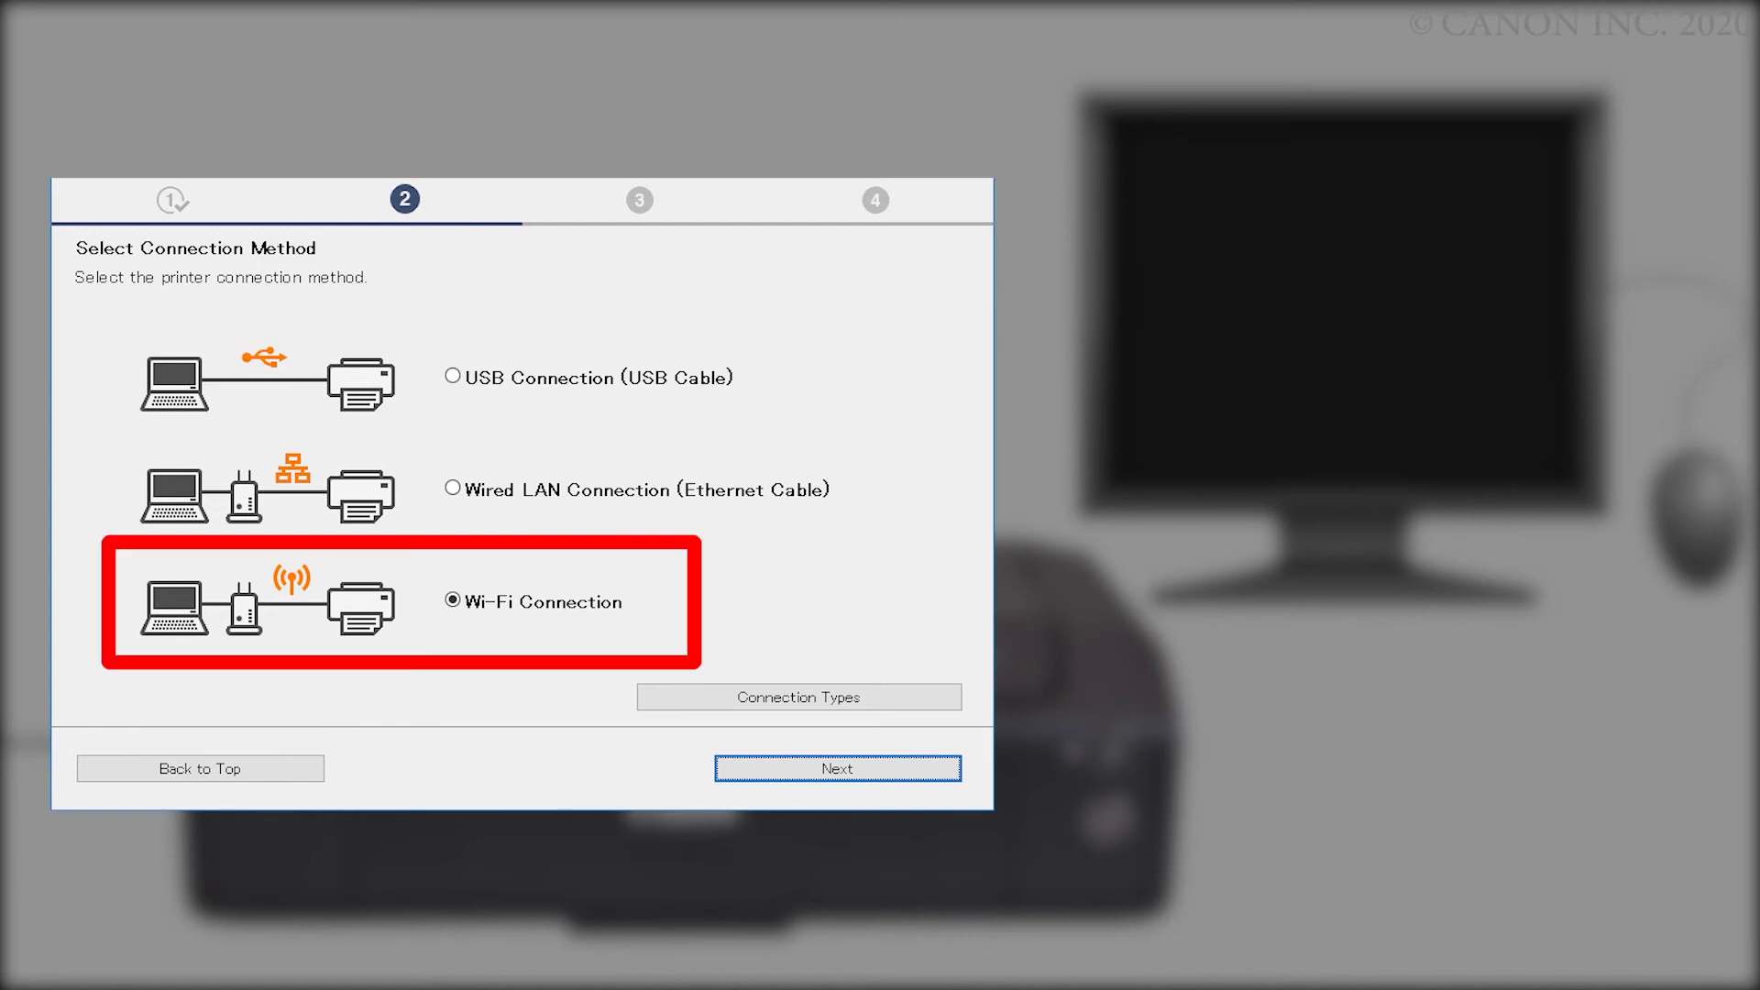
click(836, 769)
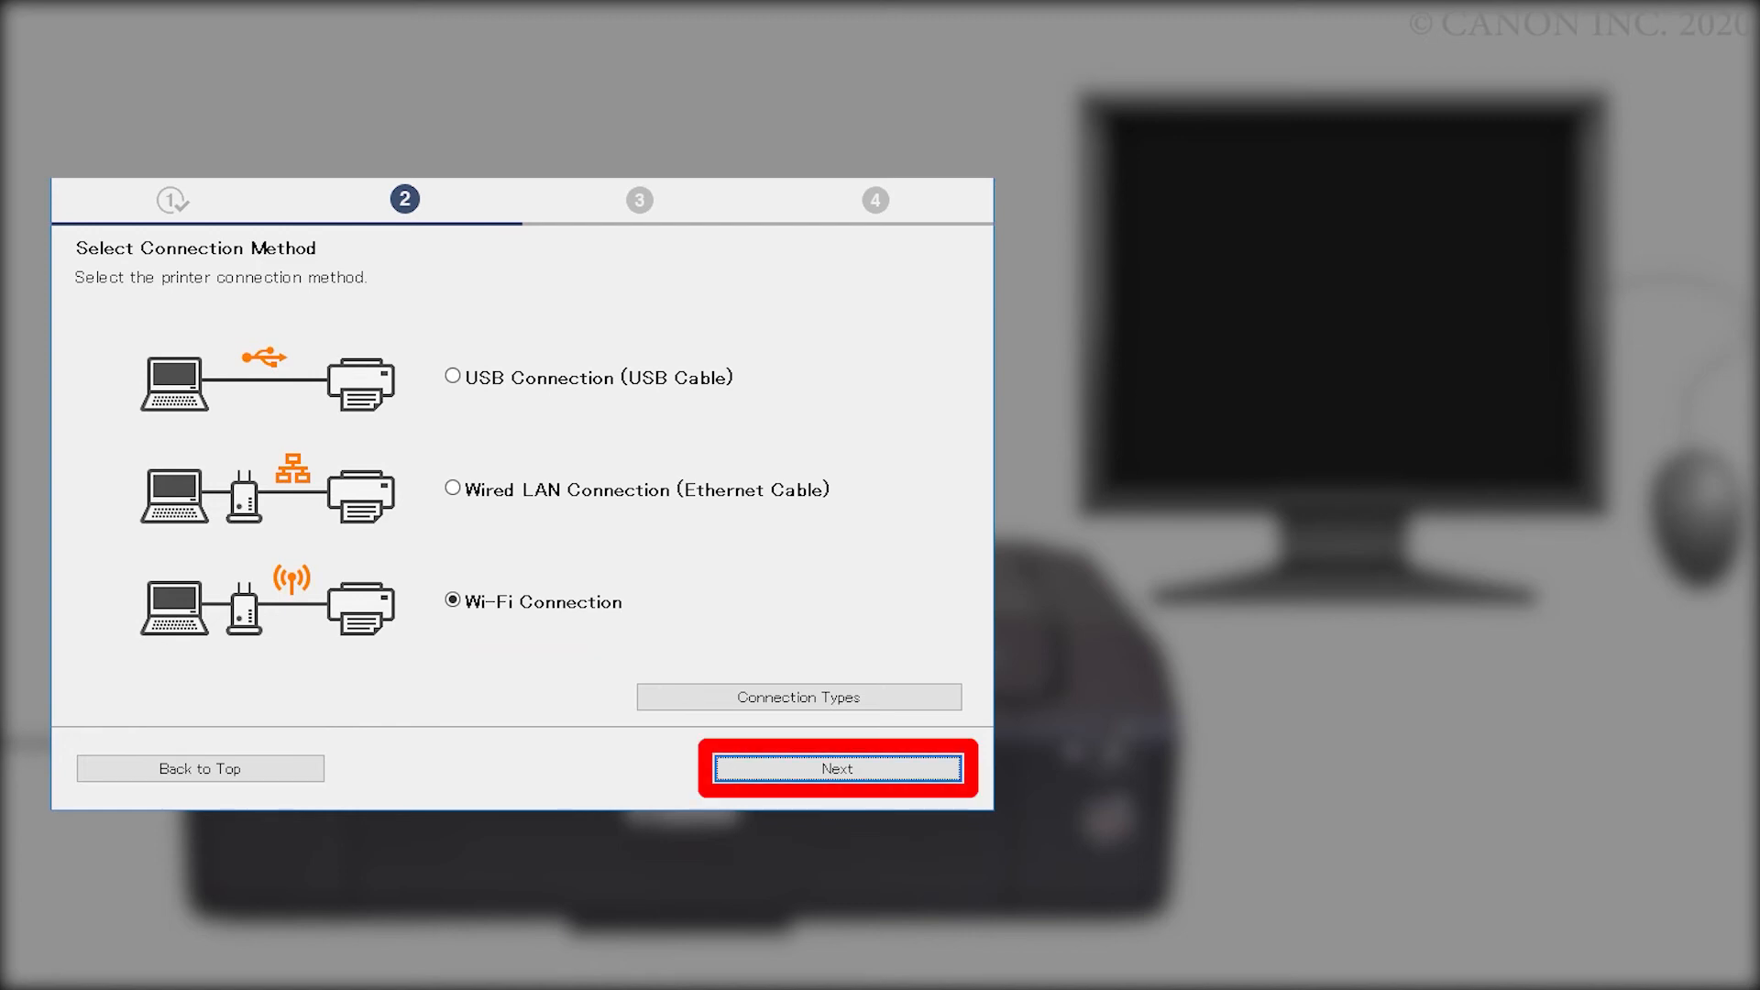
click(838, 768)
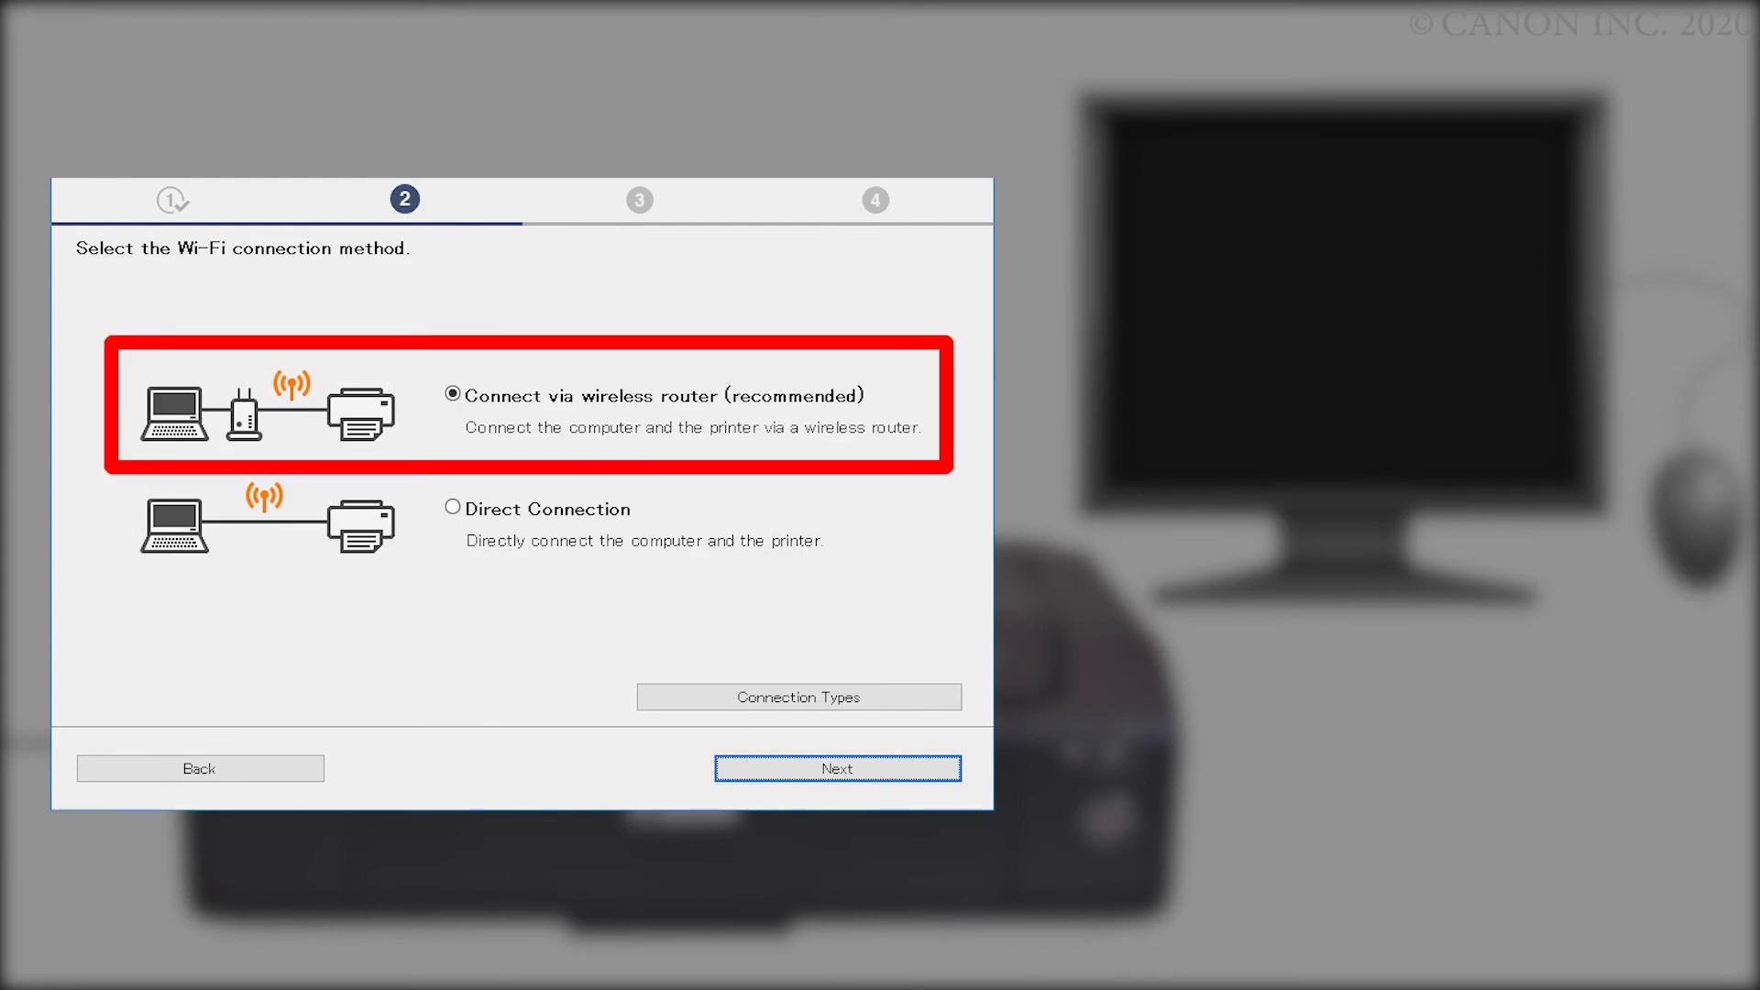
- Choose Connect via wireless router and proceed to the Check Power screen
click(838, 769)
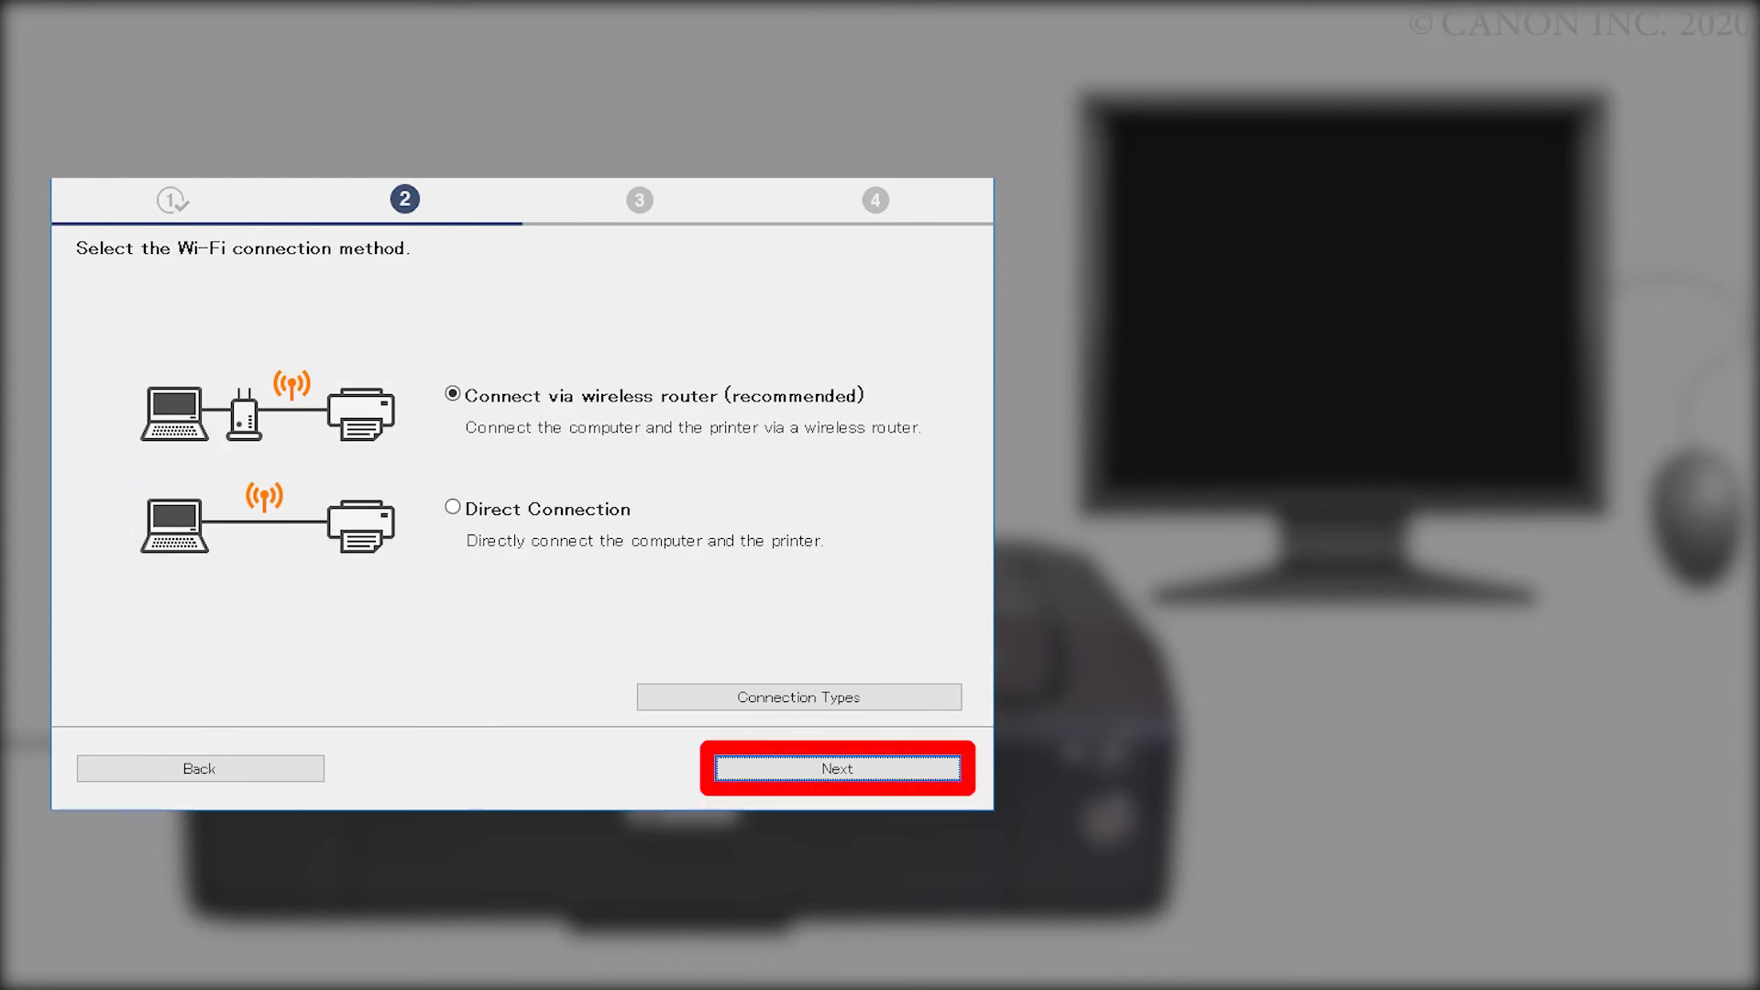
click(836, 768)
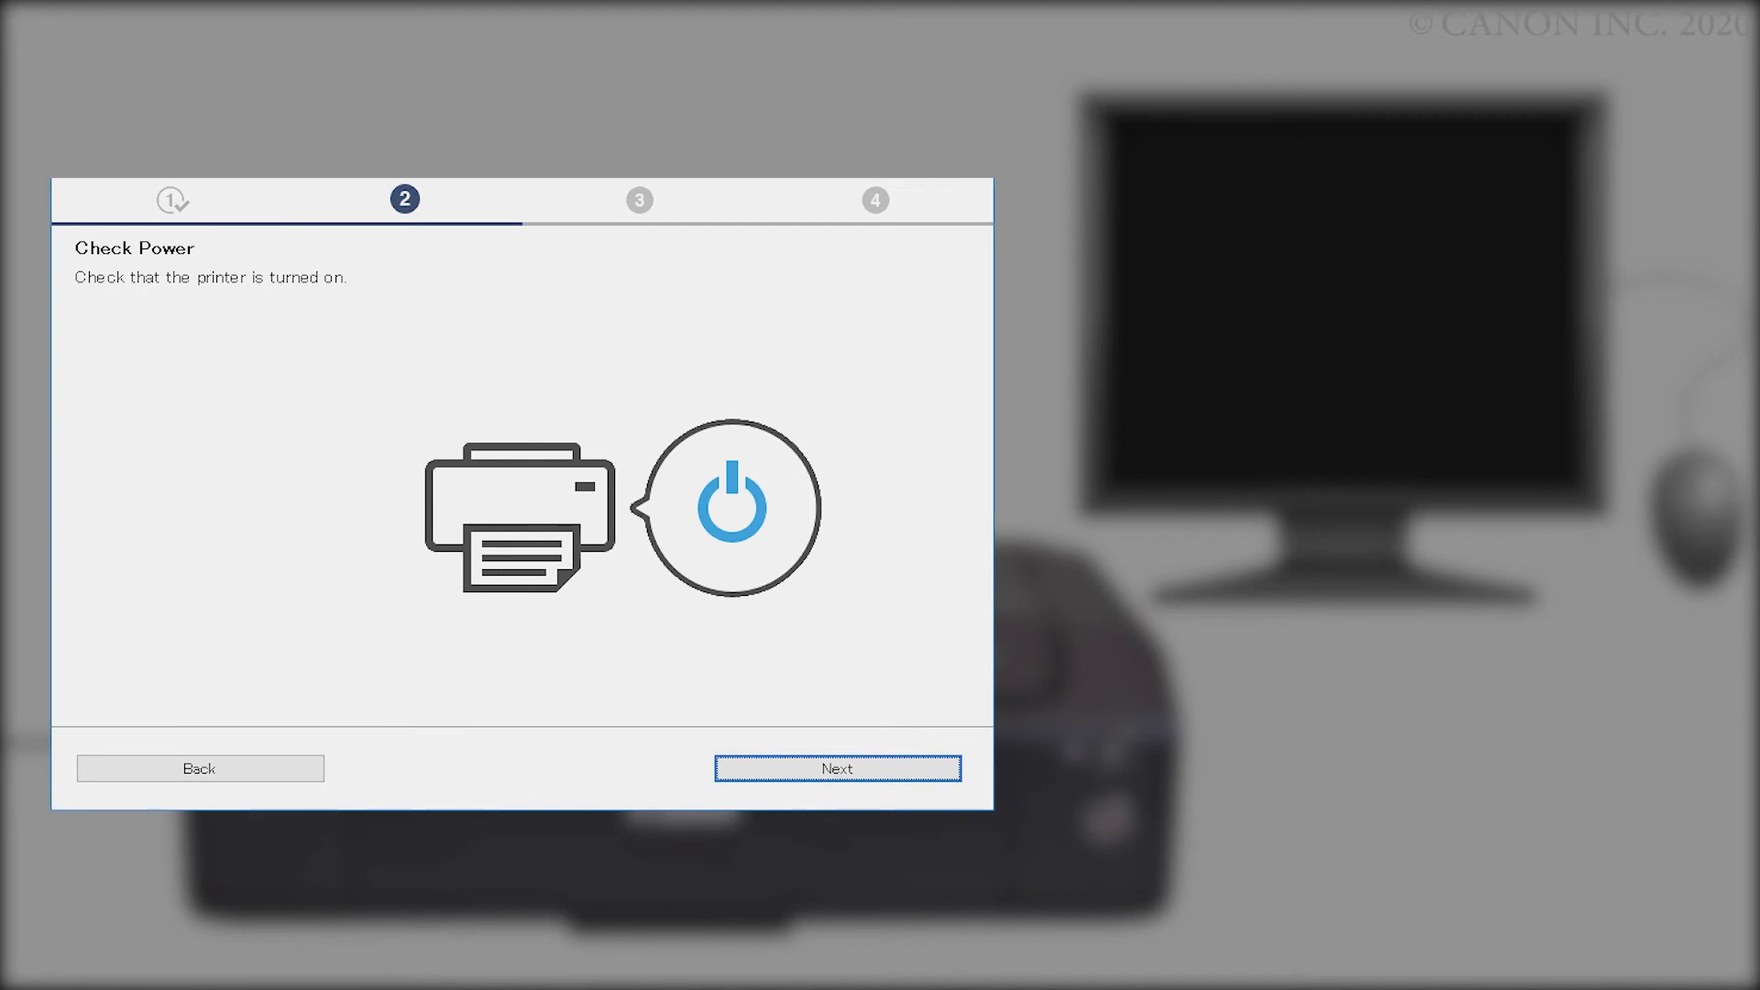
click(838, 768)
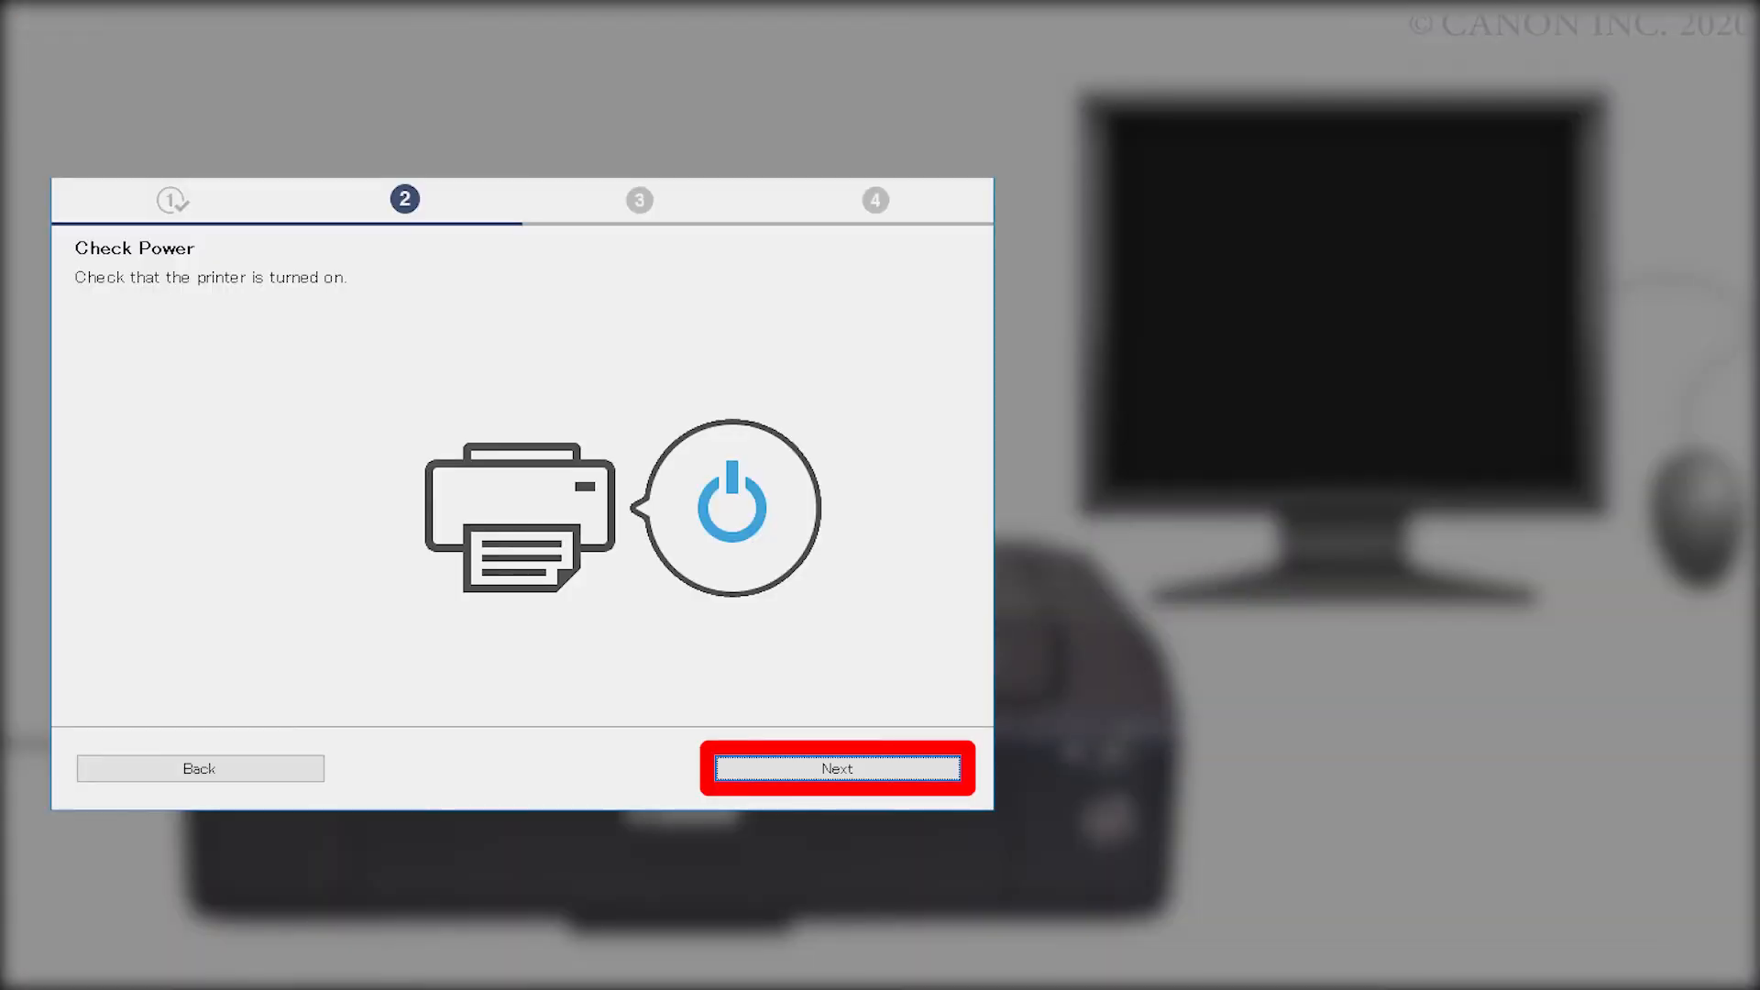
- Confirm the printer is on and proceed with the printer chosen from the list
click(838, 768)
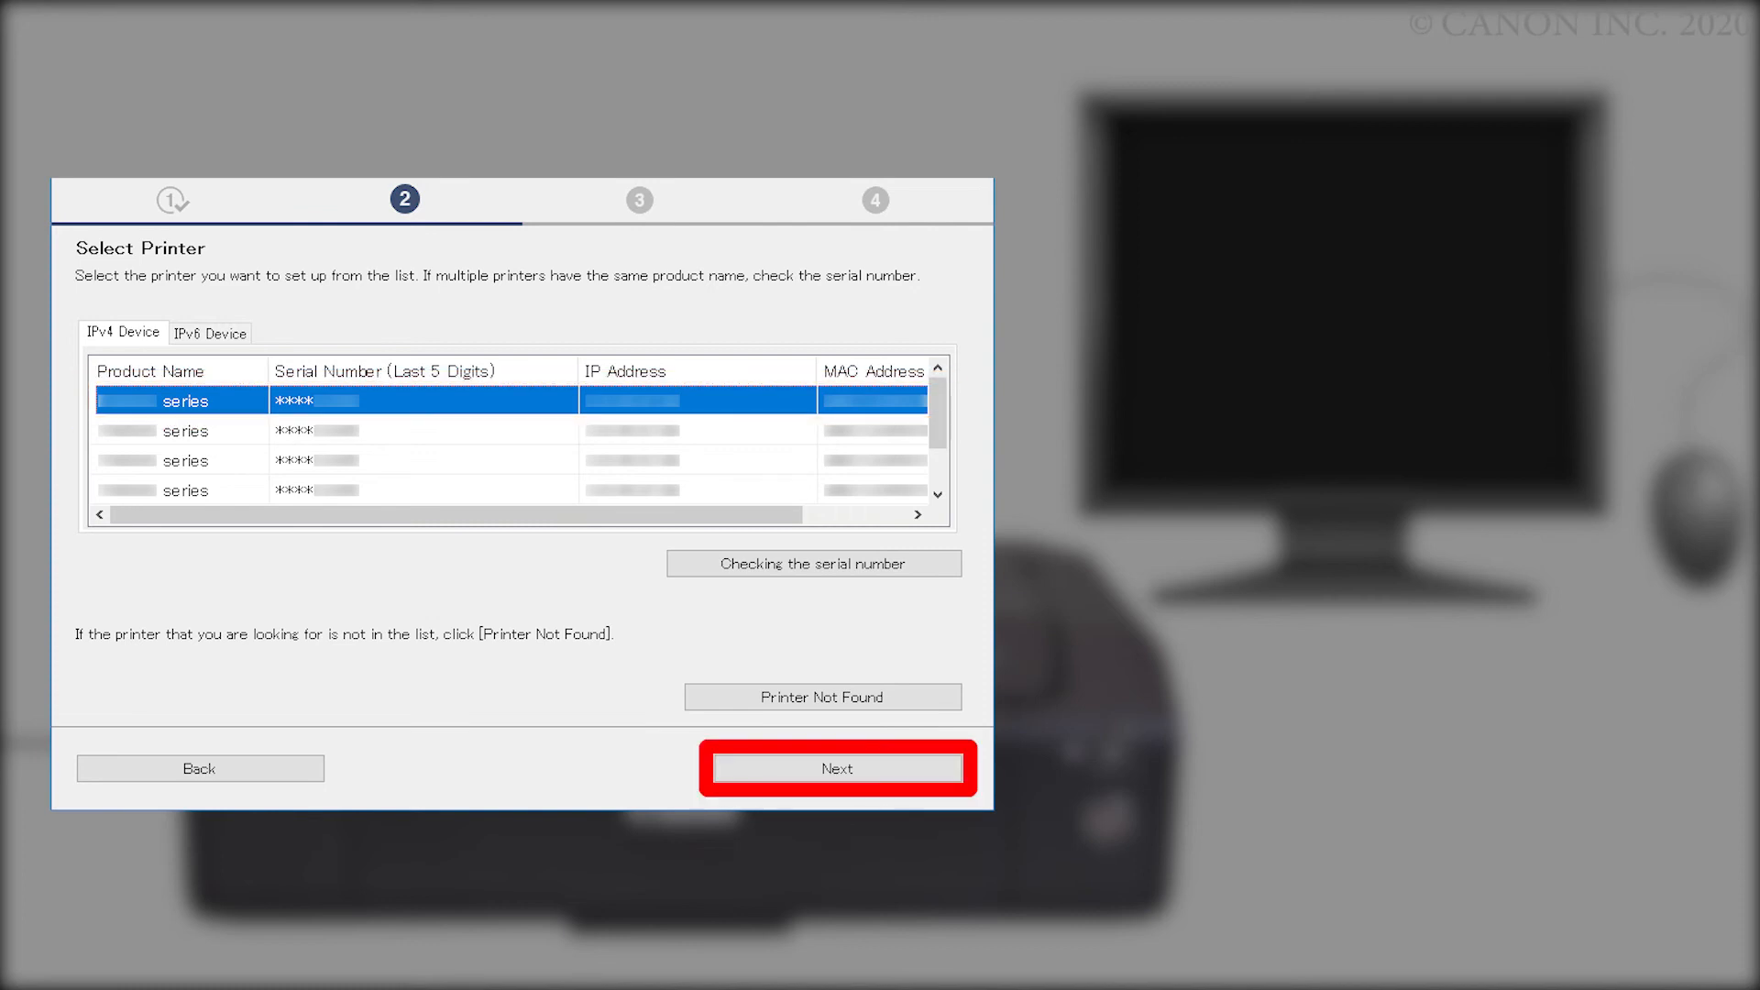
click(838, 768)
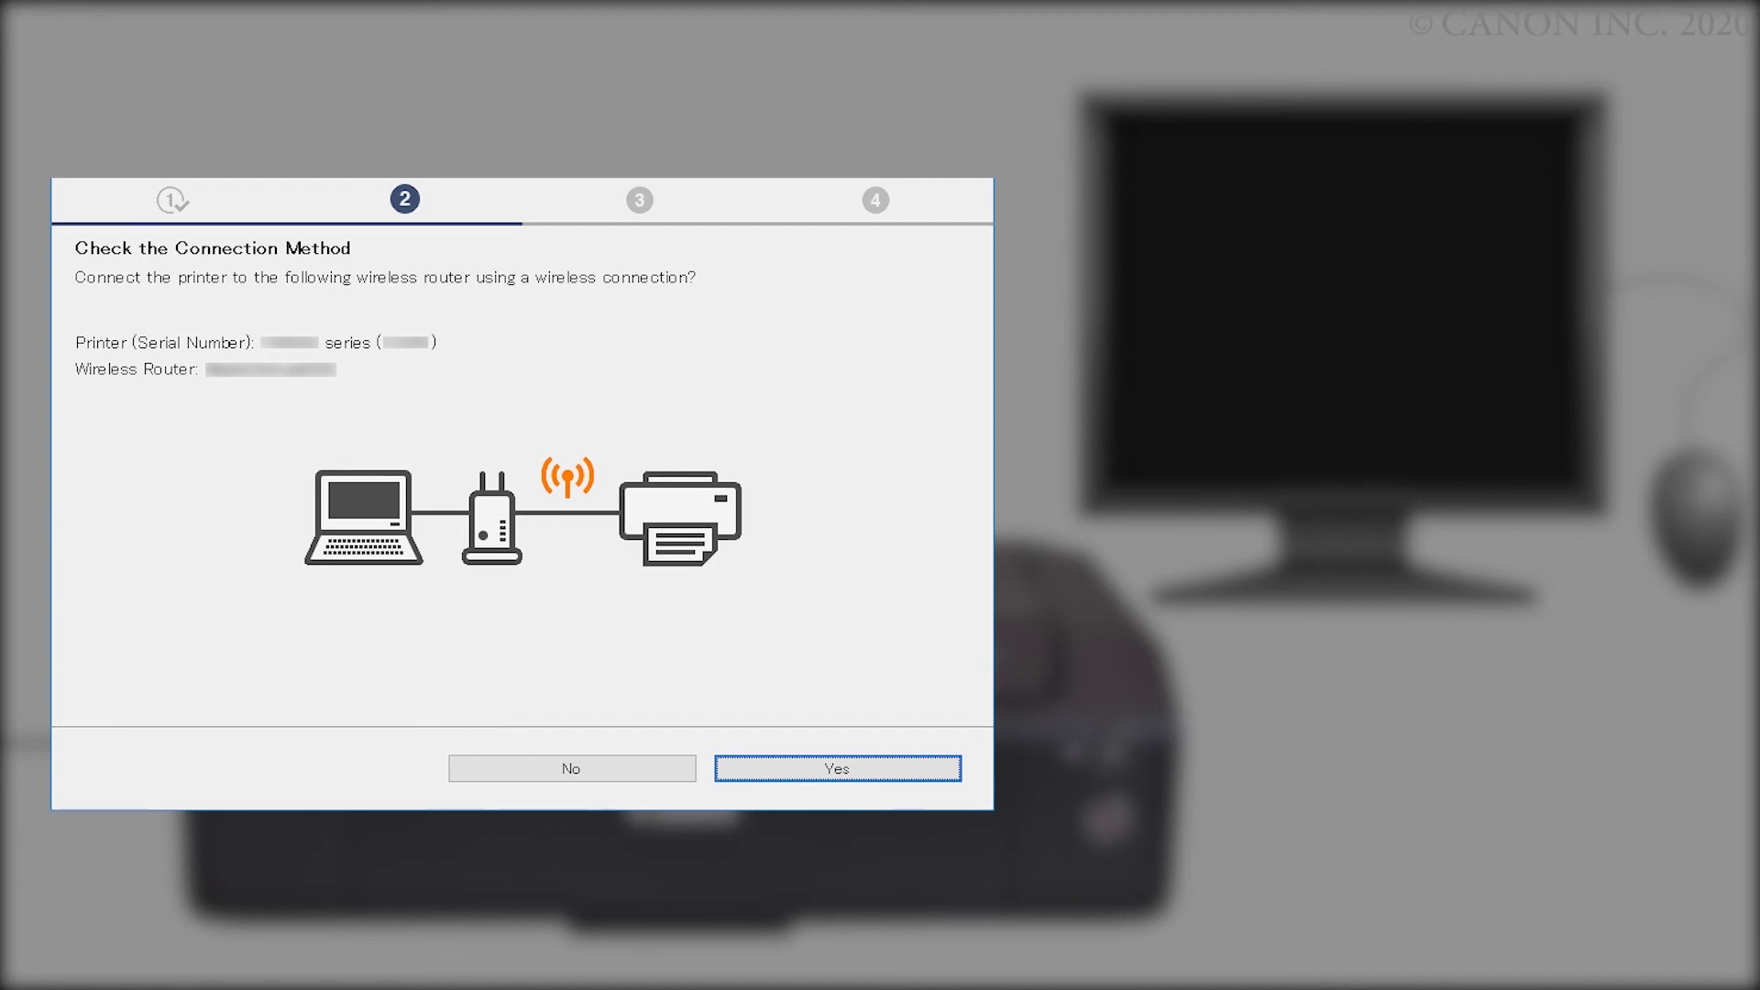
click(836, 768)
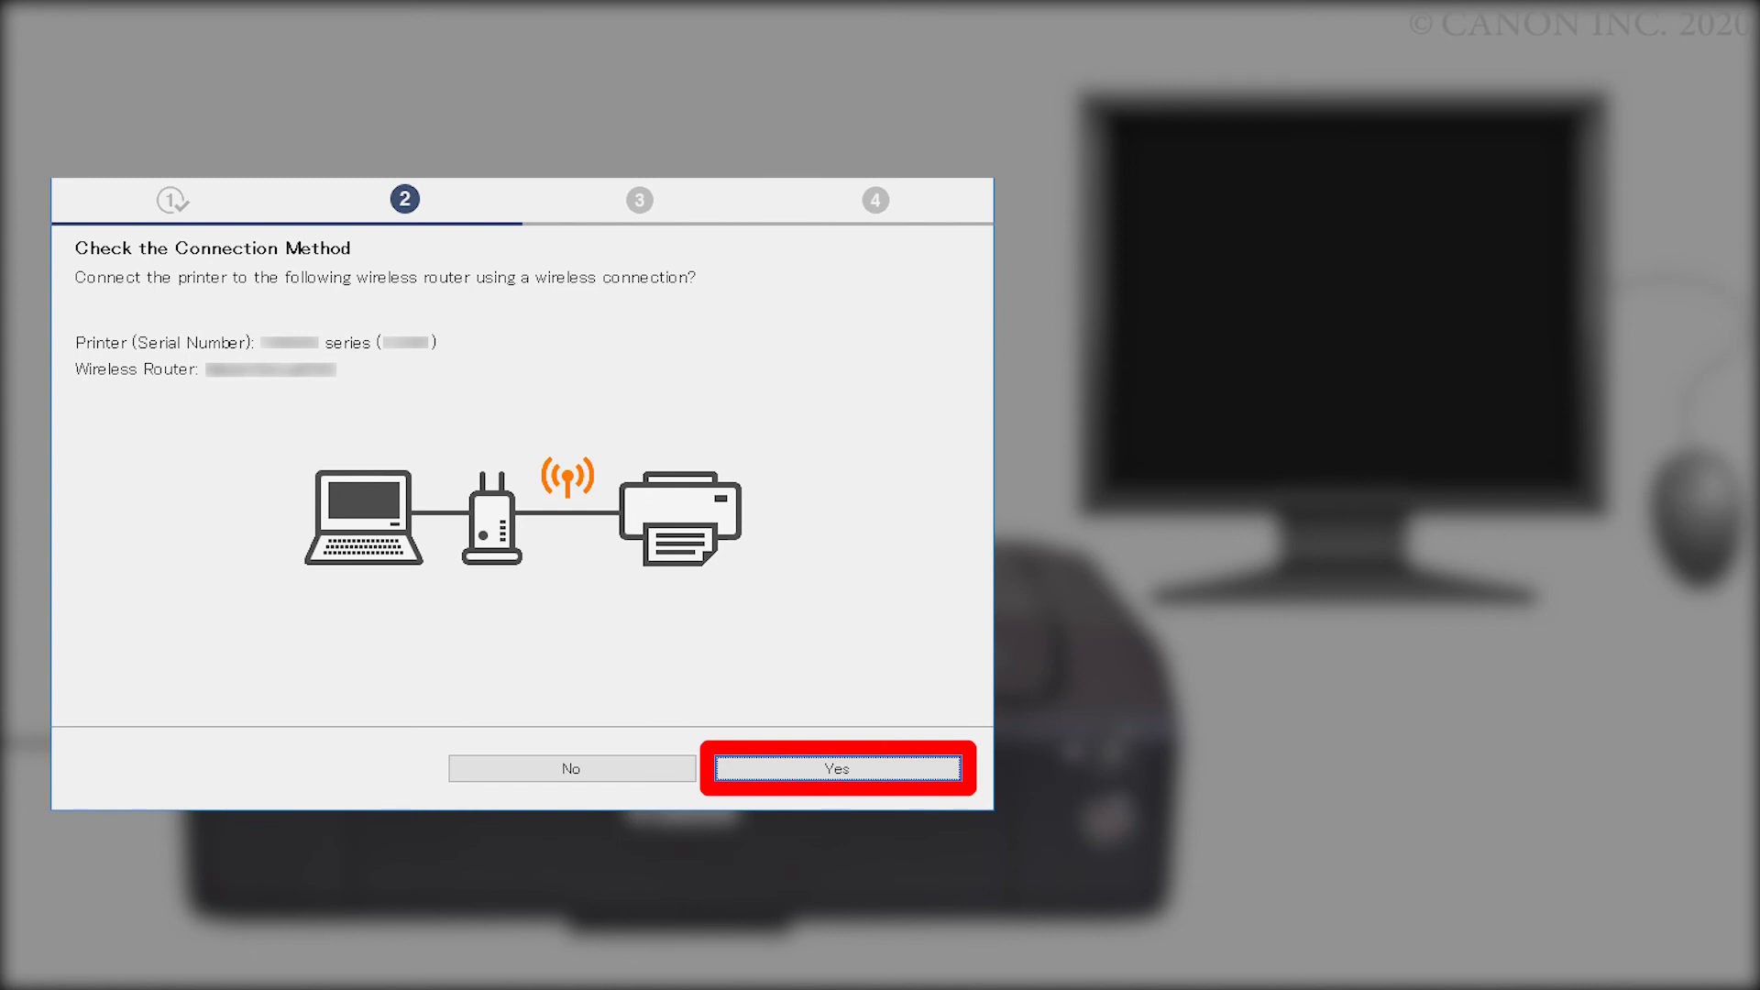
- Confirm connecting the printer to the router and move past Connection completed
click(837, 768)
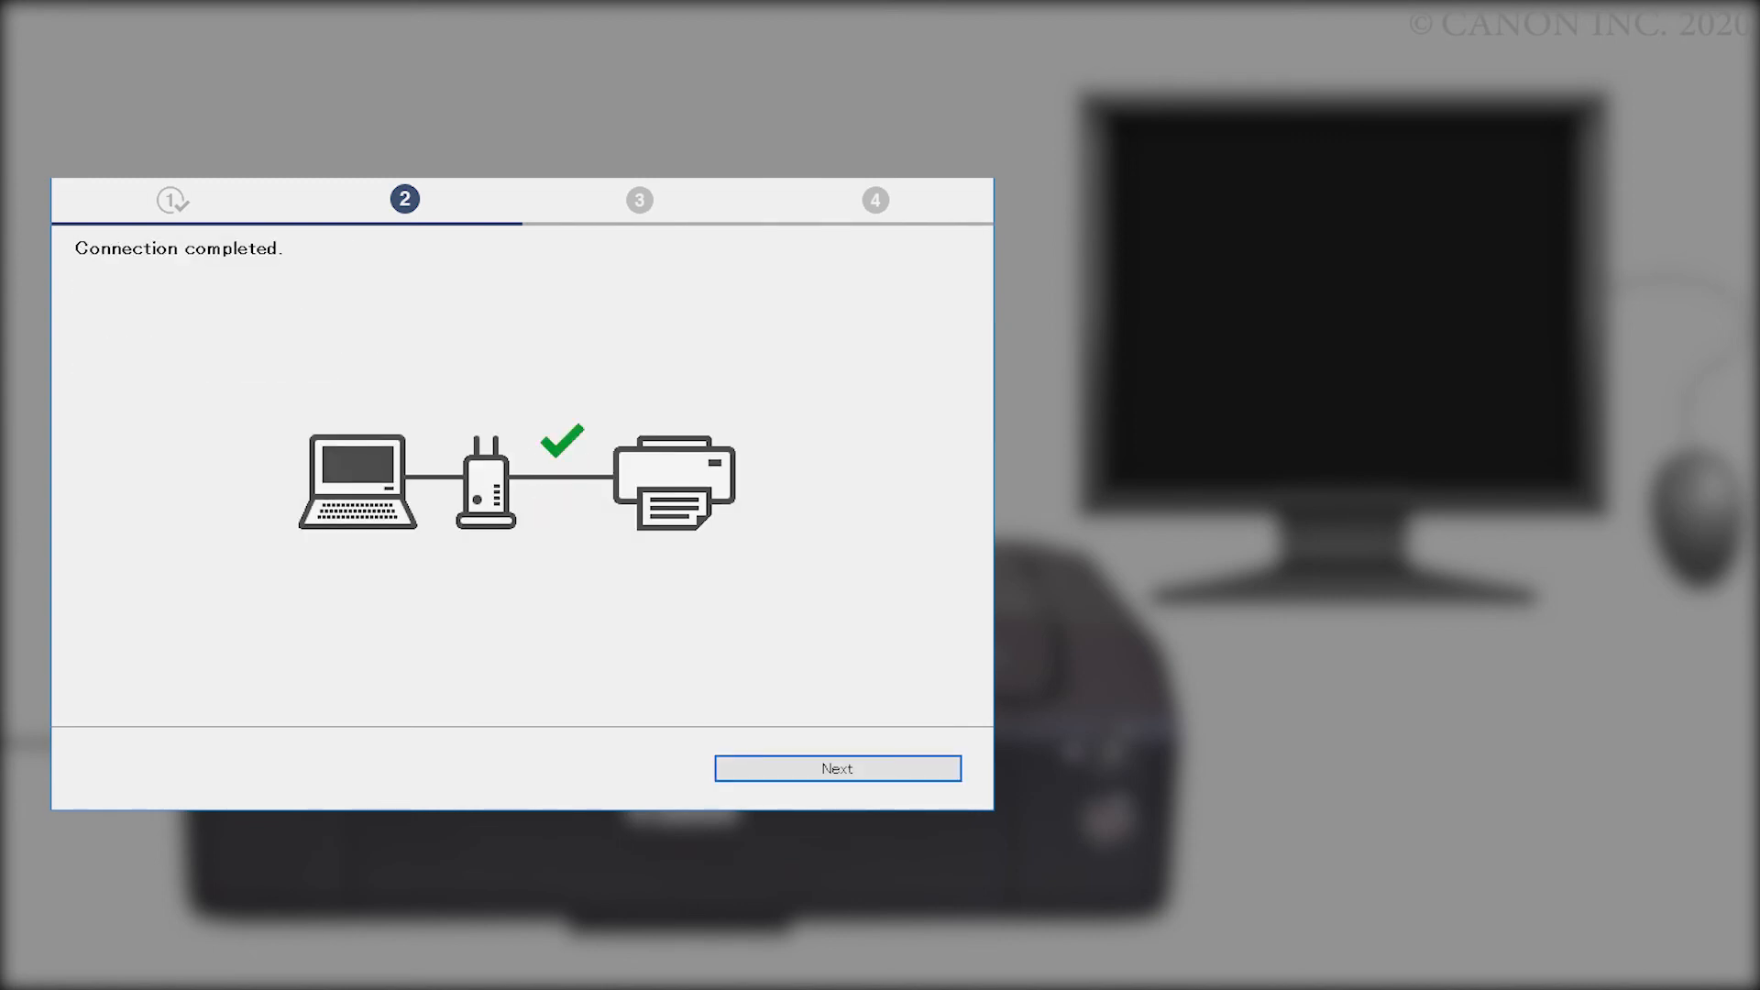
click(838, 769)
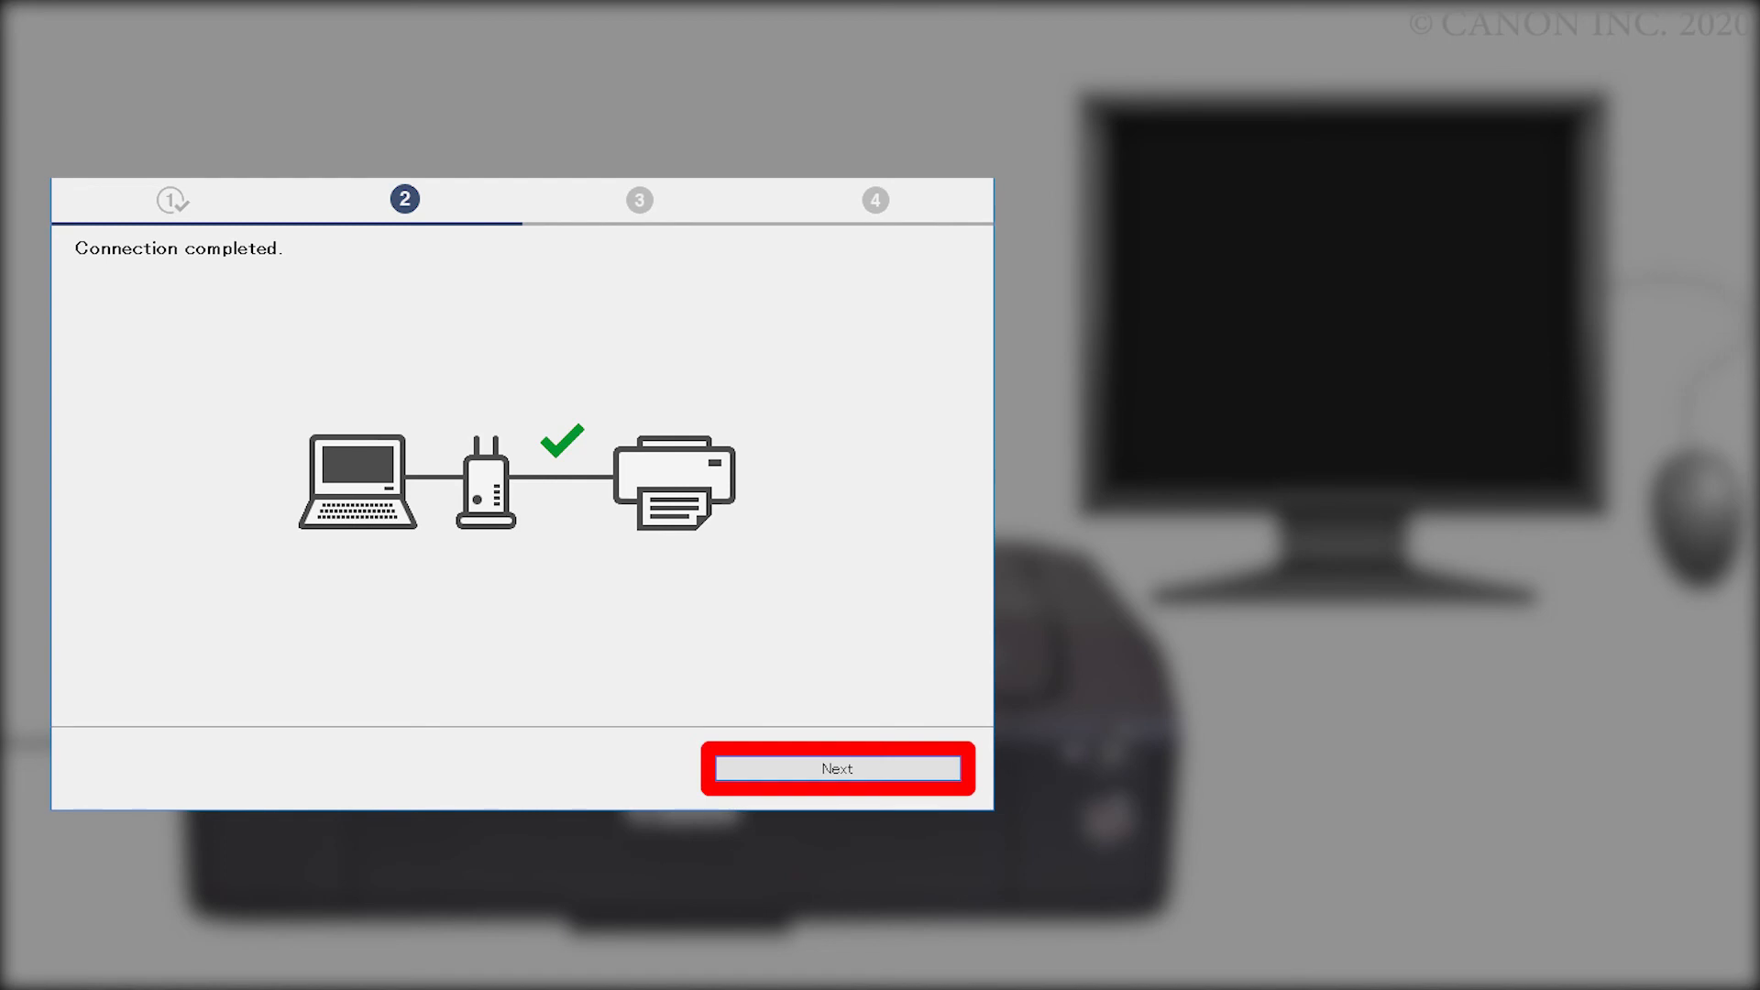
click(838, 769)
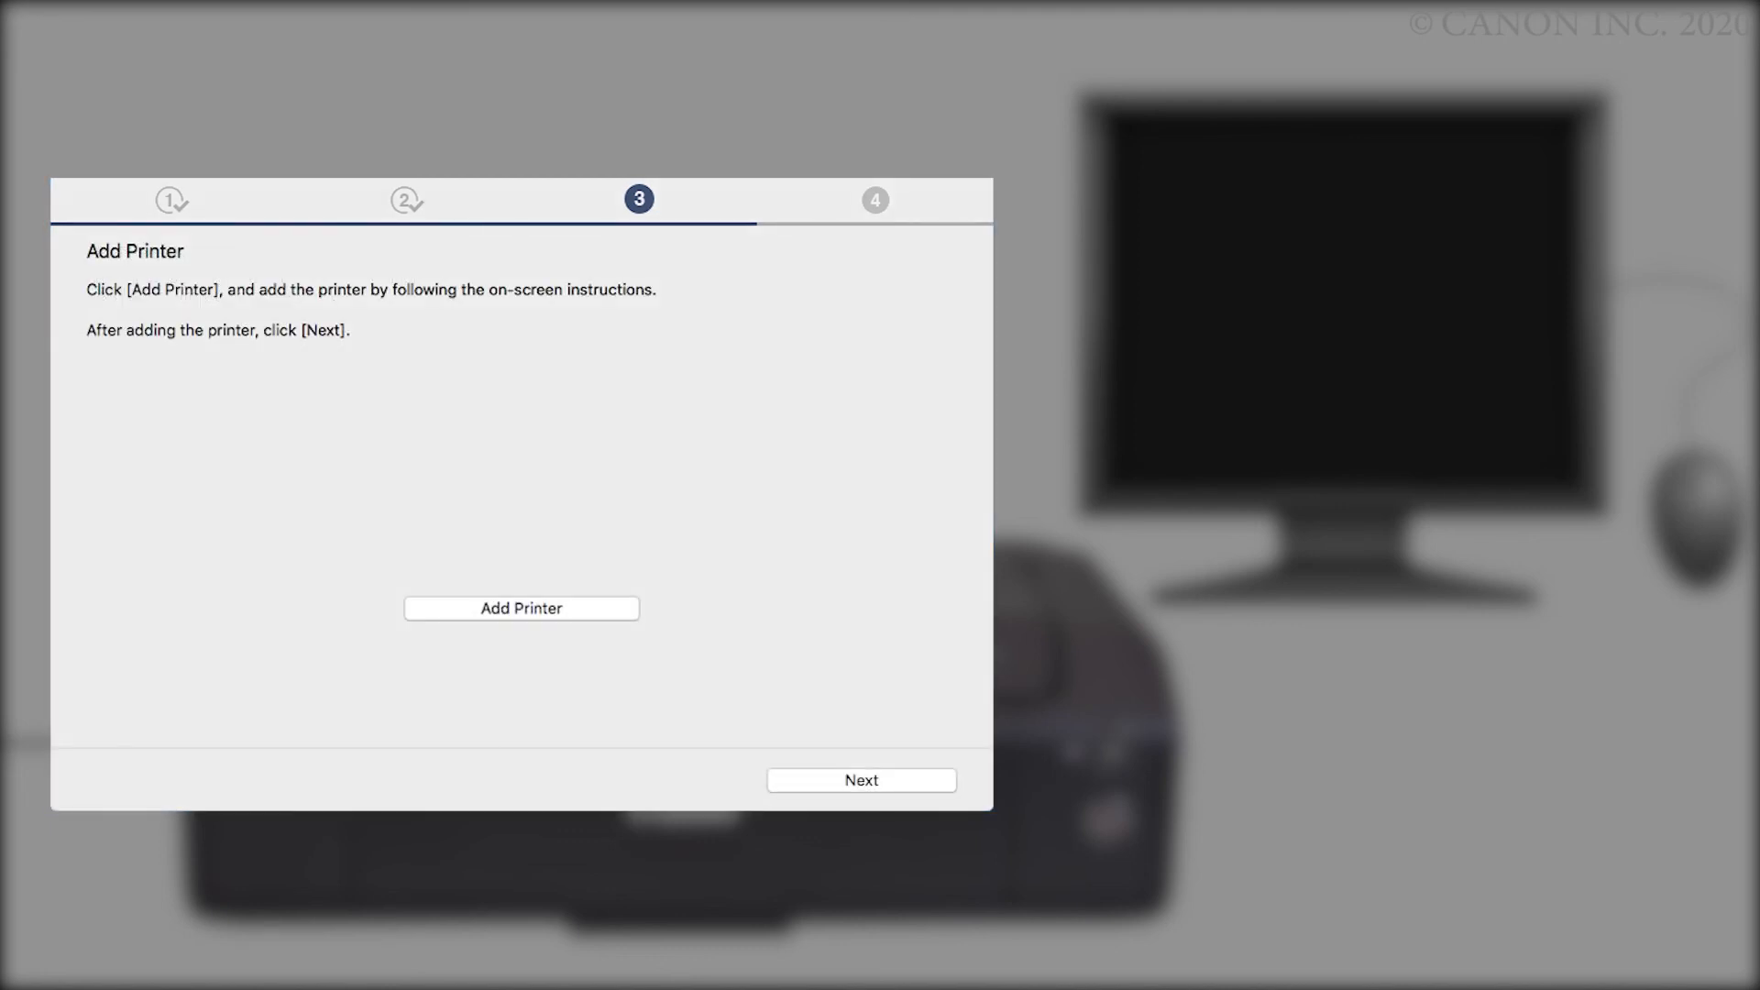
- Add the printer, pass the print-ready screen and reach Continue online
click(520, 606)
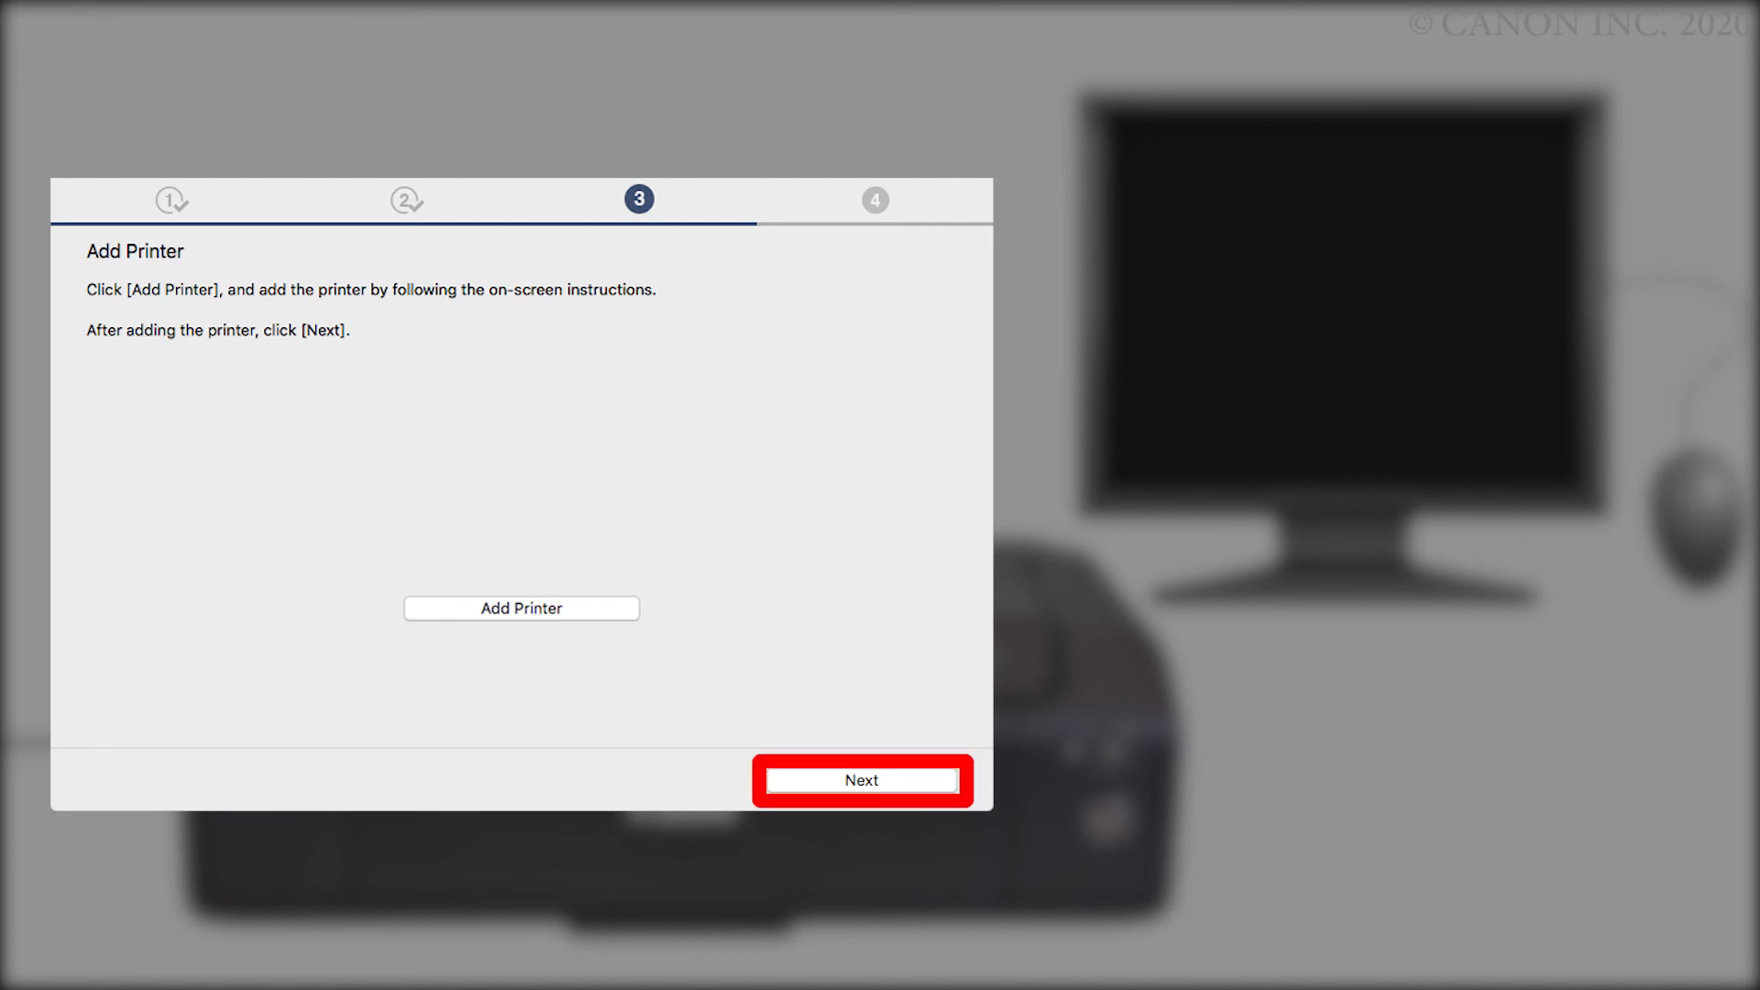
click(519, 607)
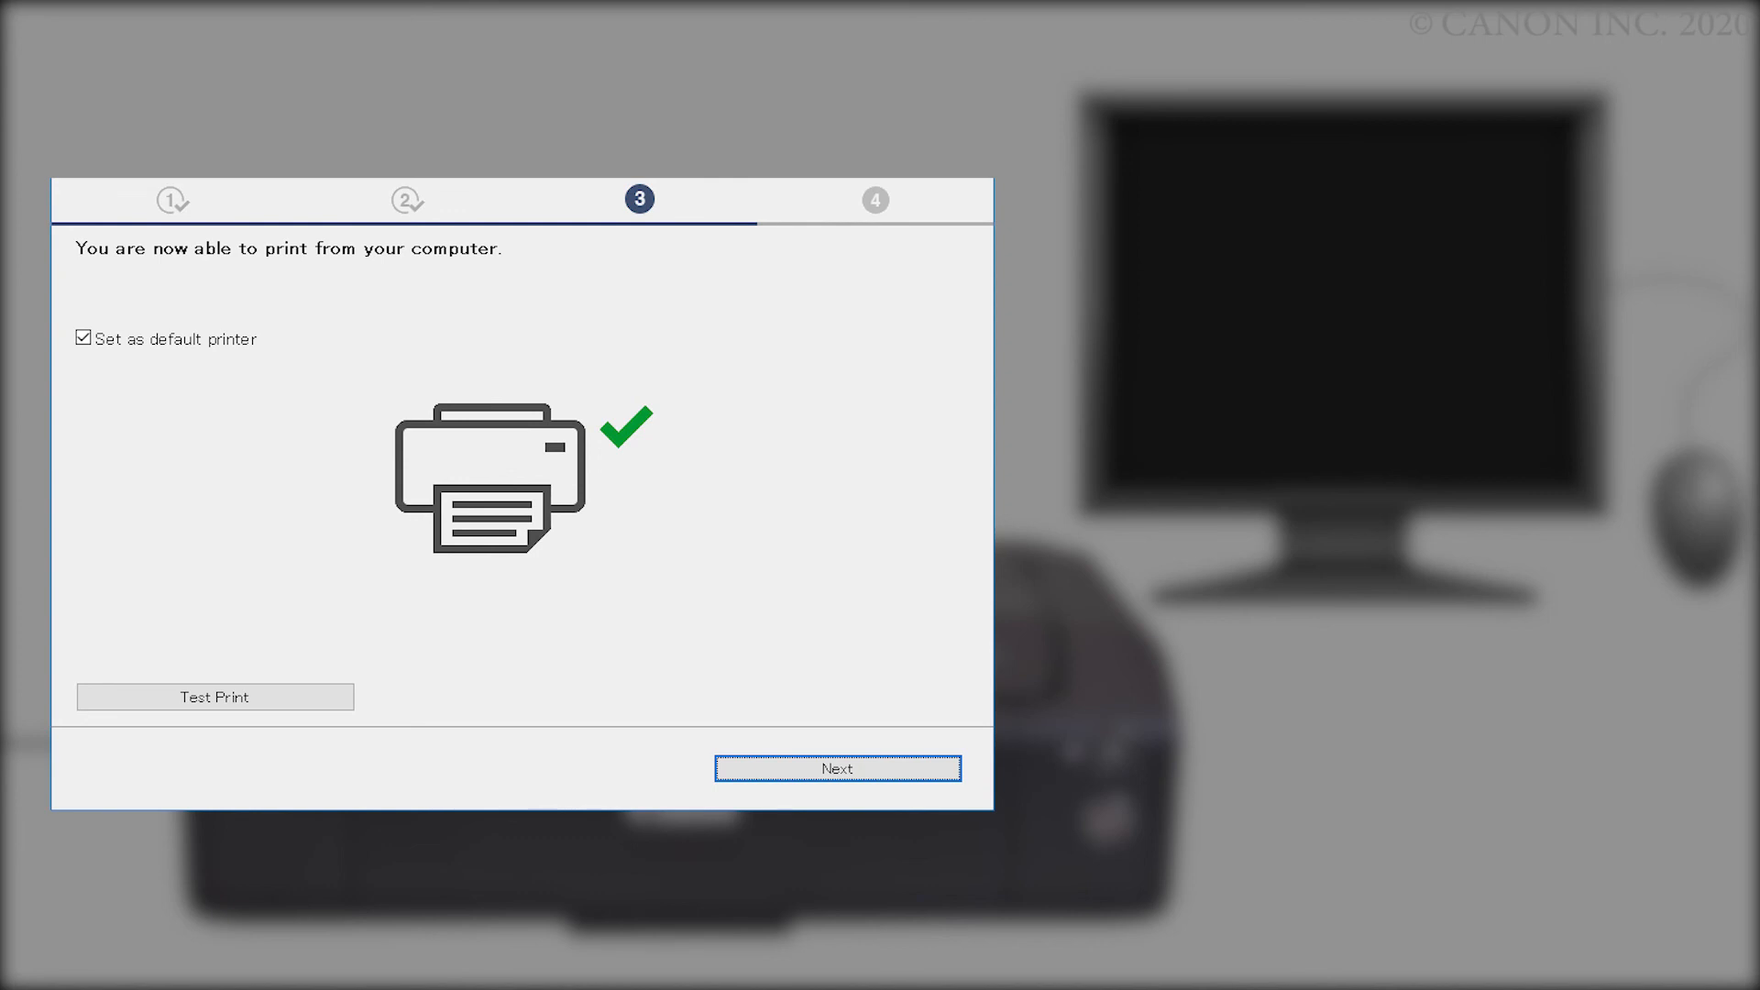
click(836, 768)
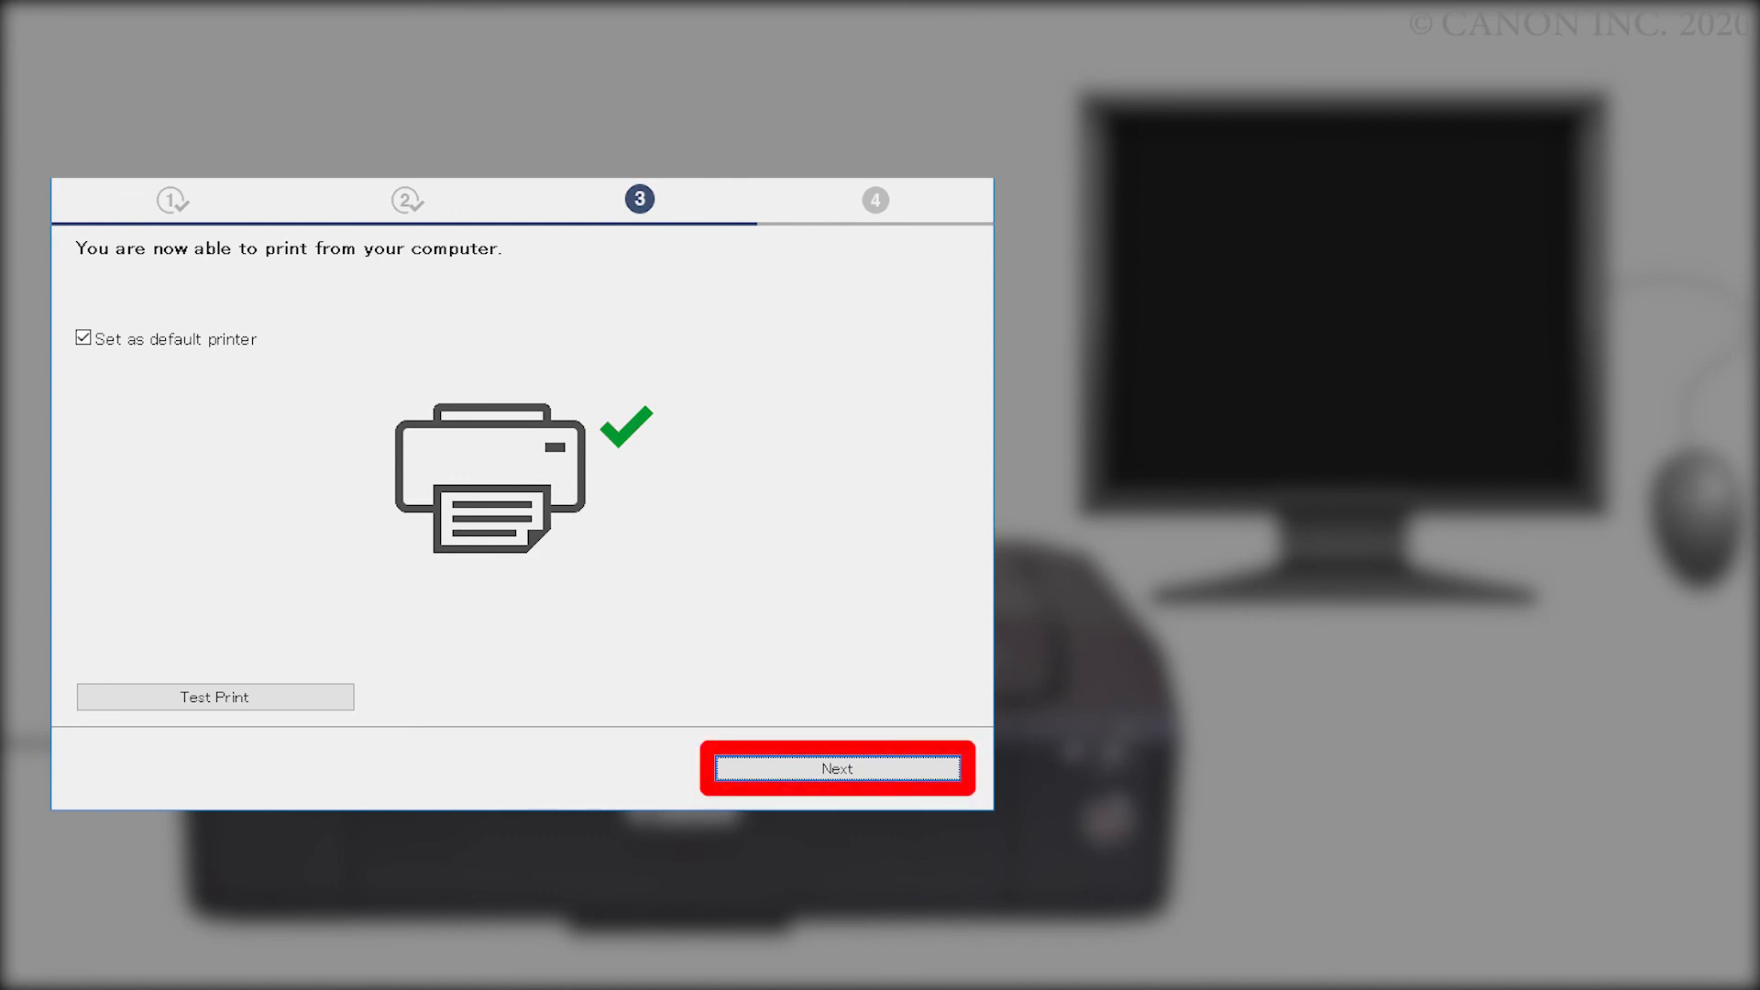
click(838, 768)
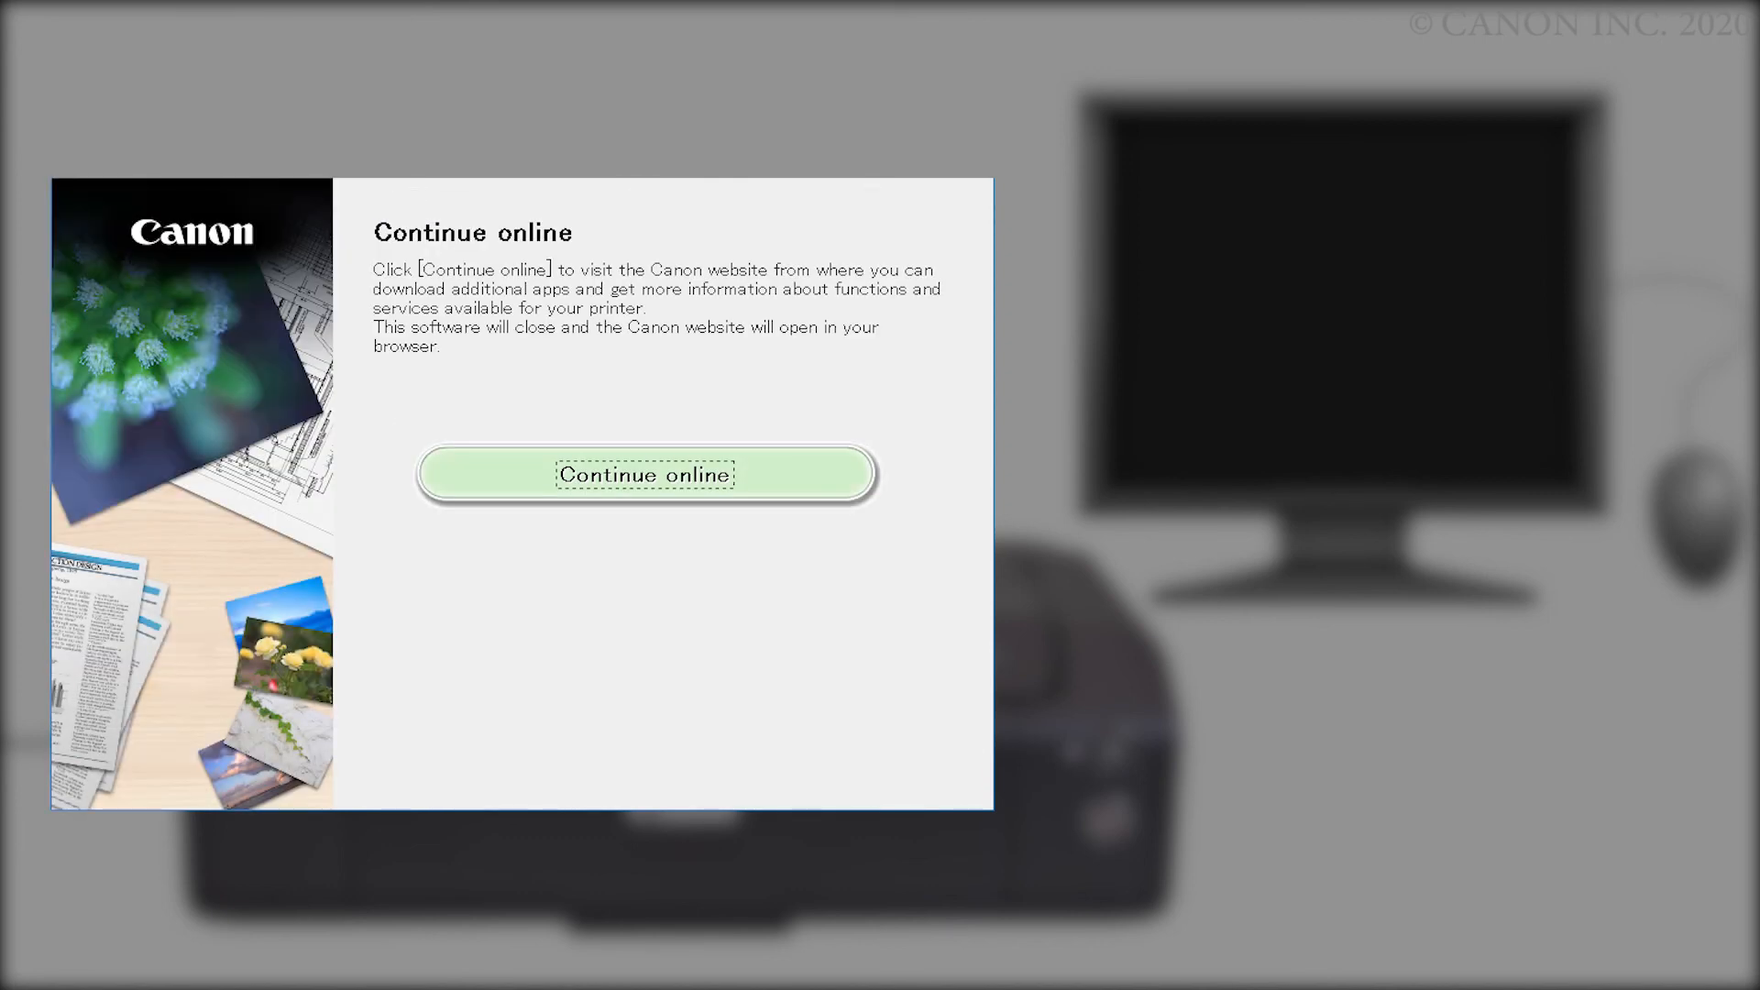